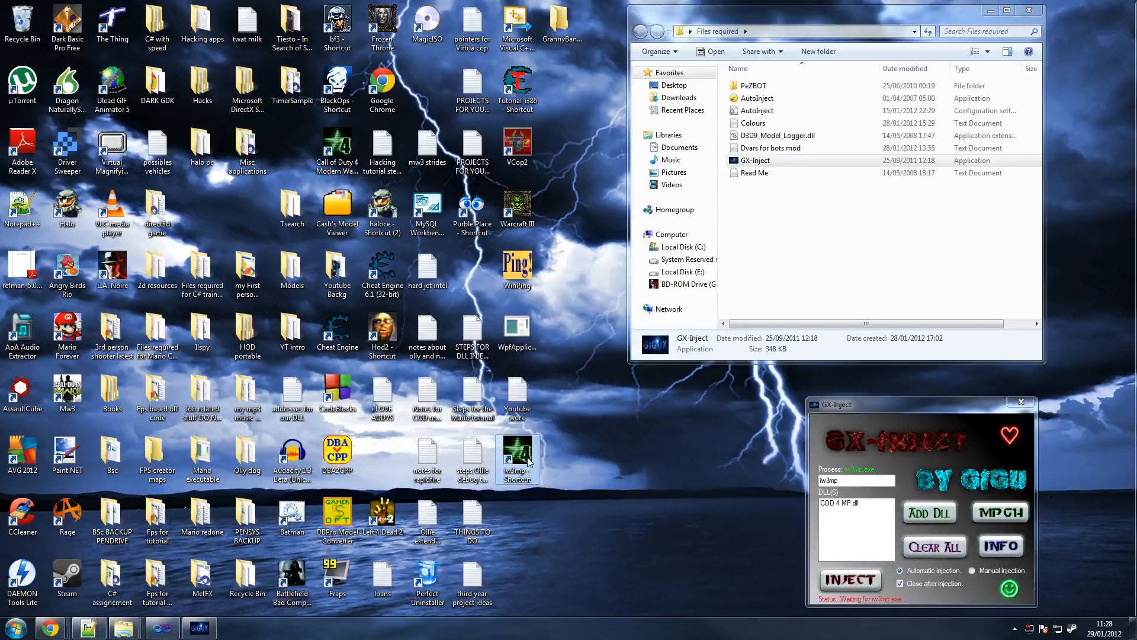
pyautogui.moveTo(526, 462)
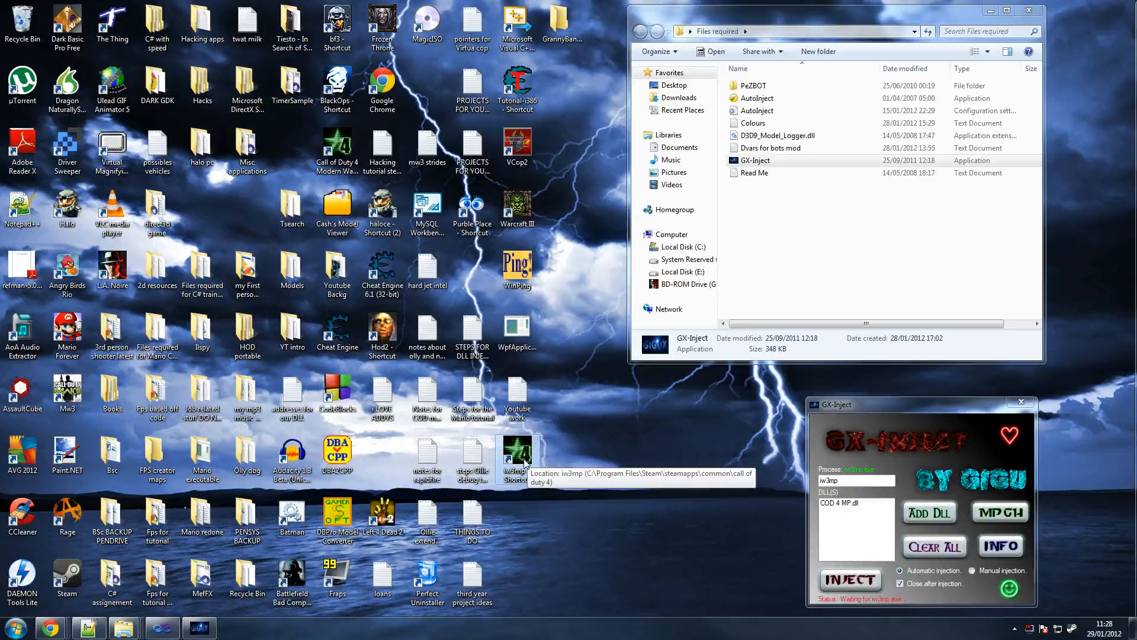
pyautogui.moveTo(541, 462)
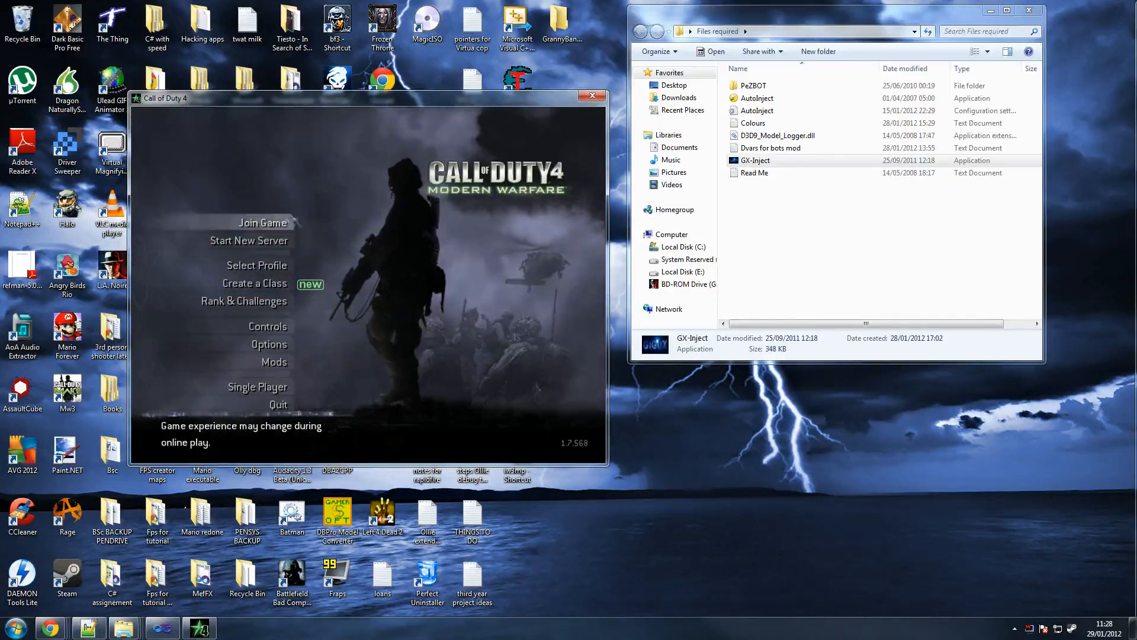
# Step: Start a new local server from the main menu and join the OpFor team
pyautogui.click(249, 241)
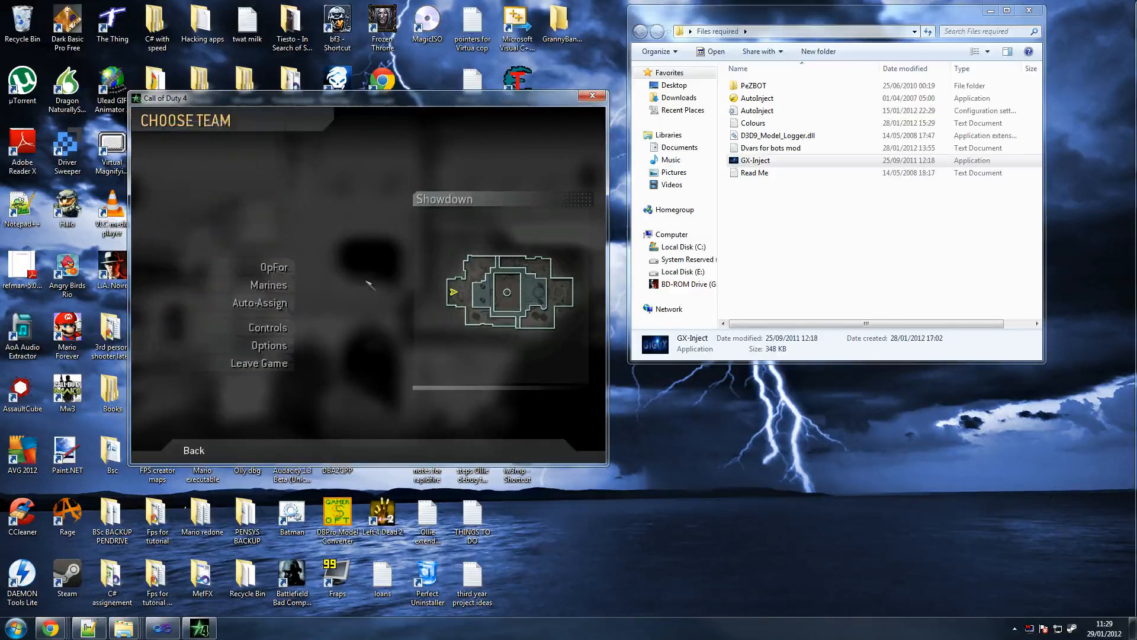
pyautogui.click(273, 268)
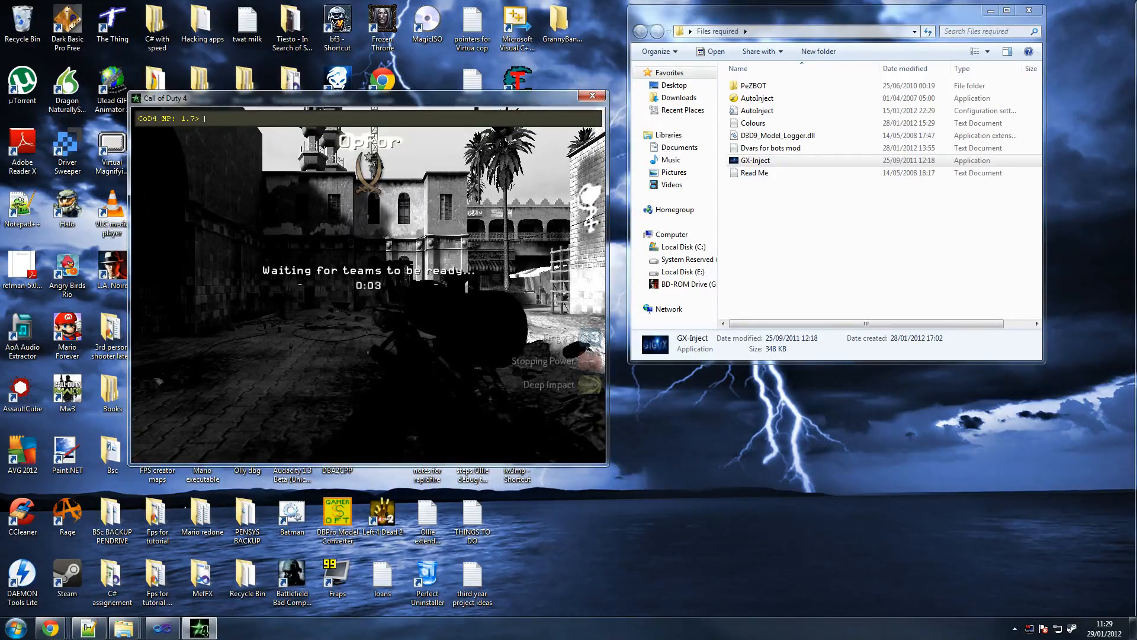
# Step: Add bots with the //svr_pezbots 10 console command and shoot at the red-highlighted enemies
pyautogui.write('//svr_pezbots 10')
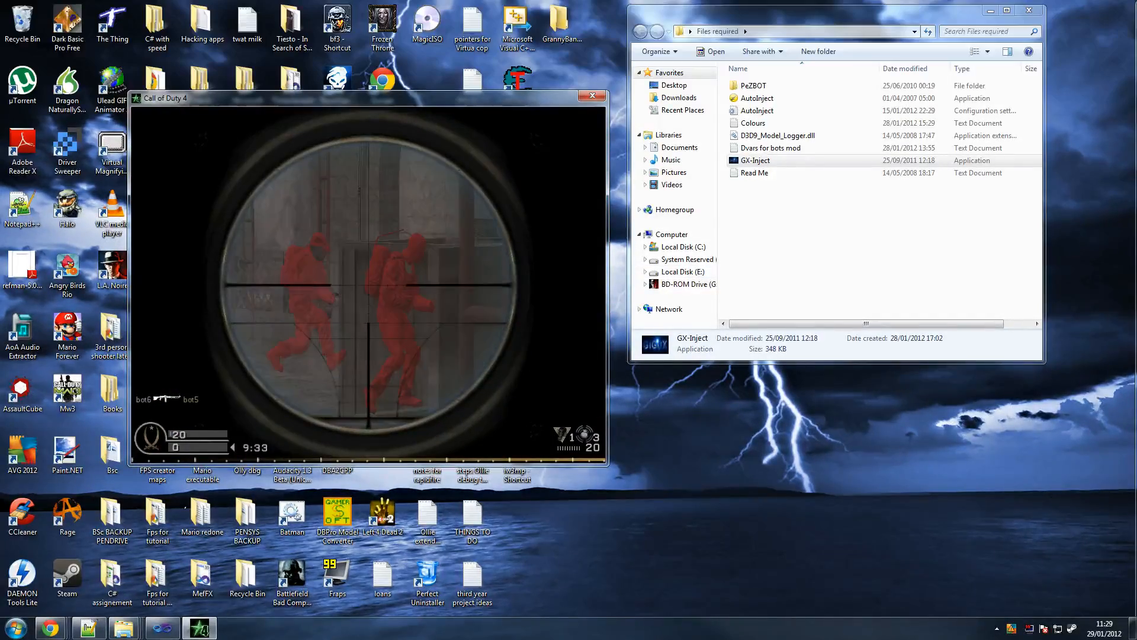
pyautogui.click(13, 623)
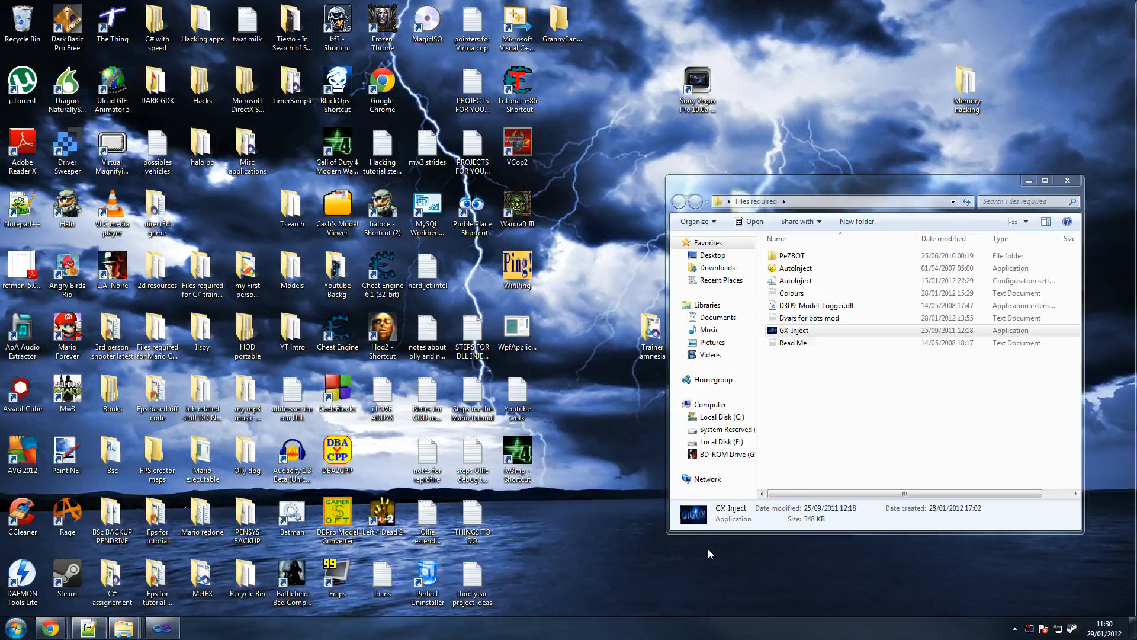
pyautogui.moveTo(912, 395)
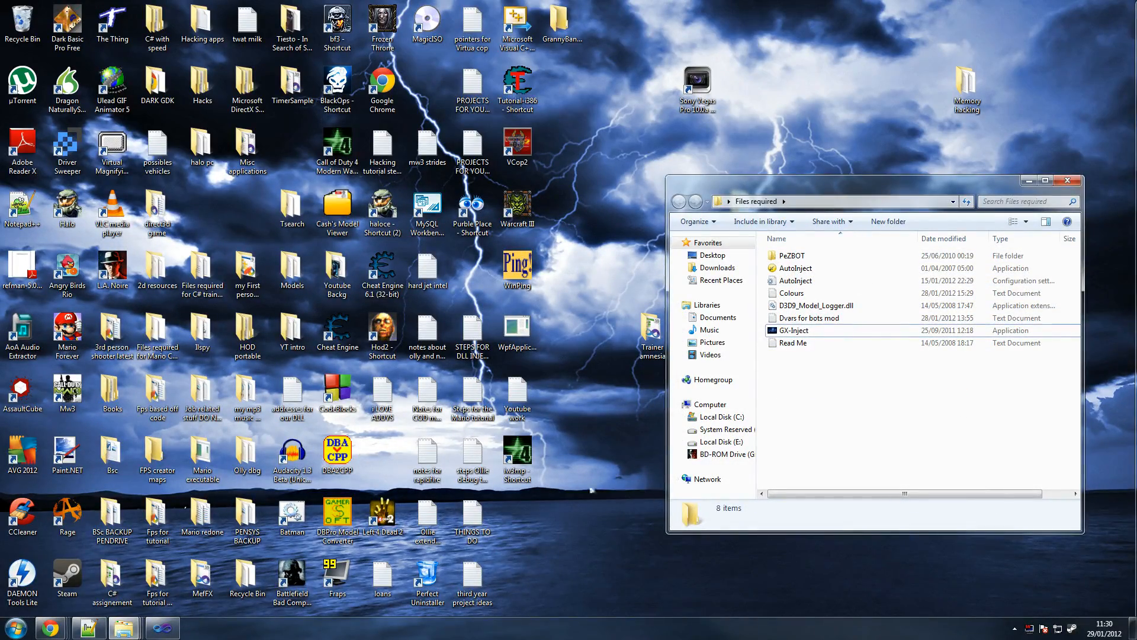
# Step: Select the GX-Inject injector in the Files required folder to view its details
pyautogui.click(793, 329)
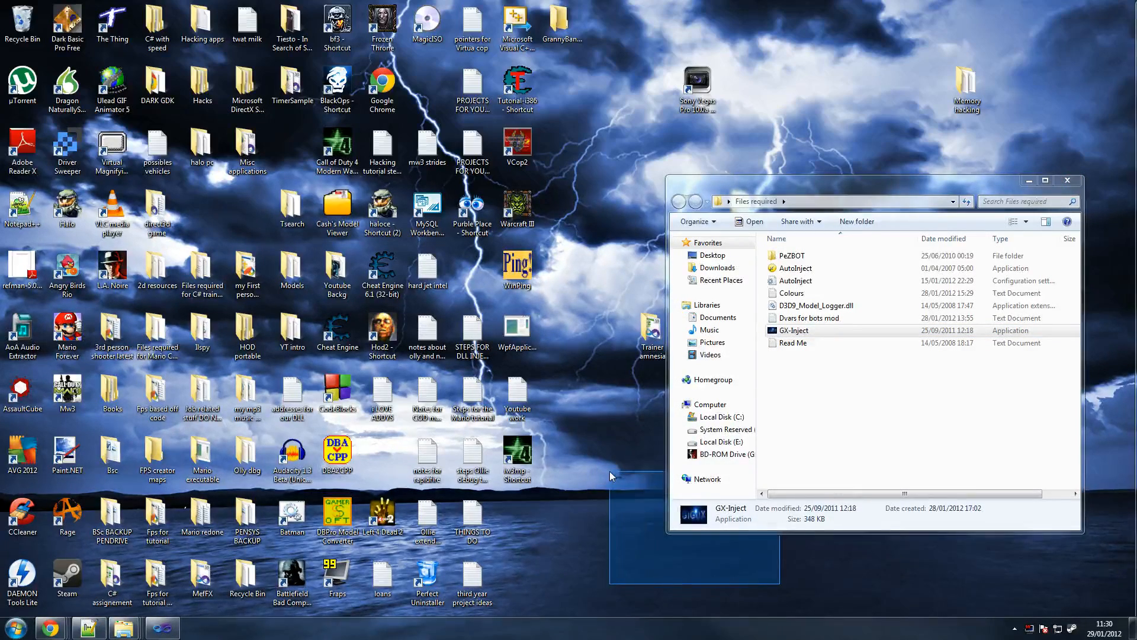
pyautogui.click(856, 429)
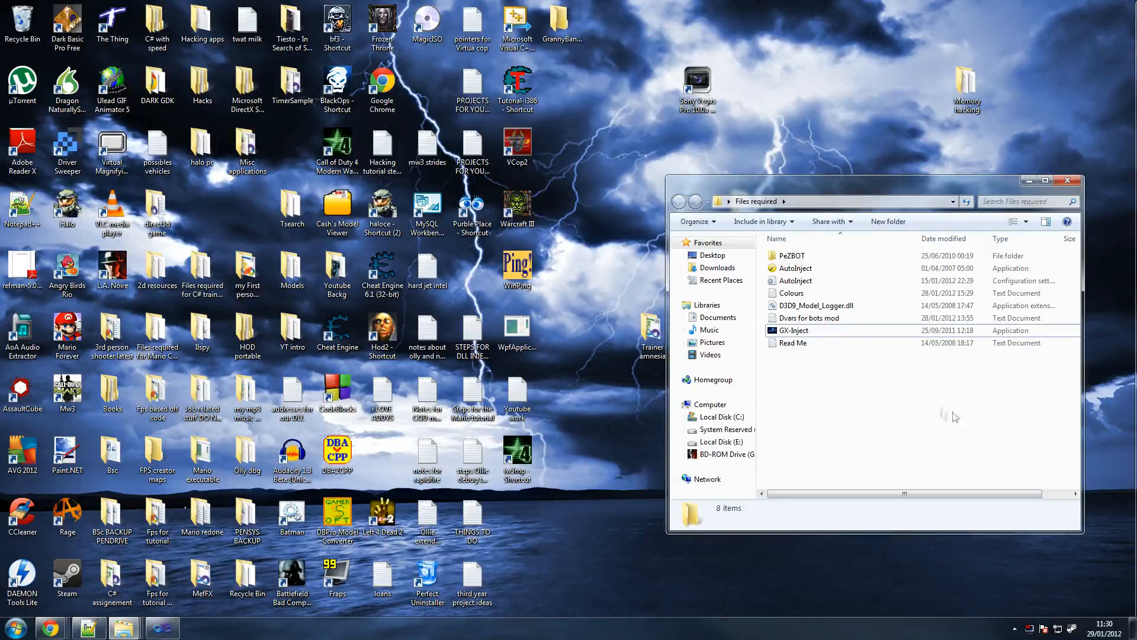
pyautogui.click(794, 329)
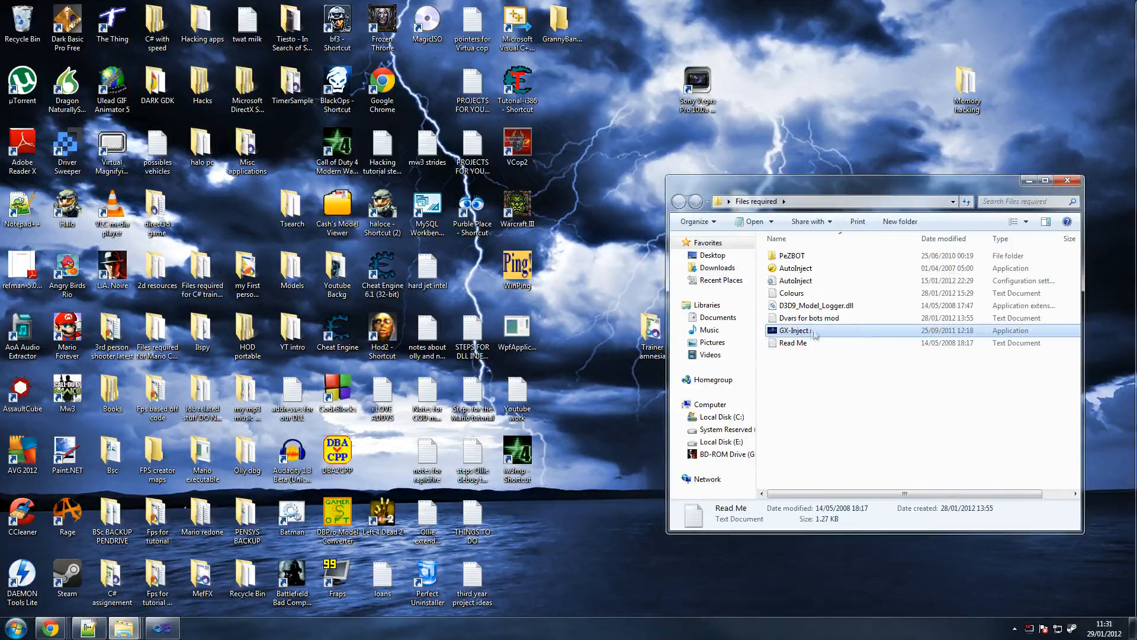
pyautogui.click(794, 330)
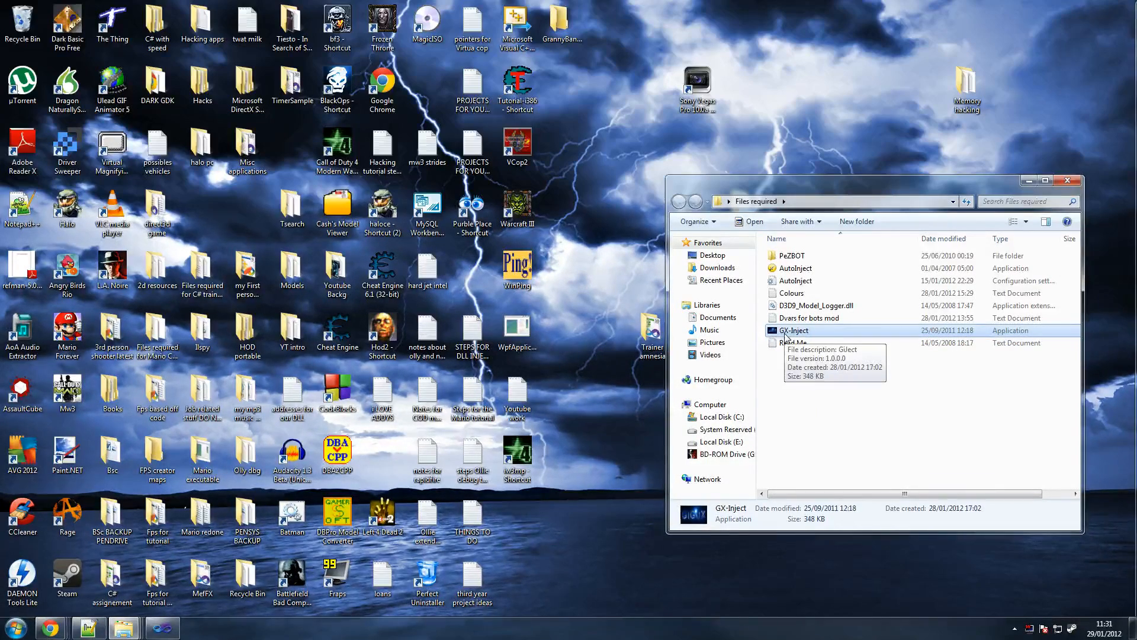
pyautogui.moveTo(791, 334)
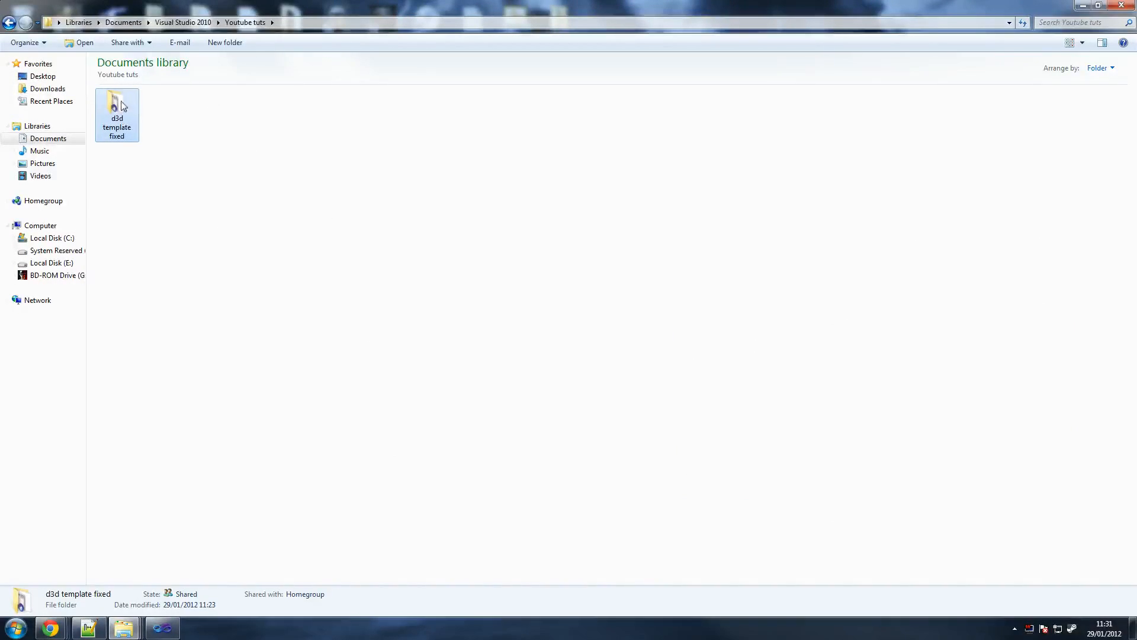
# Step: Open the d3d template fixed project and bring main.cpp and d3d9dev.cpp into the editor
pyautogui.doubleClick(117, 104)
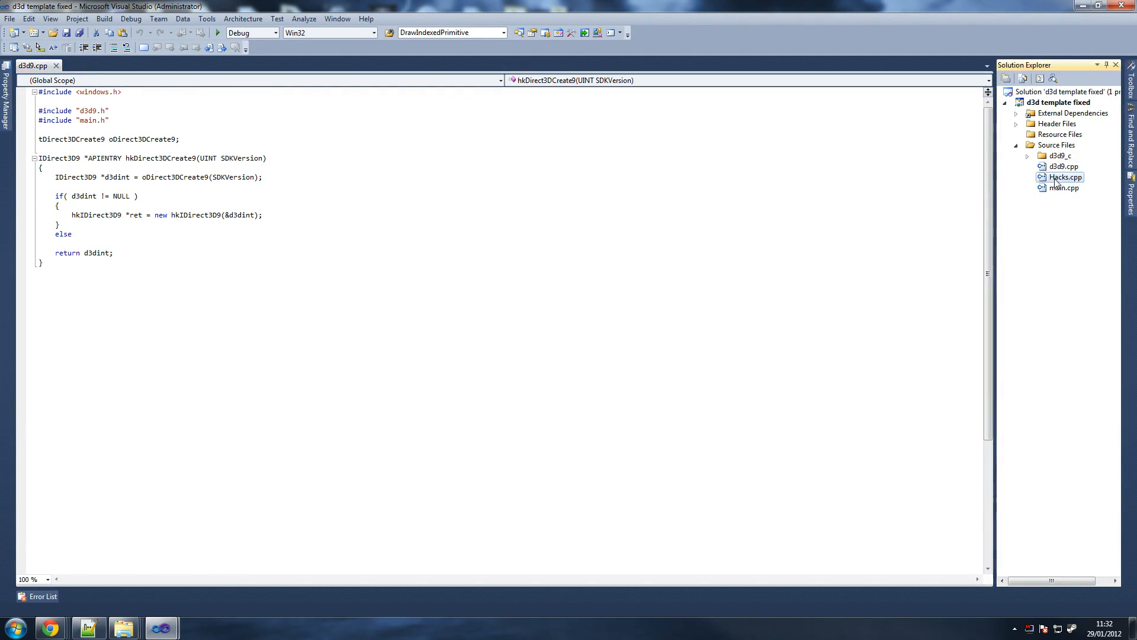
pyautogui.doubleClick(1066, 188)
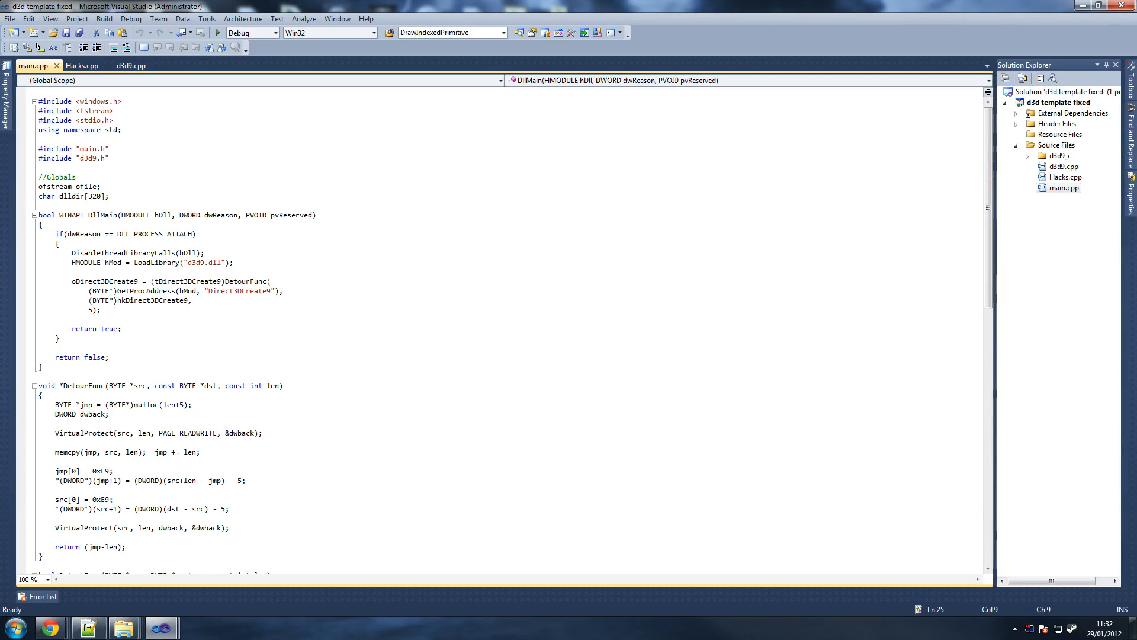
pyautogui.doubleClick(1076, 166)
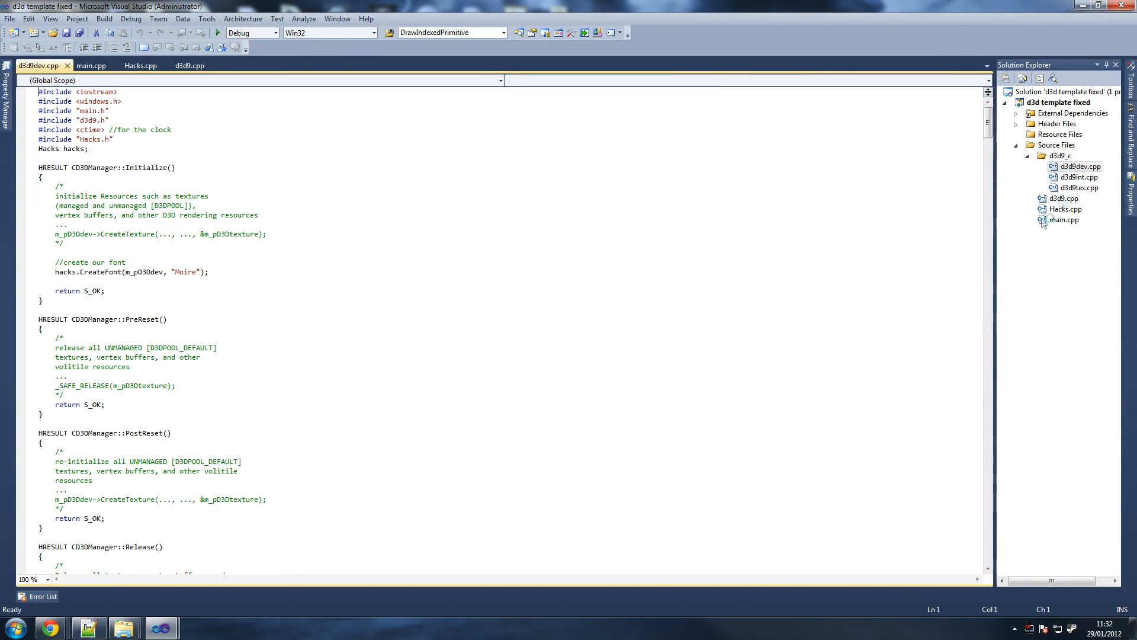
pyautogui.click(77, 66)
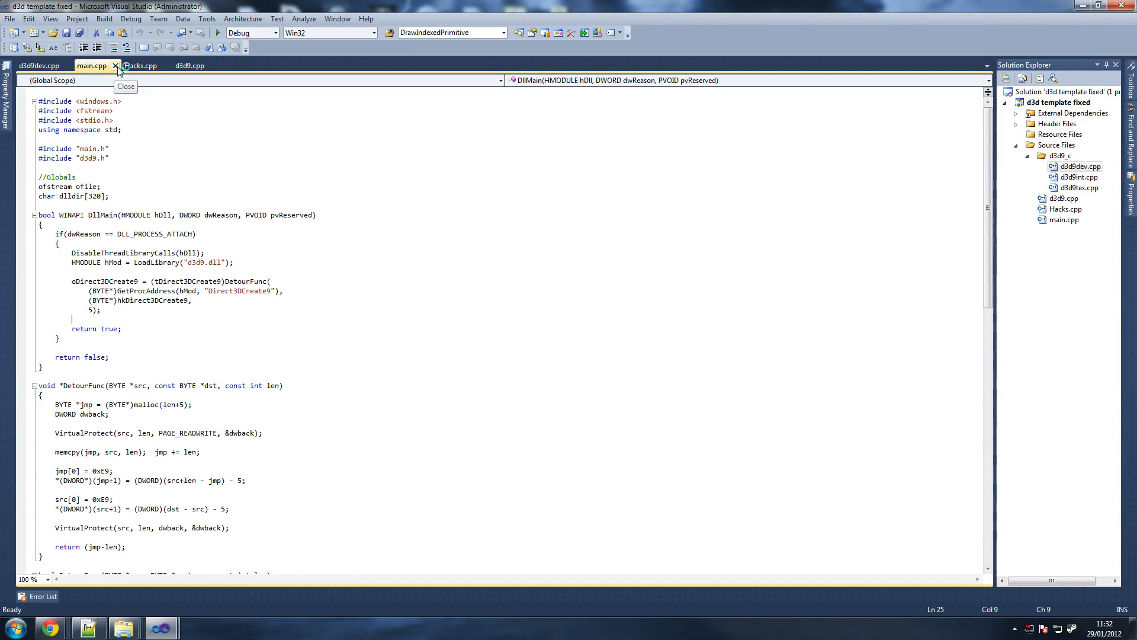
# Step: Close main.cpp and switch to the Hacks.cpp source file
pyautogui.click(117, 66)
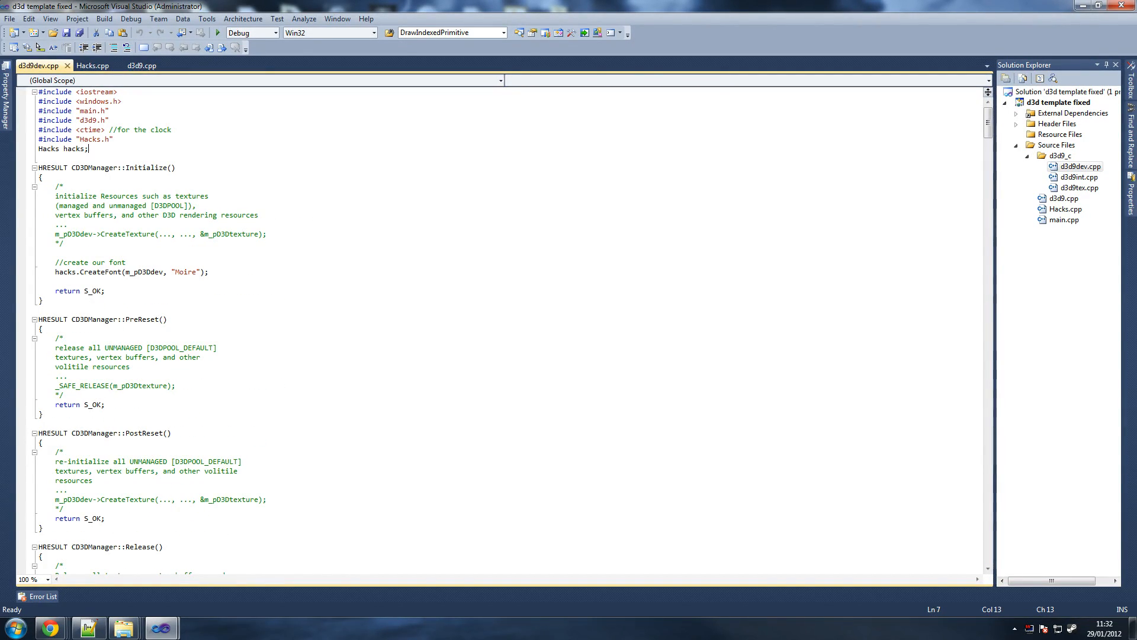
pyautogui.scroll(-3)
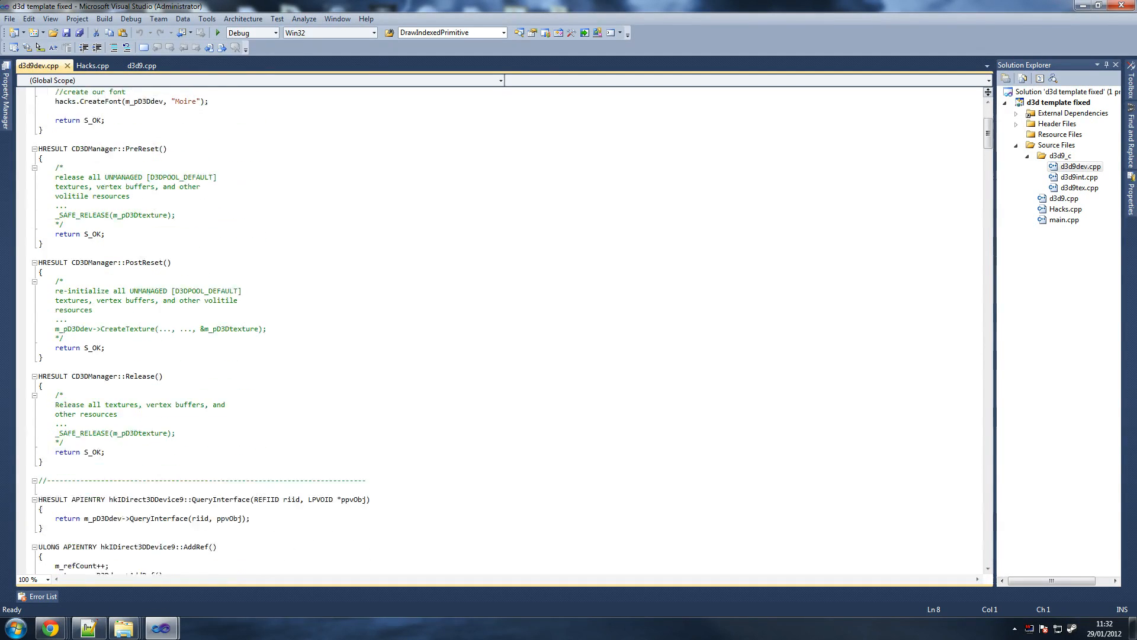
pyautogui.click(95, 67)
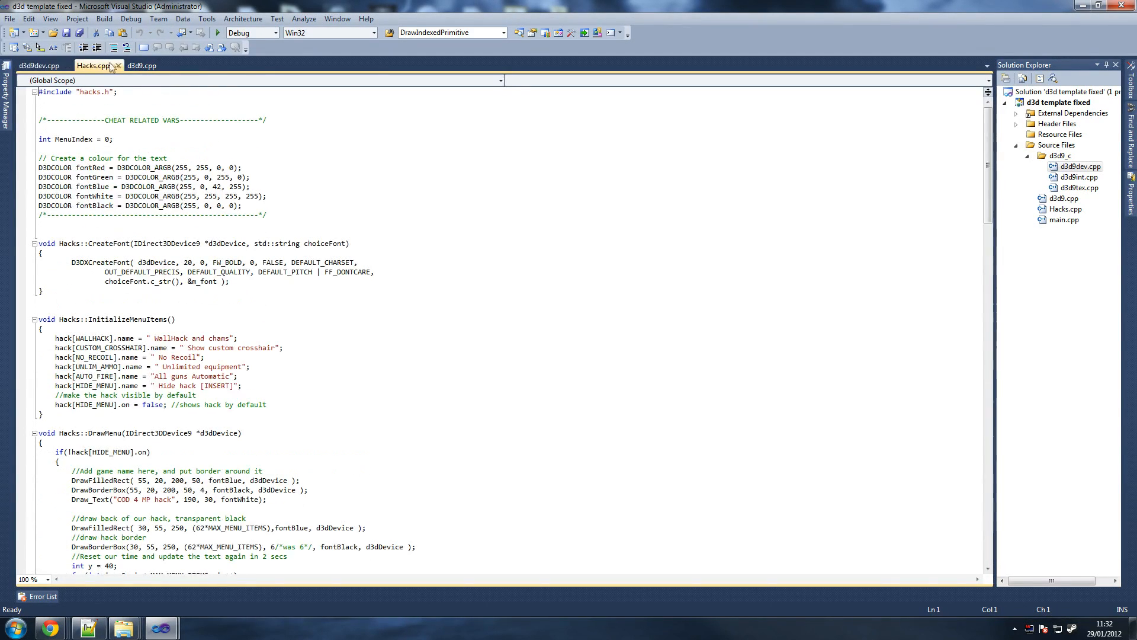
pyautogui.click(142, 67)
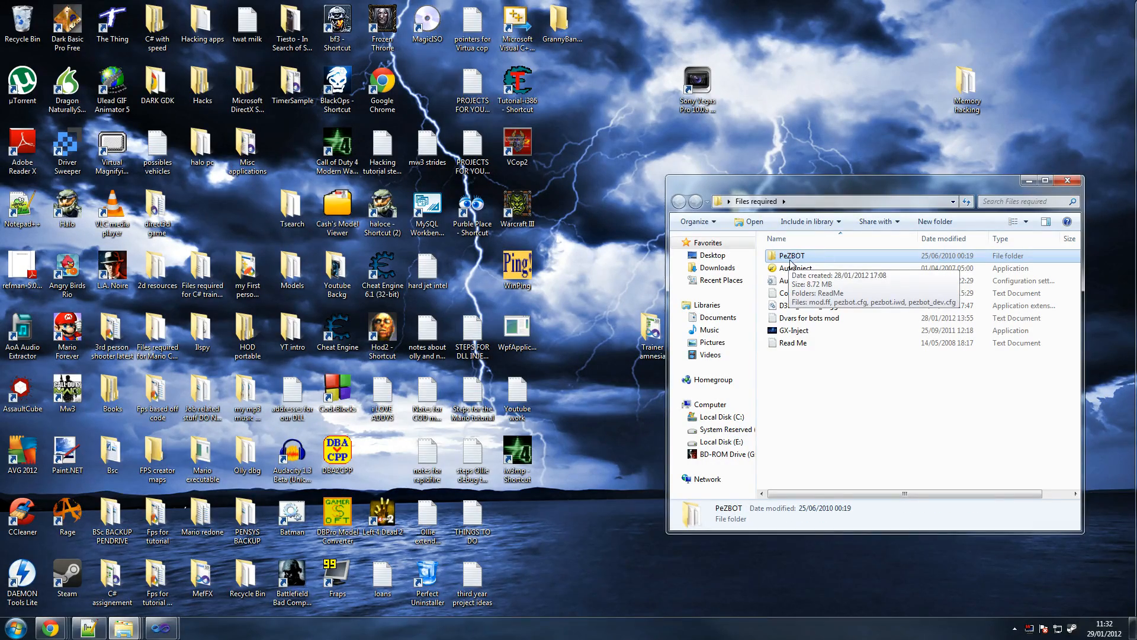
pyautogui.moveTo(804, 263)
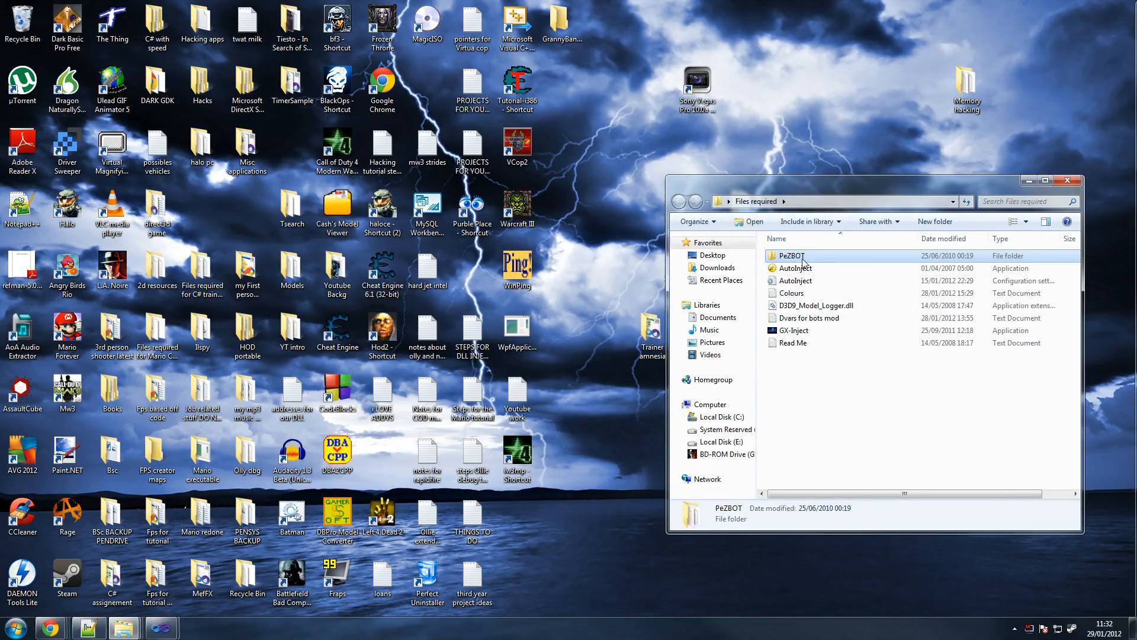
pyautogui.moveTo(578, 415)
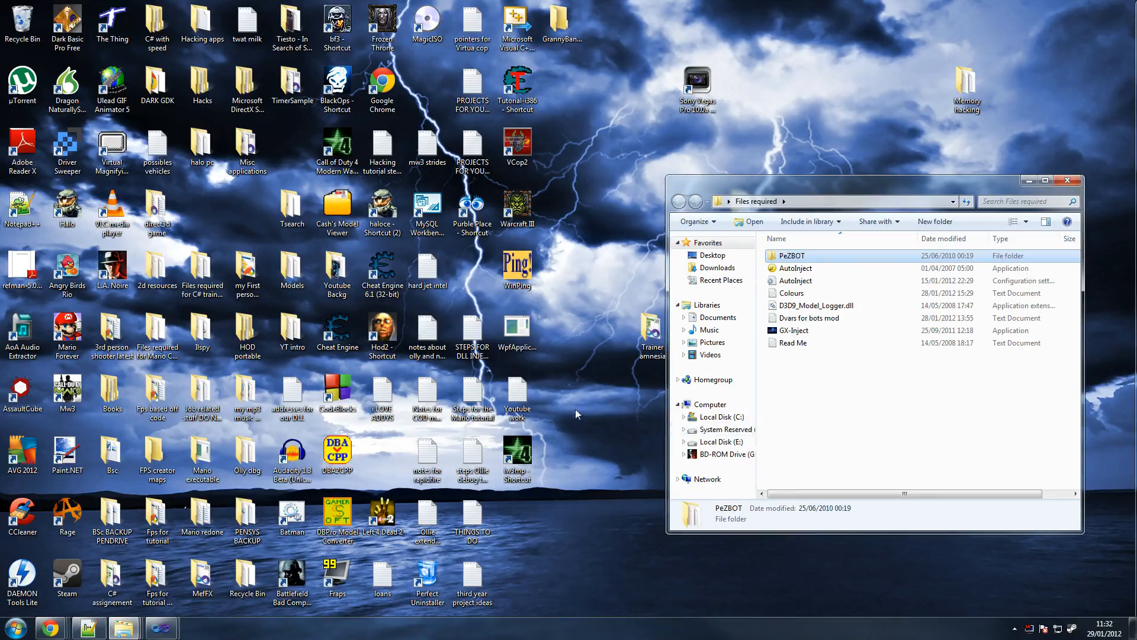
pyautogui.moveTo(612, 485)
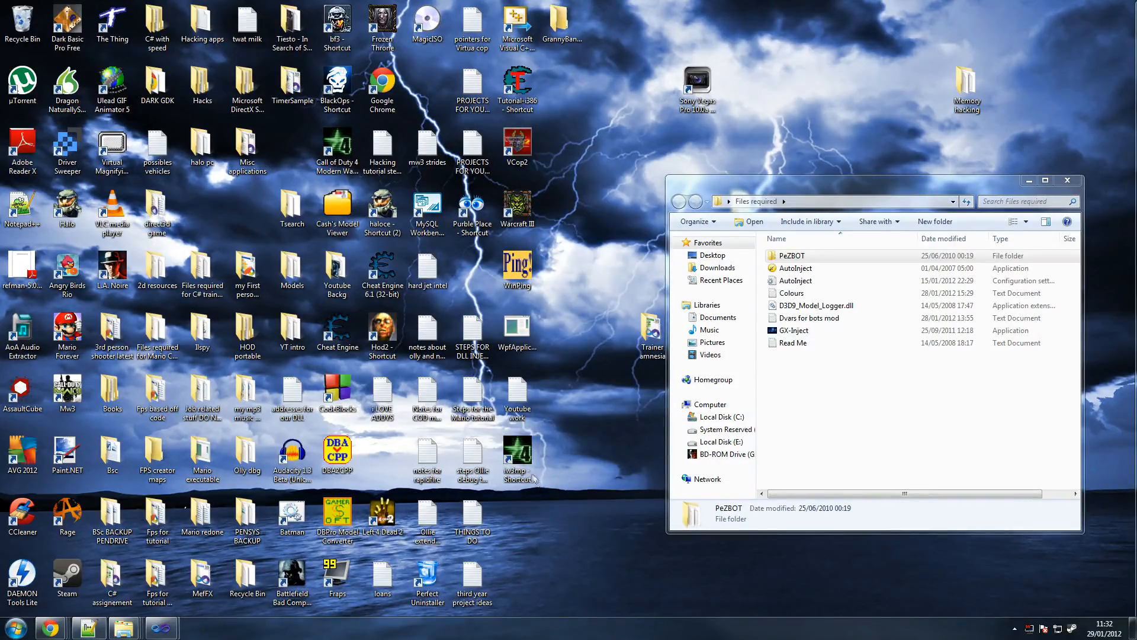
pyautogui.rightClick(517, 457)
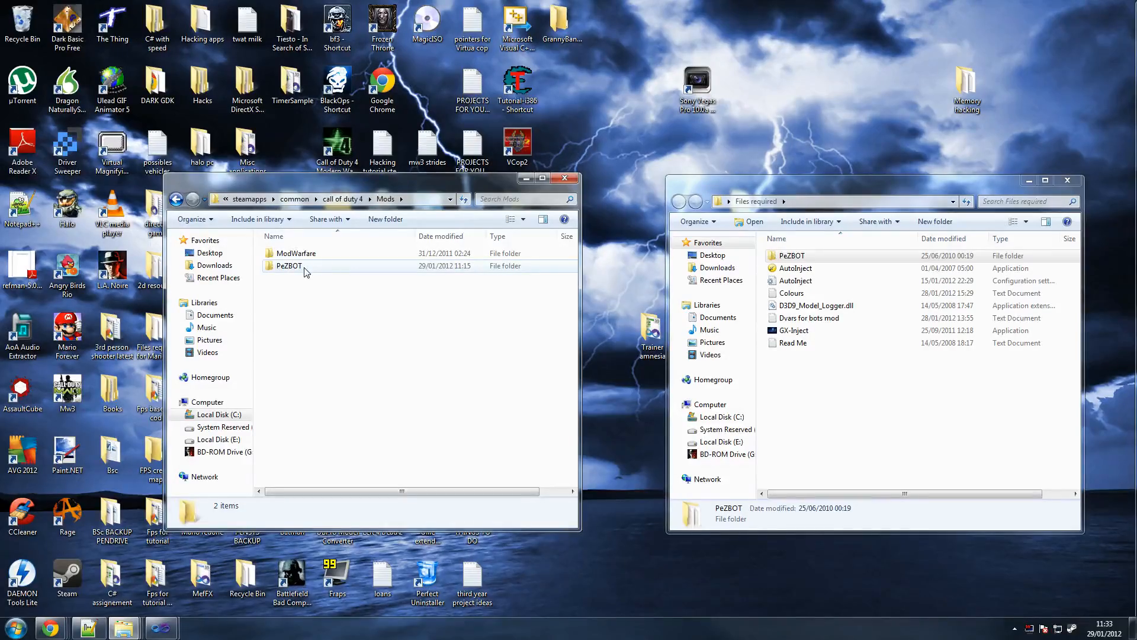
pyautogui.moveTo(306, 269)
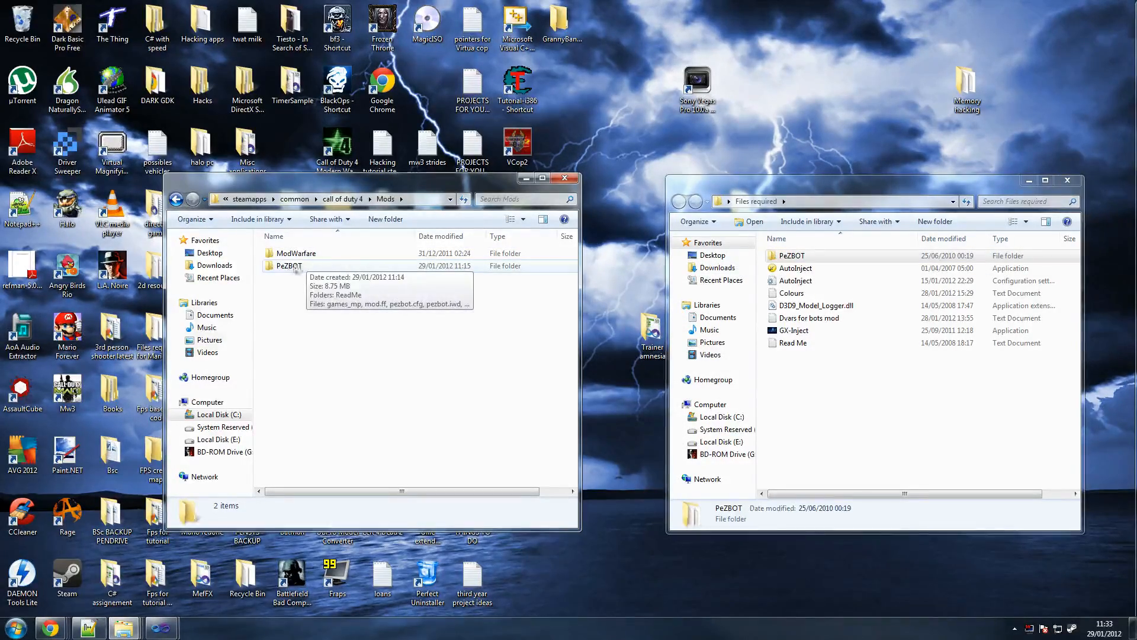
pyautogui.moveTo(302, 268)
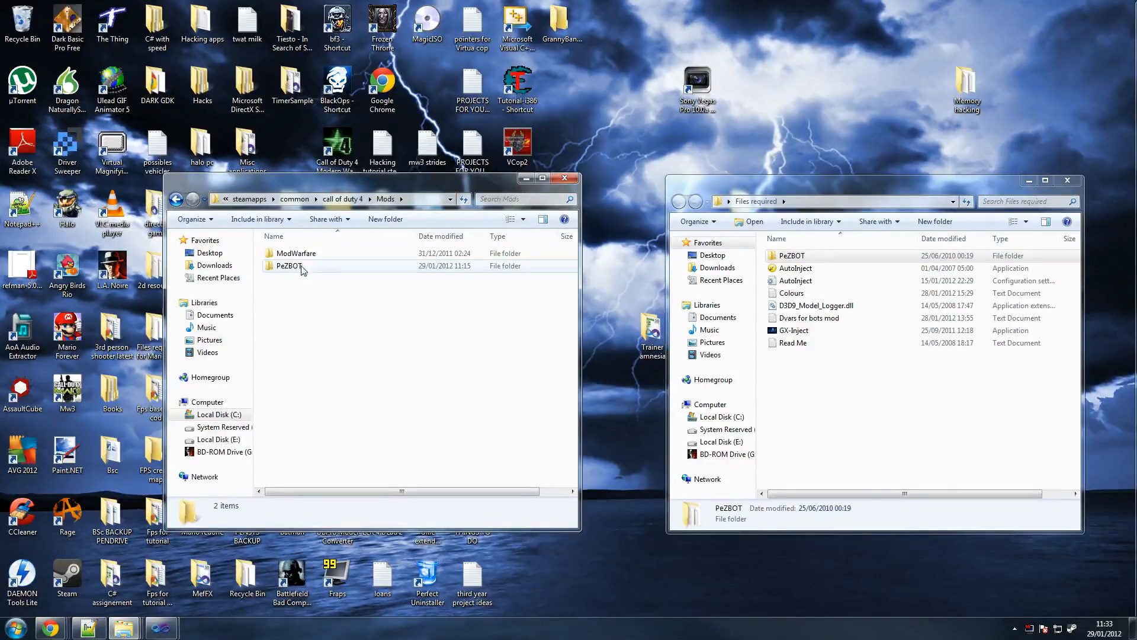
pyautogui.moveTo(300, 269)
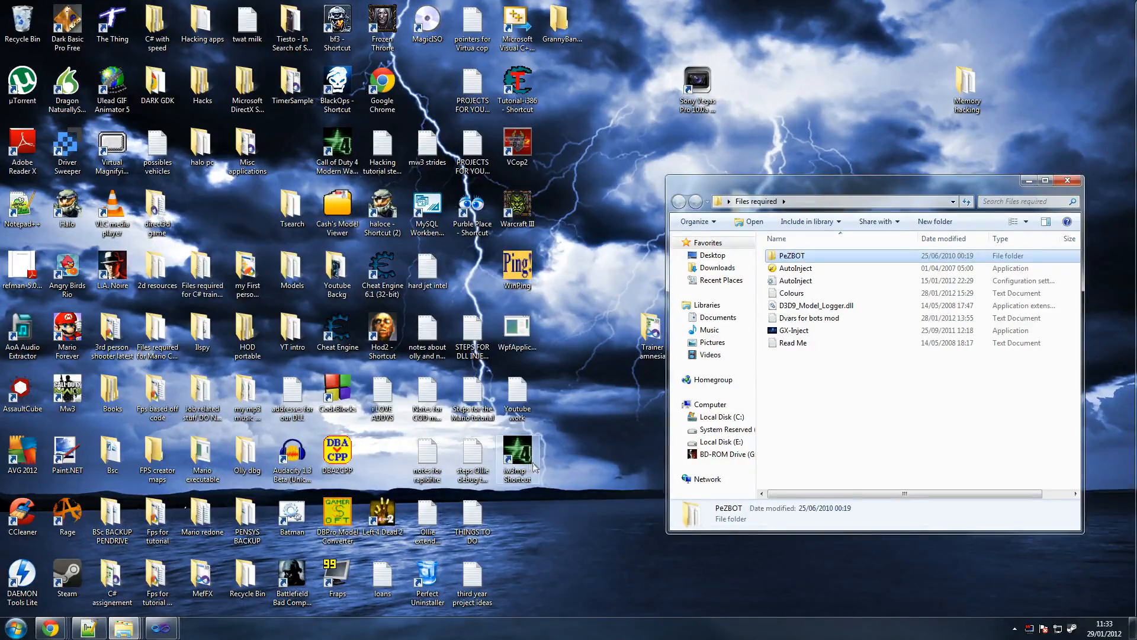
# Step: View the iw3mp game shortcut's properties and open the PeZBOT ReadMe folder
pyautogui.rightClick(516, 454)
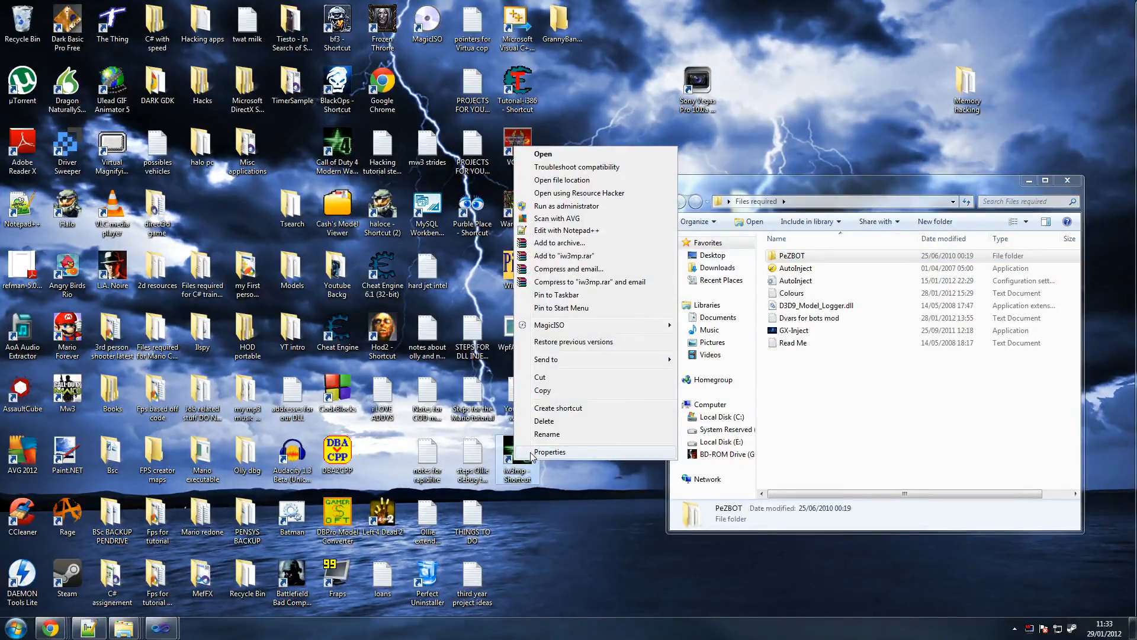
pyautogui.click(550, 453)
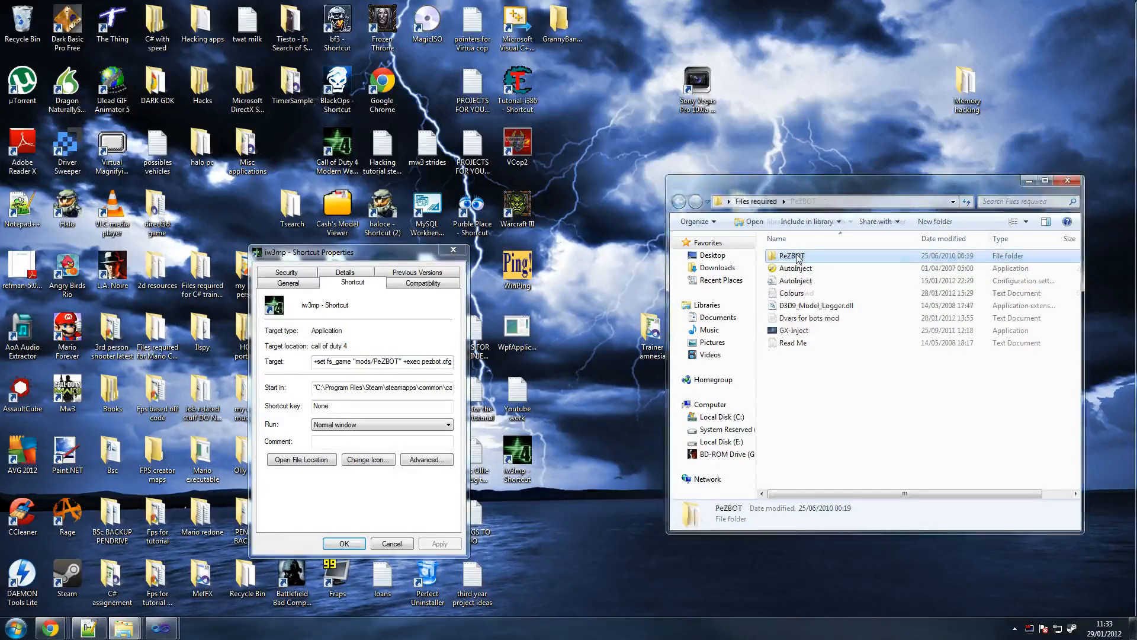
pyautogui.doubleClick(786, 255)
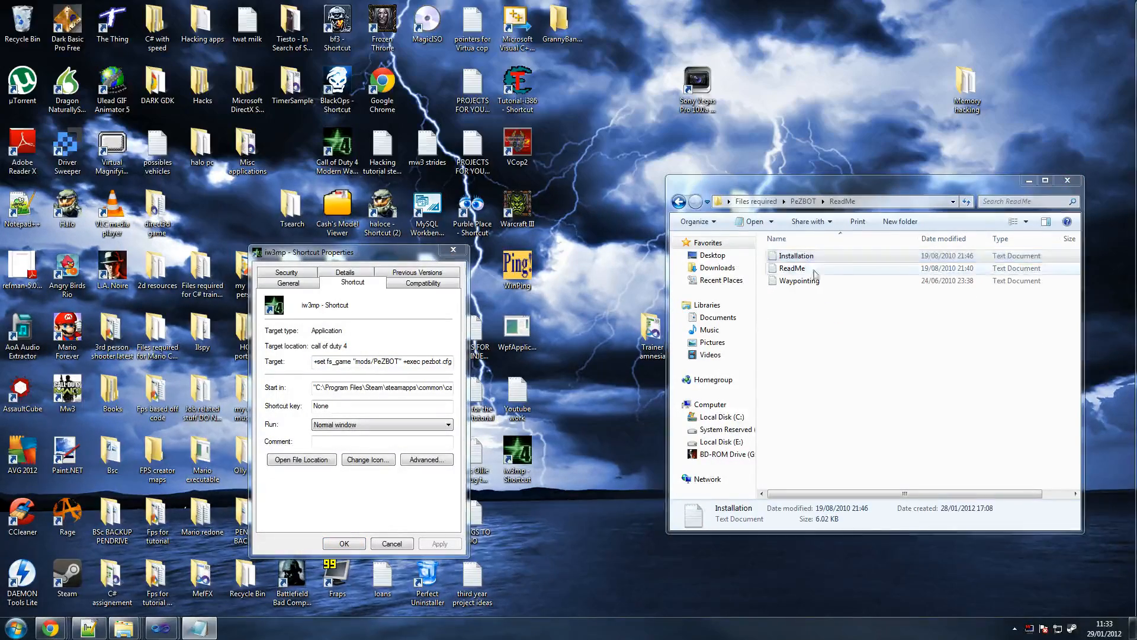
# Step: Read the PeZBOT Installation instructions maximized in Notepad, then close them
pyautogui.doubleClick(796, 256)
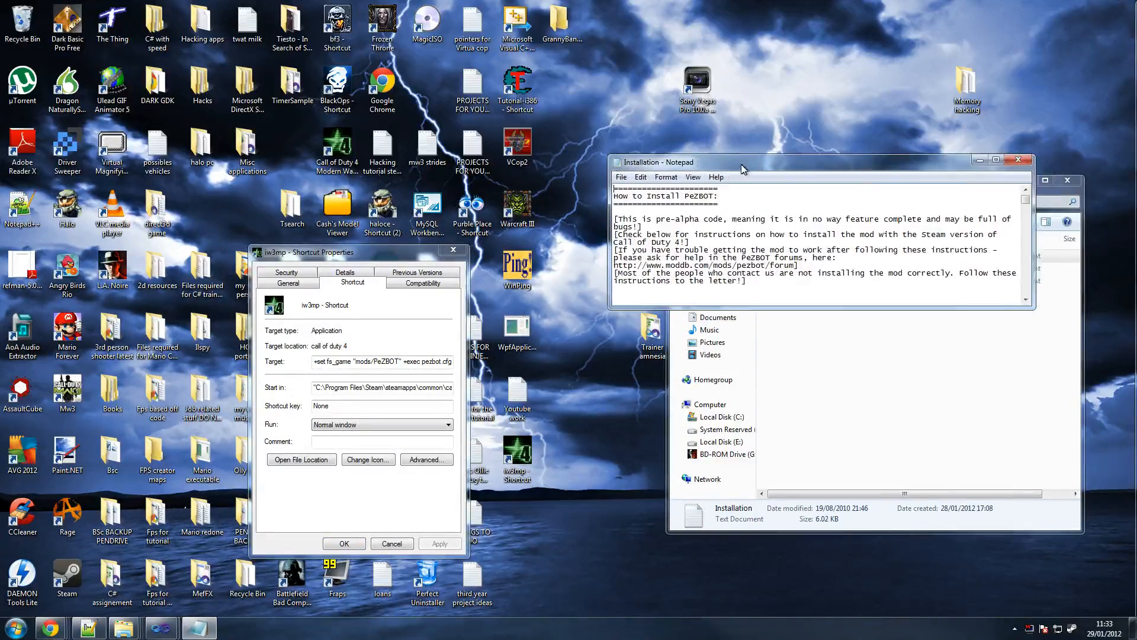
pyautogui.click(997, 159)
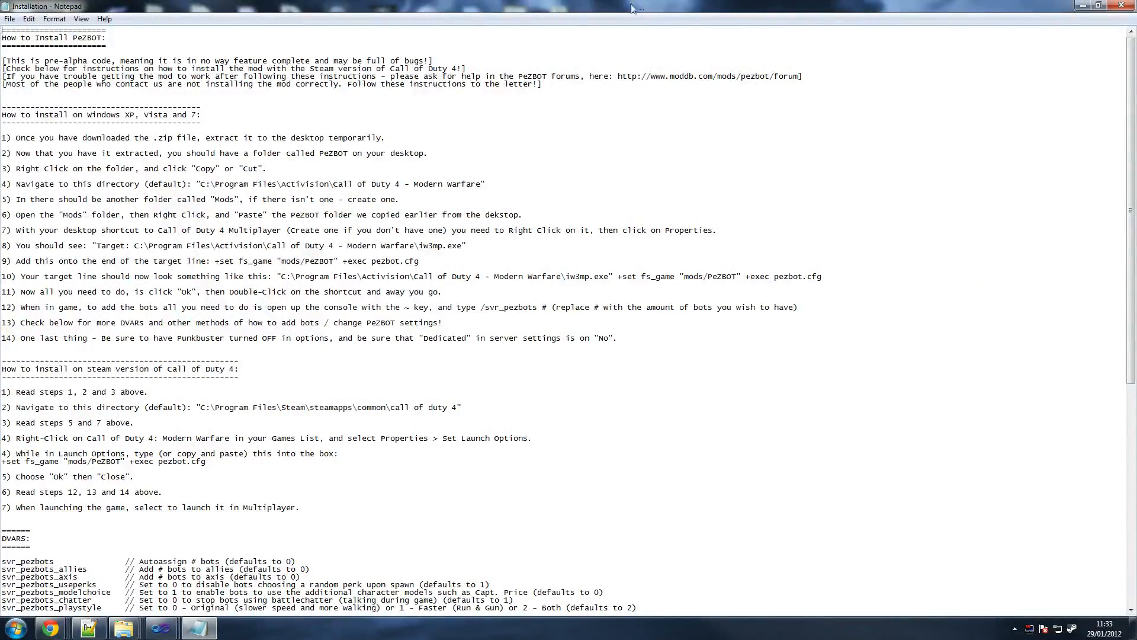
pyautogui.scroll(-3)
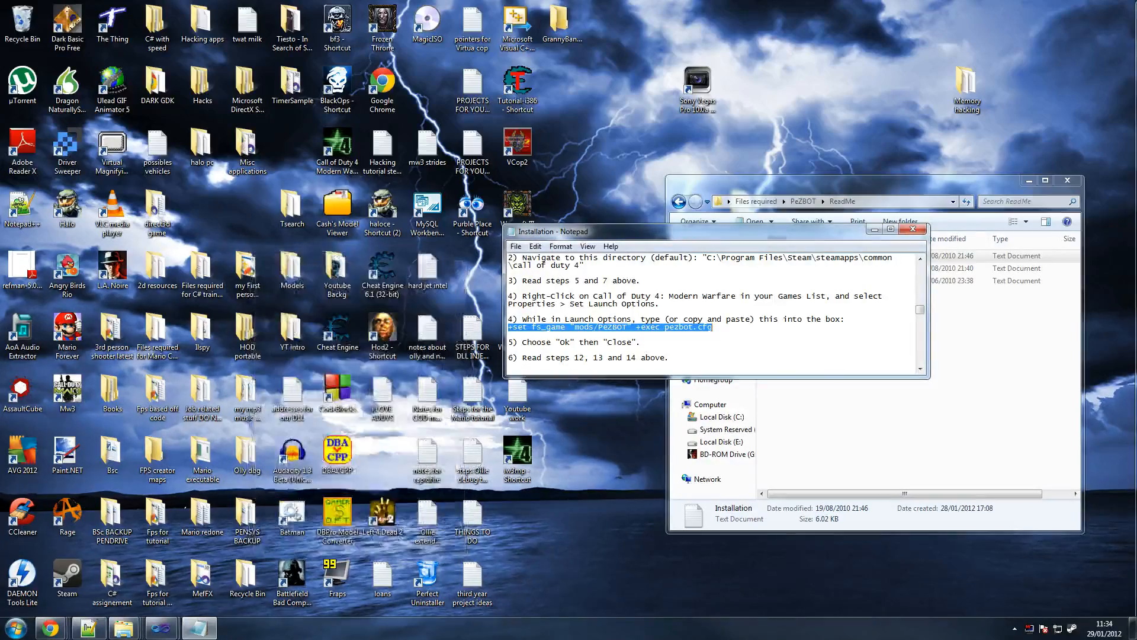
pyautogui.click(914, 229)
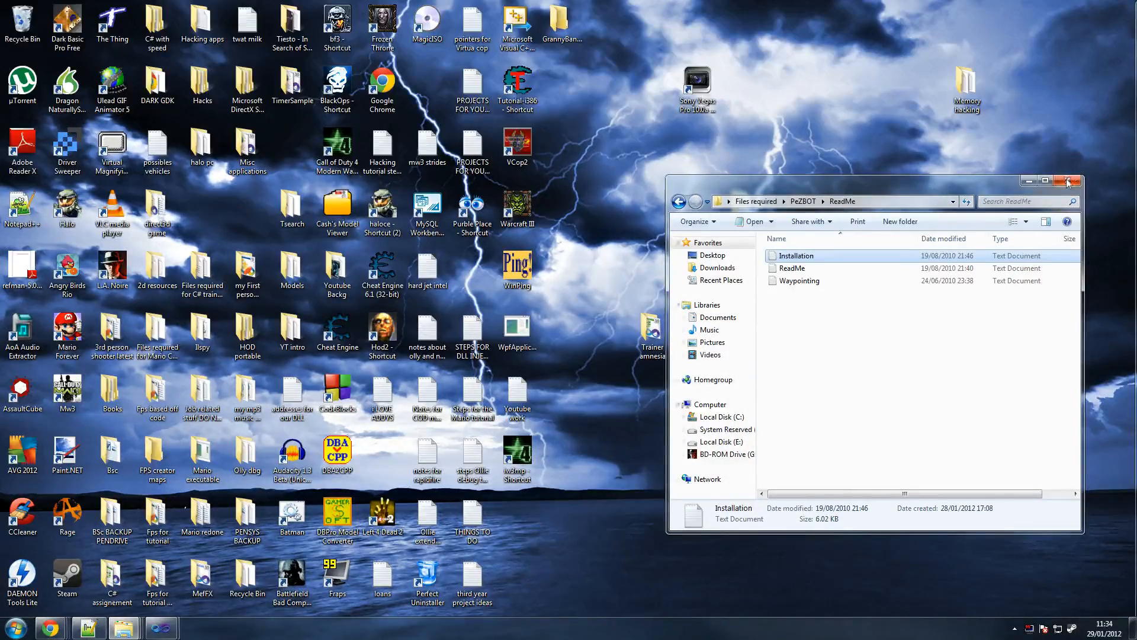
# Step: Close the ReadMe folder and edit the HIDE_MENU label to 'Hide hack [INSERT]' in Hacks.cpp, reviewing DrawMenu
pyautogui.click(1069, 181)
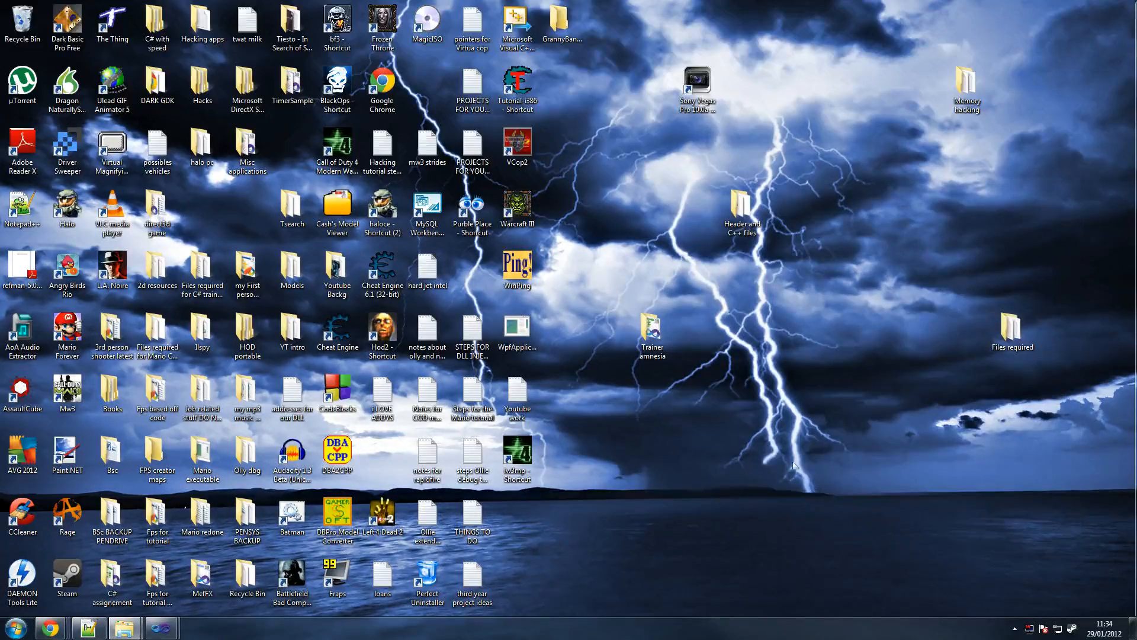
pyautogui.moveTo(834, 465)
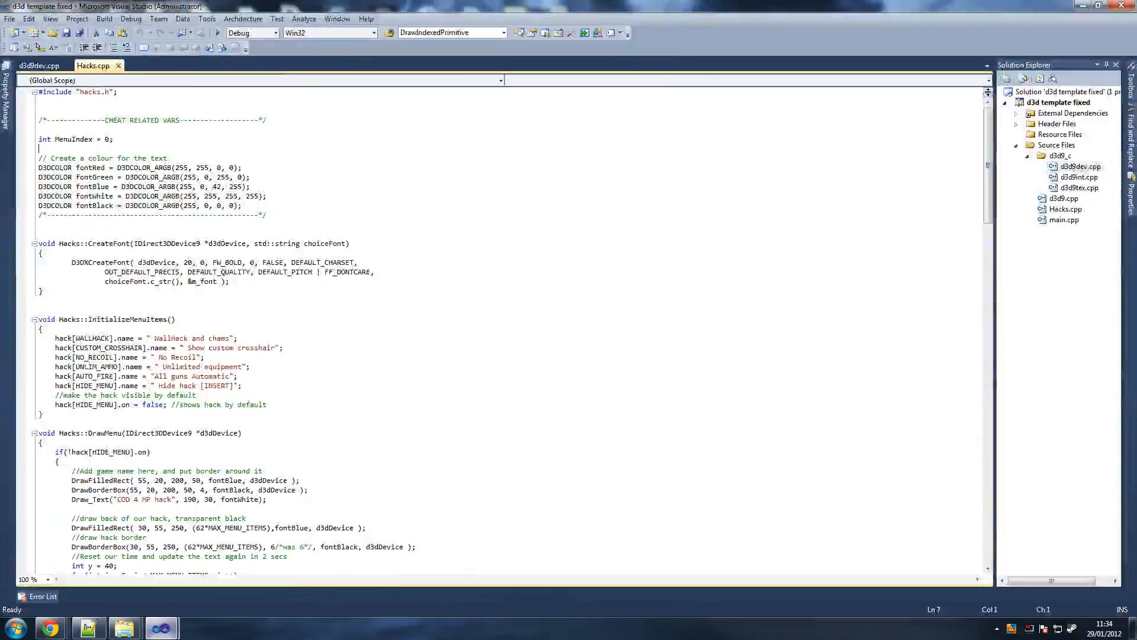
pyautogui.click(235, 377)
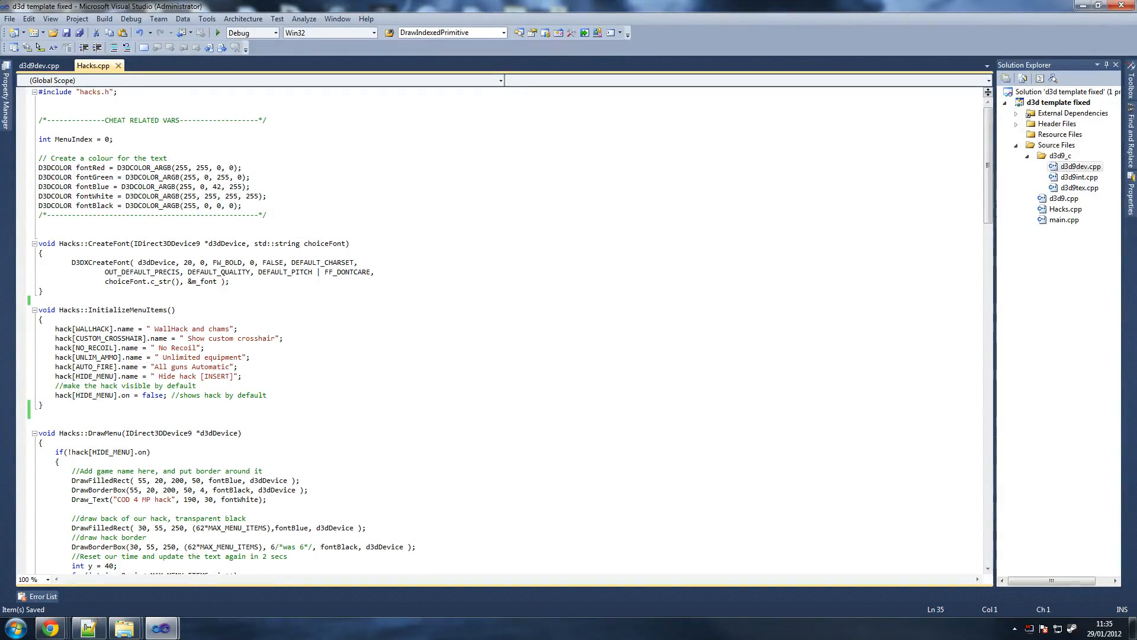
pyautogui.scroll(-3)
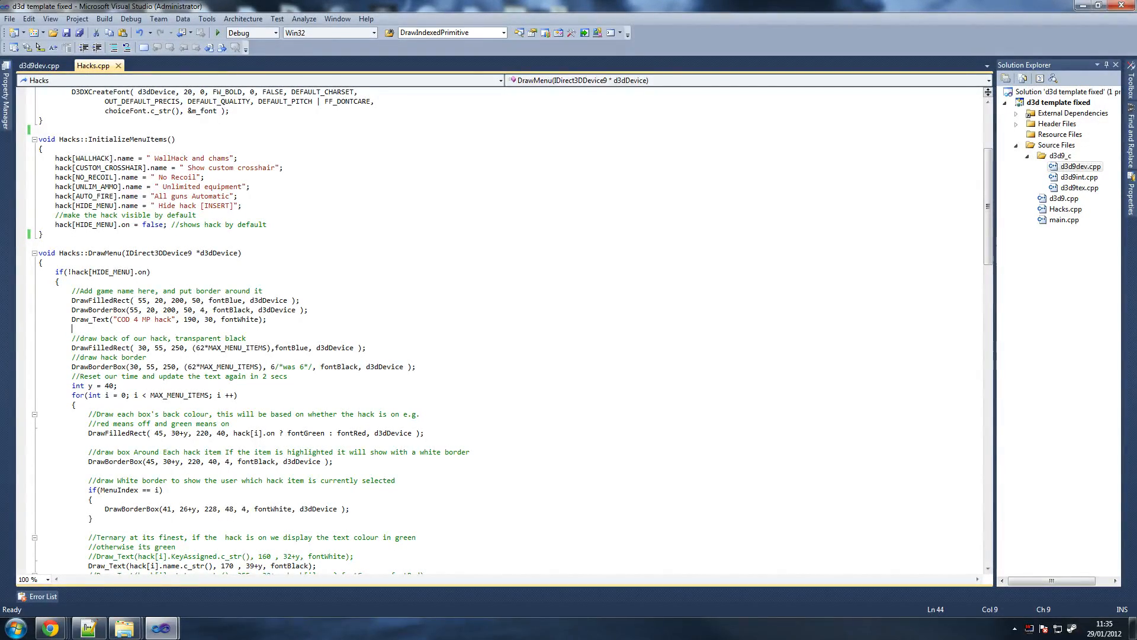
pyautogui.scroll(-3)
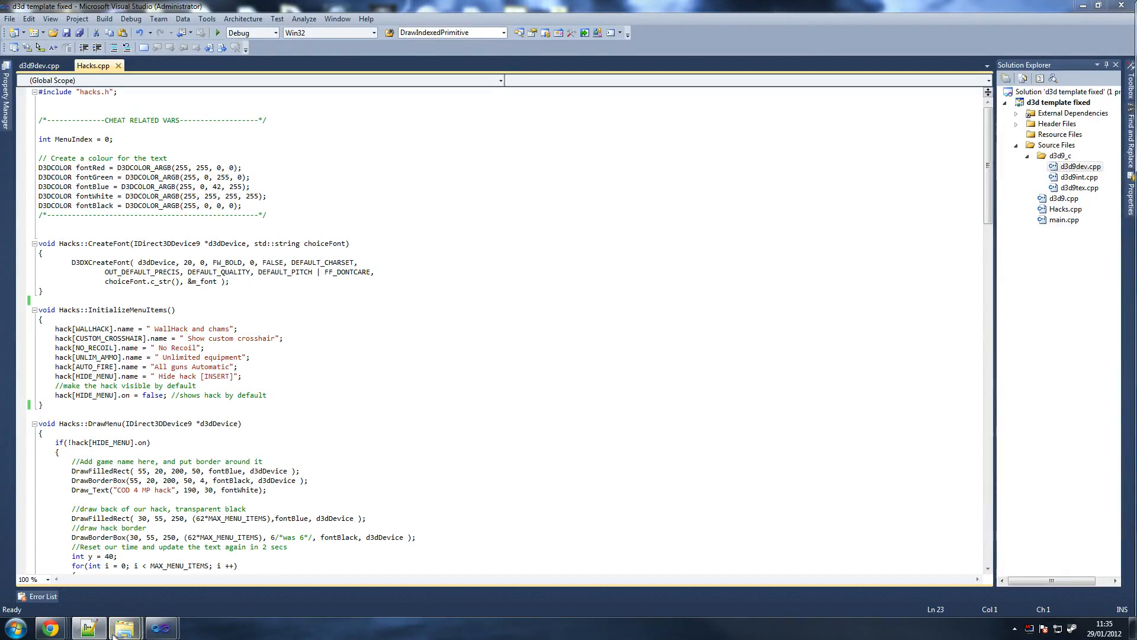
pyautogui.moveTo(91, 623)
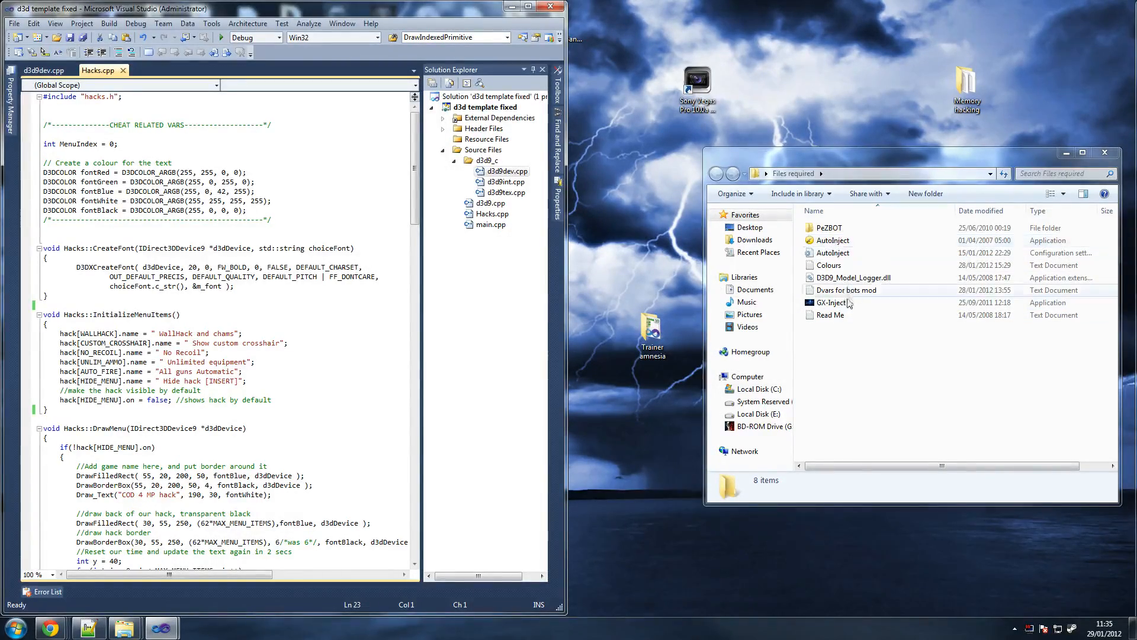
# Step: Open the Colours text file in Notepad beside the code and return to Hacks.cpp
pyautogui.doubleClick(830, 265)
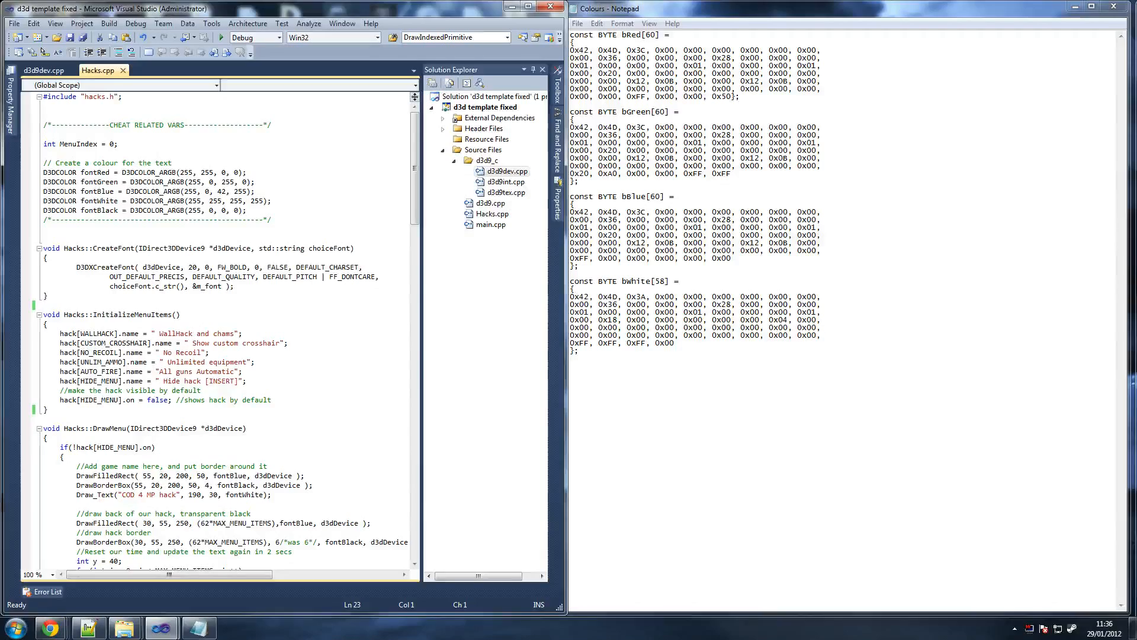
pyautogui.click(44, 230)
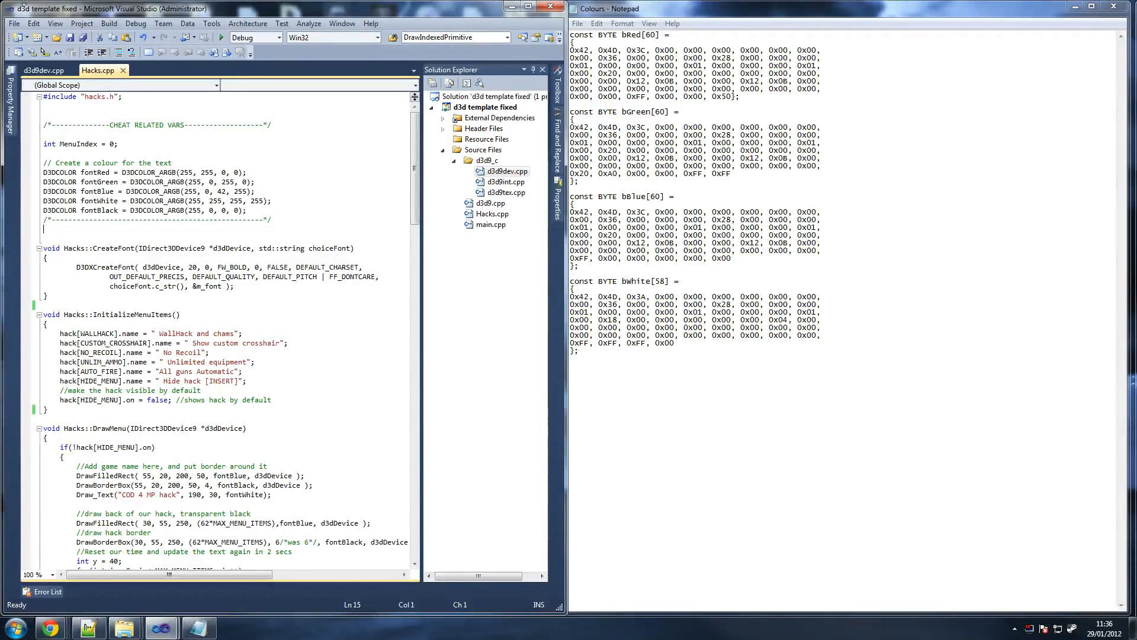
# Step: Open Hacks.h from the Header Files and add the bRed, bGreen, bBlue and bWhite colour arrays
pyautogui.click(444, 128)
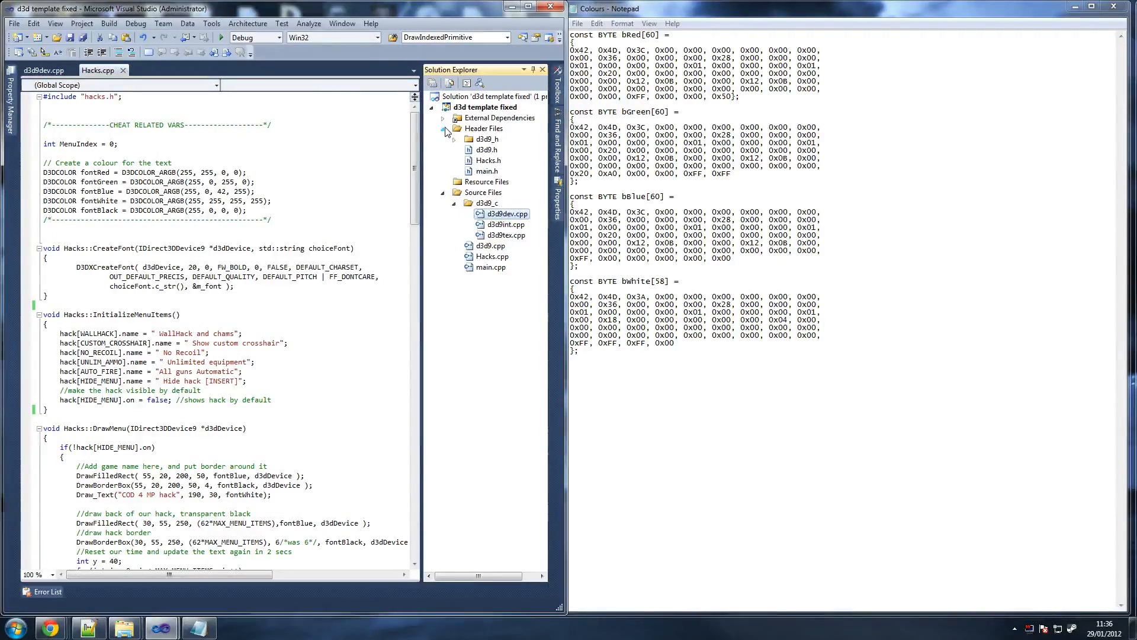
pyautogui.click(452, 138)
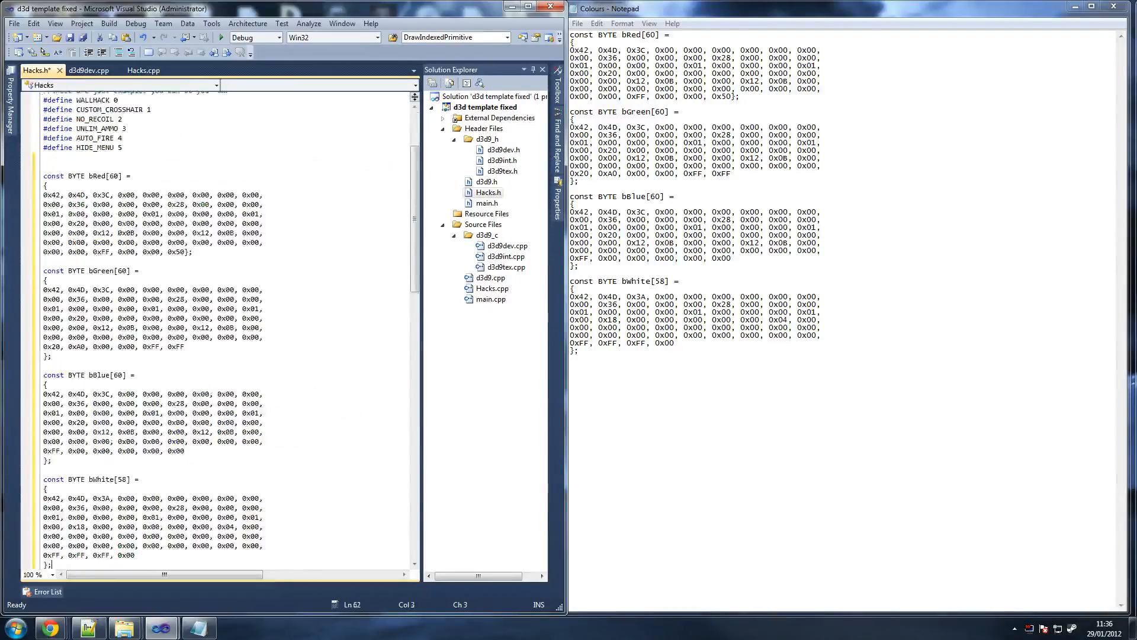
pyautogui.scroll(-3)
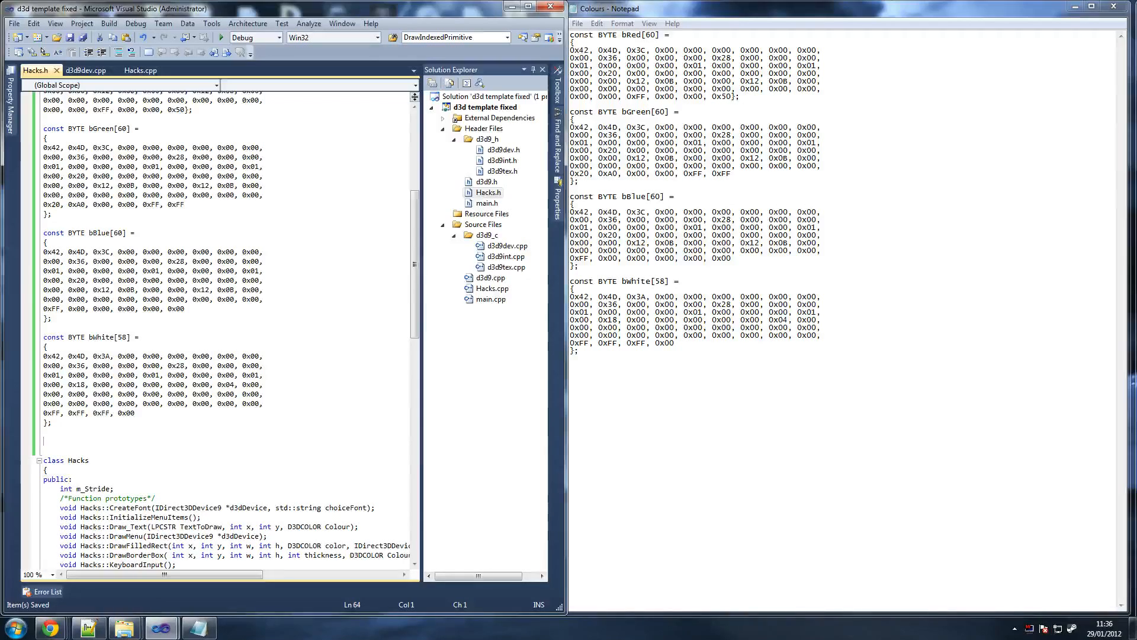
pyautogui.scroll(-3)
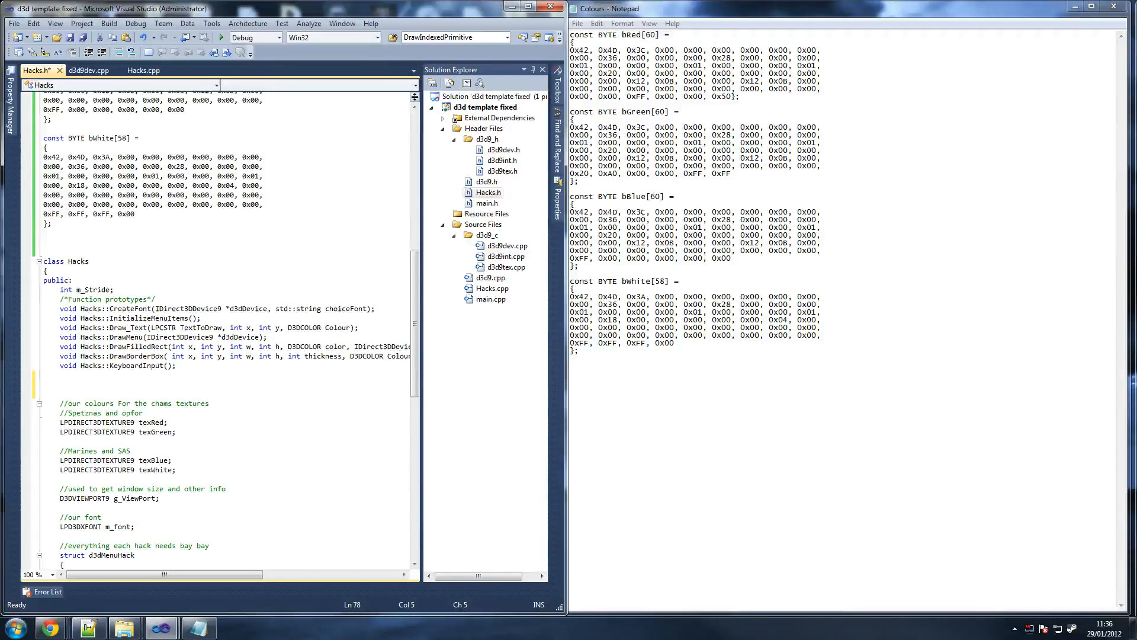
# Step: Add an empty 'void Hacks::ApplyWallHack();' prototype to the Hacks class
pyautogui.write('void')
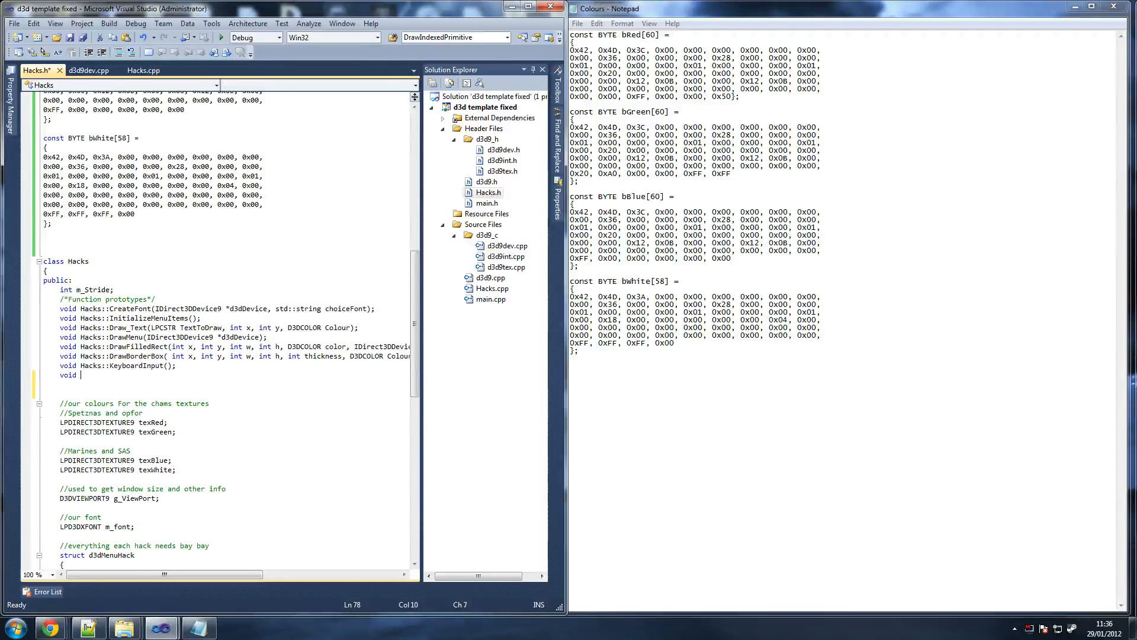
pyautogui.write('Hacks')
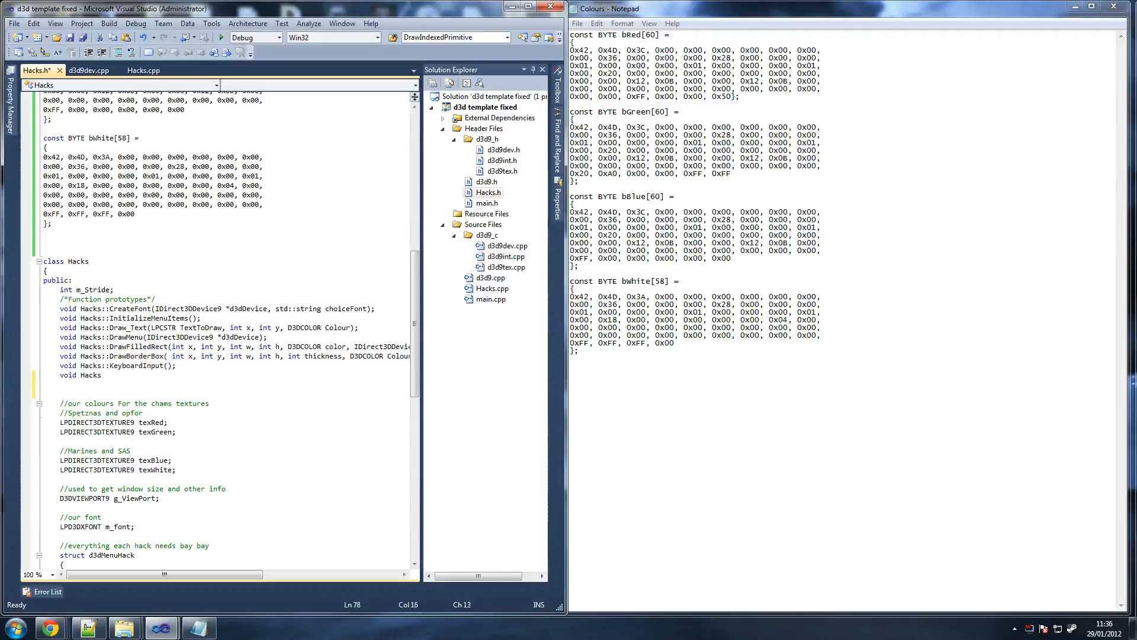
pyautogui.write('::A')
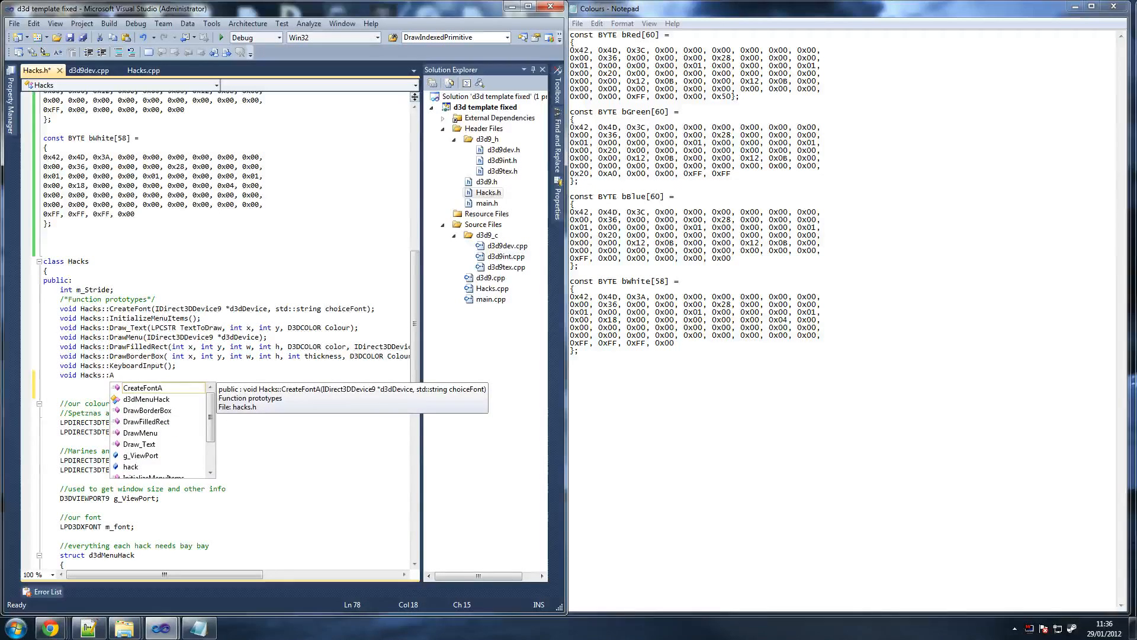
pyautogui.write('ApplyWallHack')
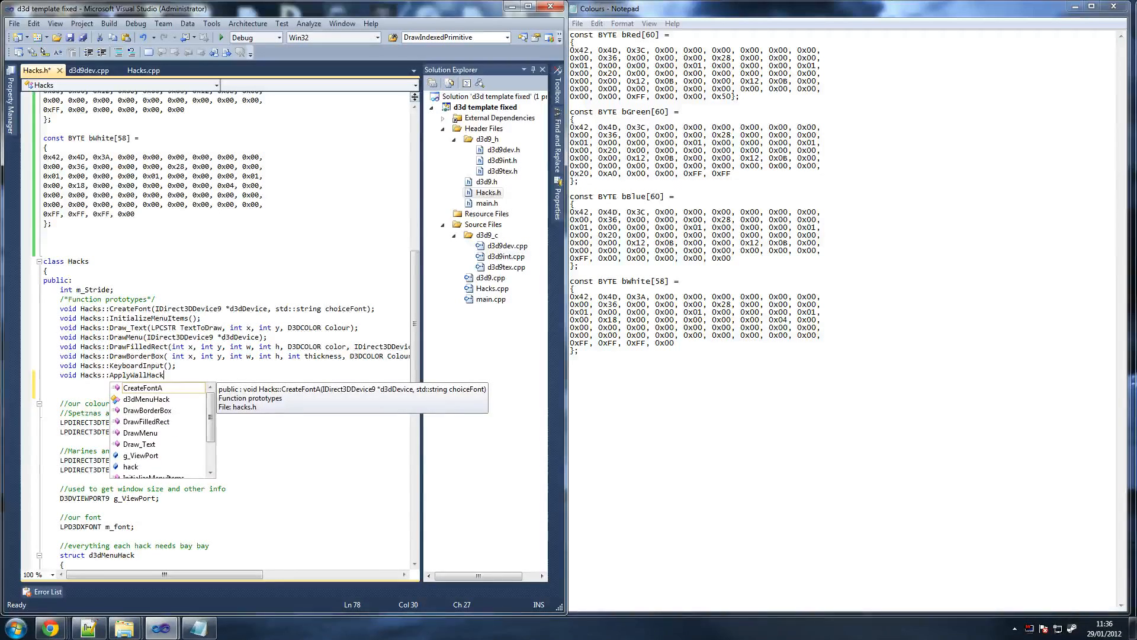
pyautogui.write('()')
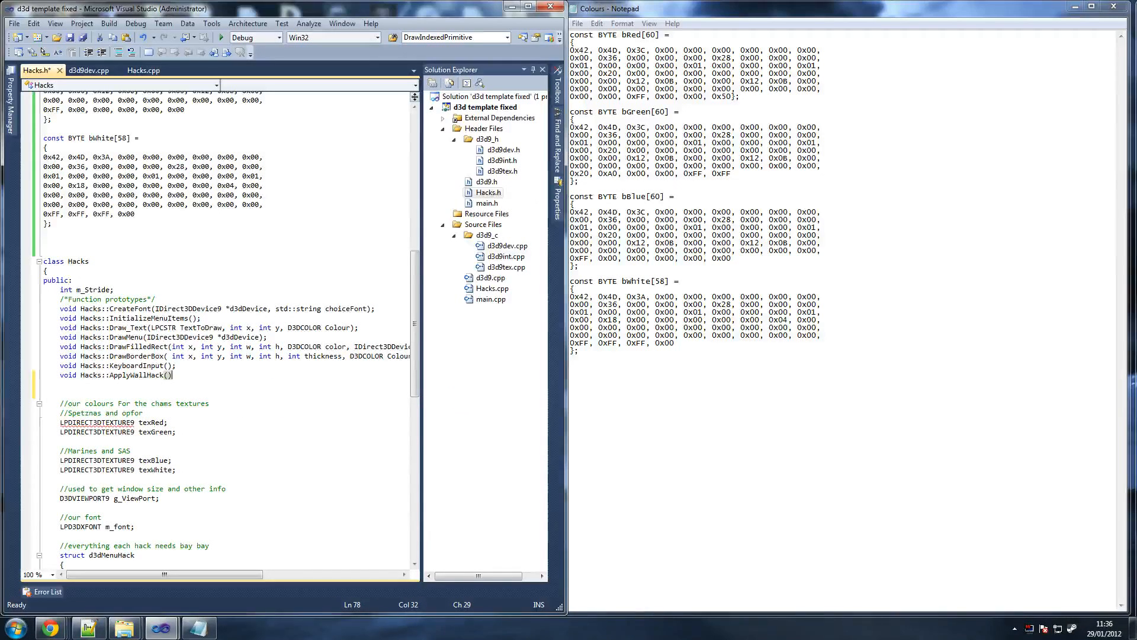
pyautogui.write(';')
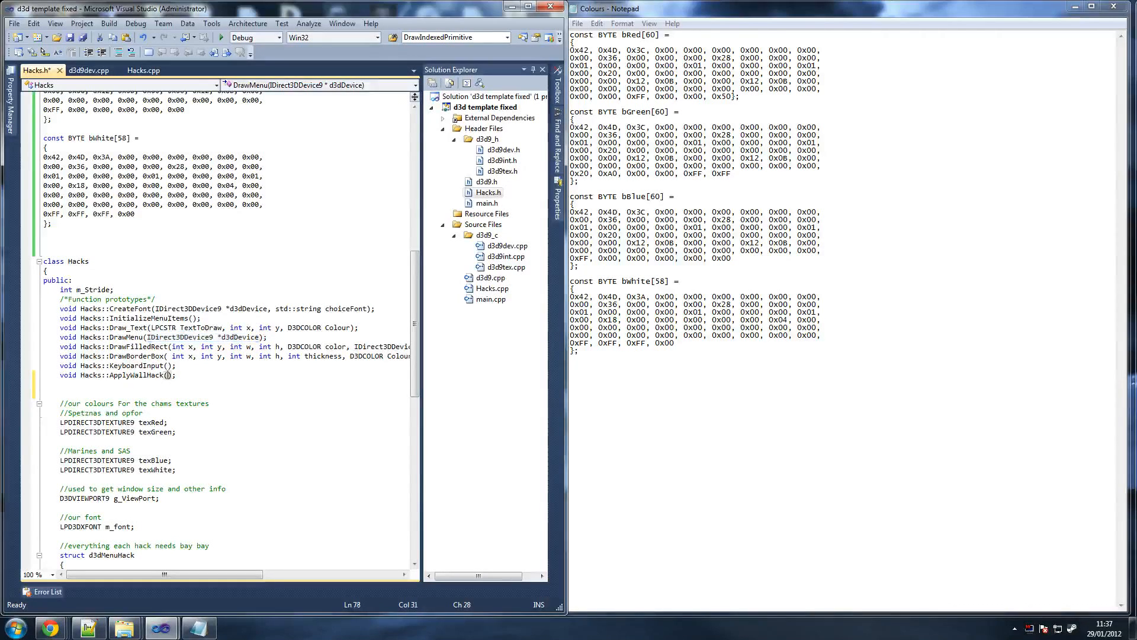
# Step: Give ApplyWallHack an 'IDirect3DDevice9 *d3dDevice' first parameter and begin the second
pyautogui.write('IDirect3DDevice9 *d3dDevice')
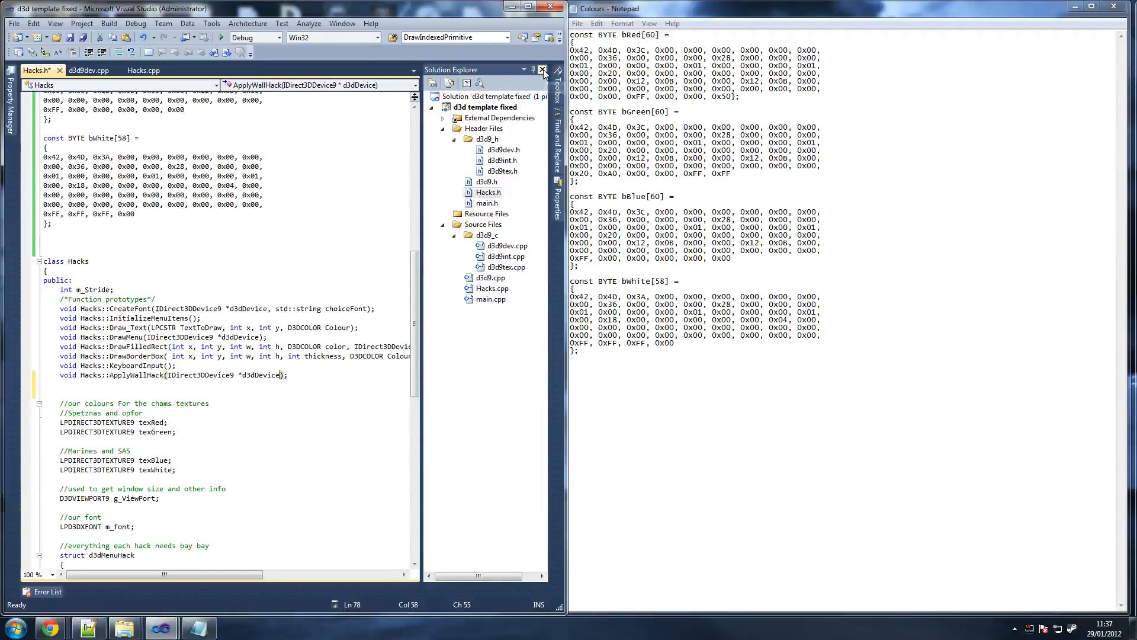
pyautogui.click(543, 70)
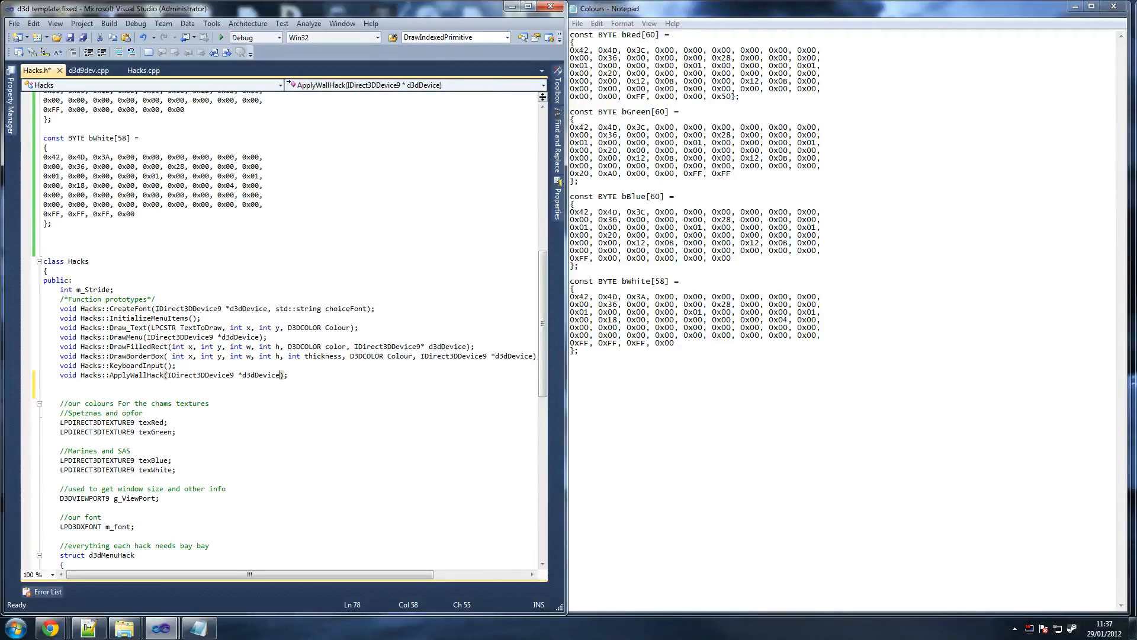
pyautogui.write(',')
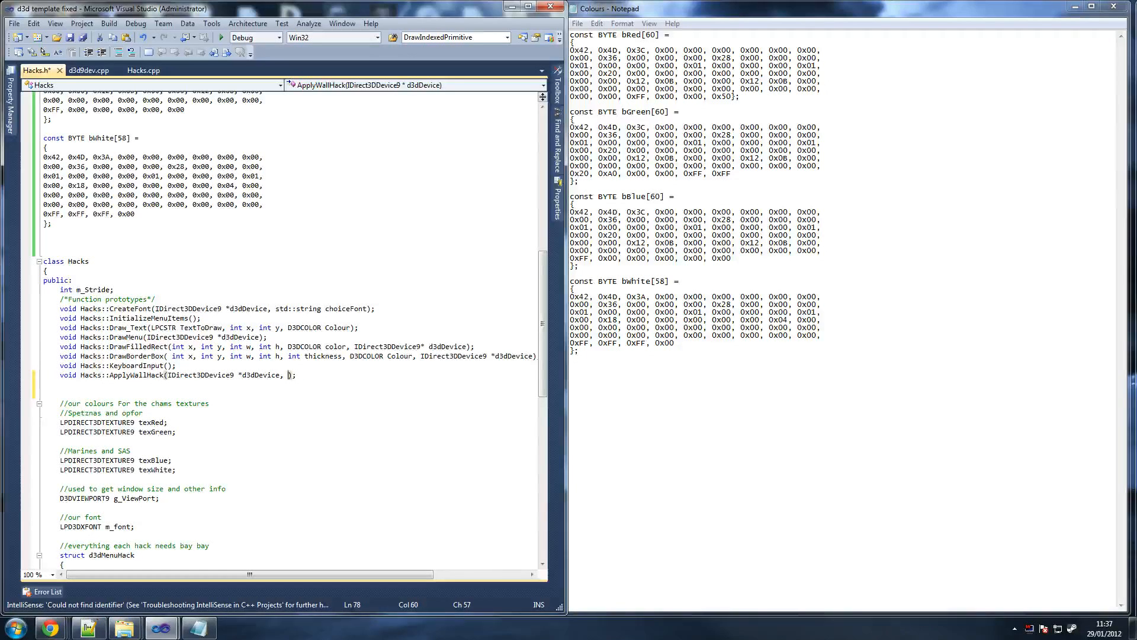
pyautogui.write('S')
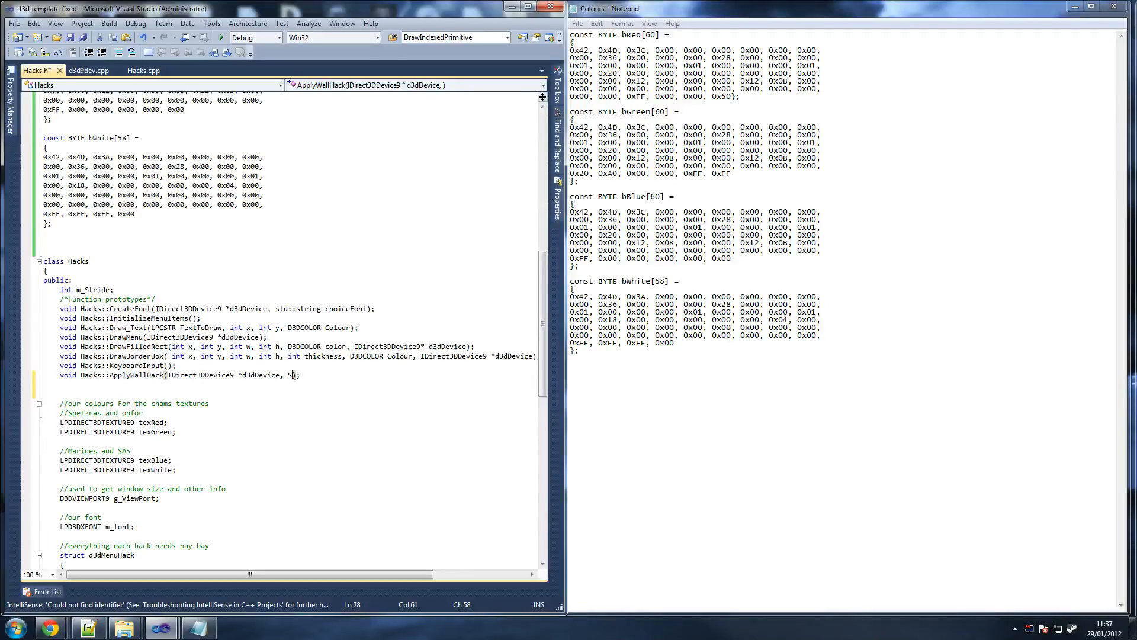
pyautogui.write('35')
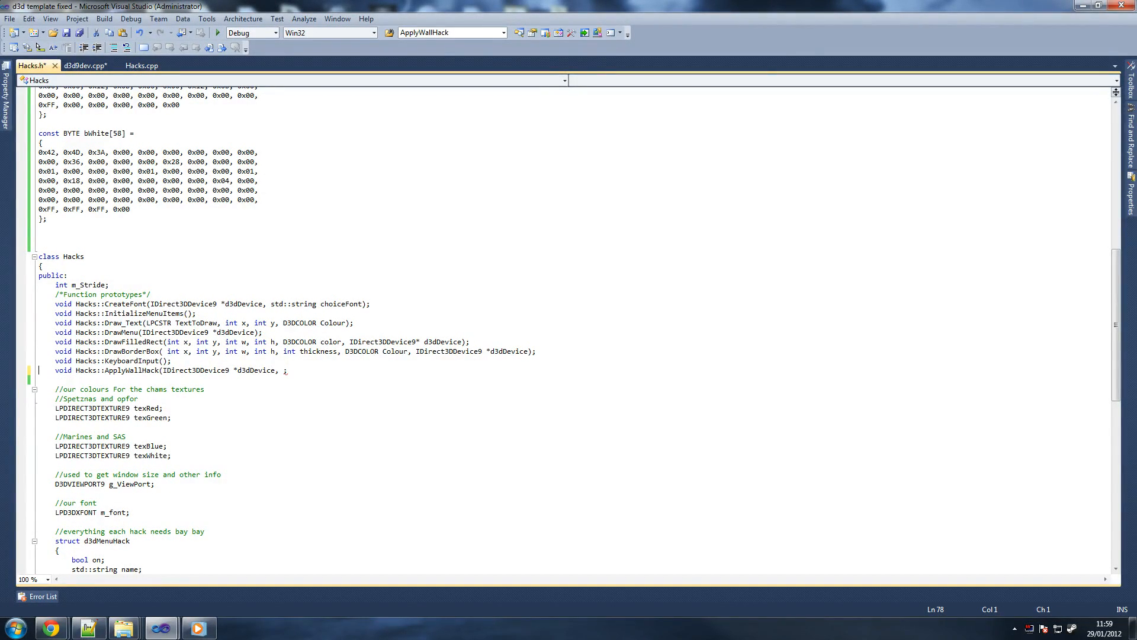
# Step: Add the 'D3DPRIMITIVETYPE device' and 'INT BaseVertexIndex' parameters to the prototype
pyautogui.write('D3')
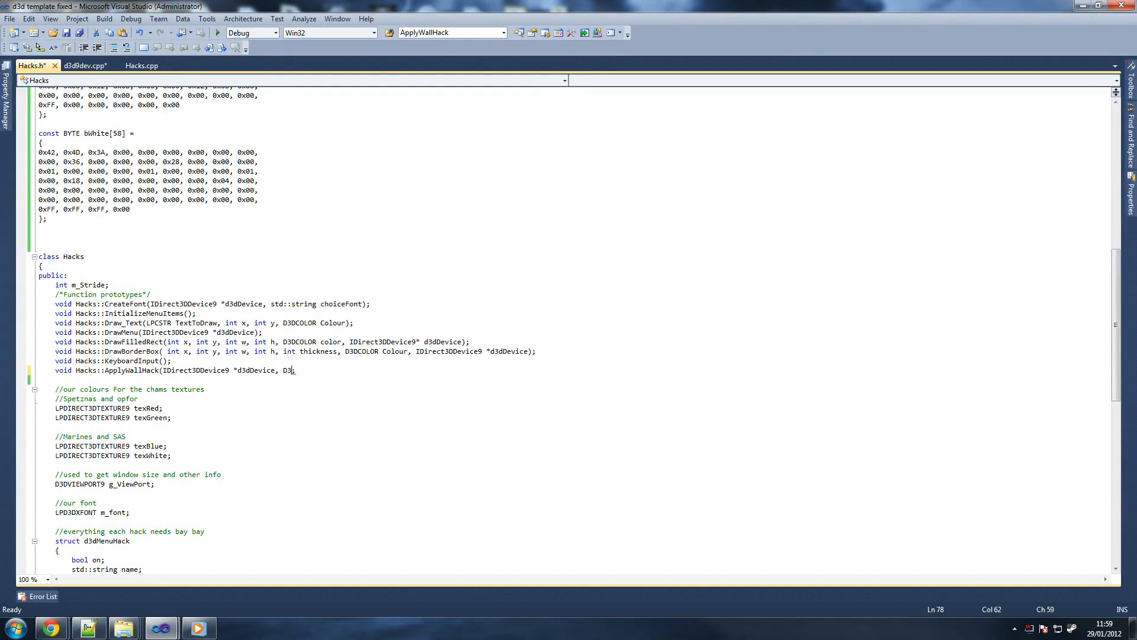
pyautogui.write(';')
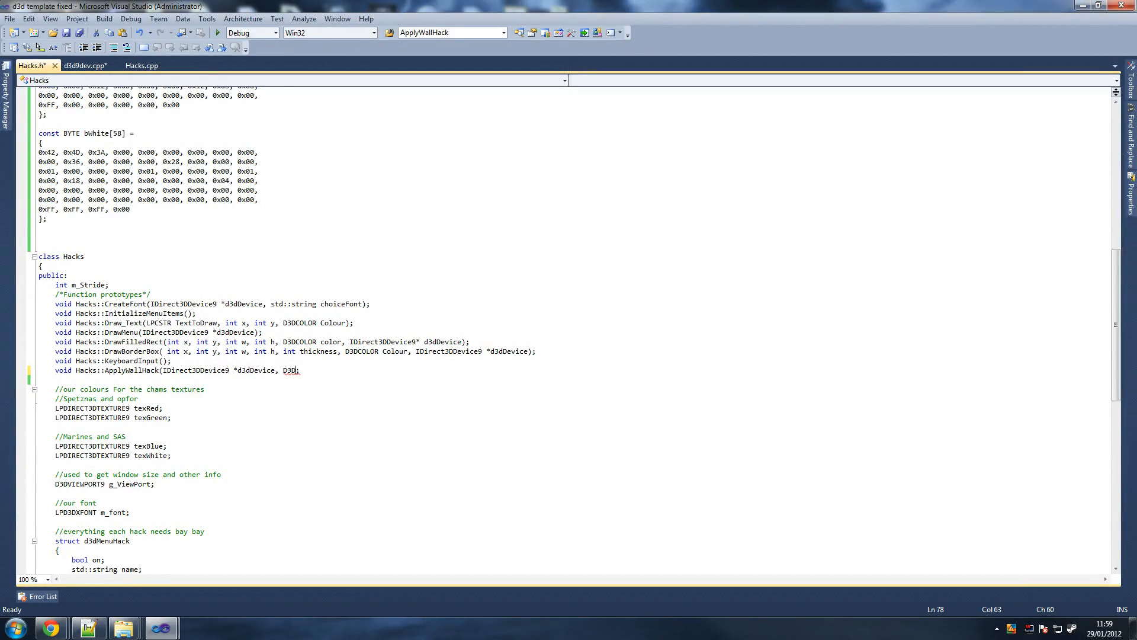
pyautogui.write('PRIMITIVE')
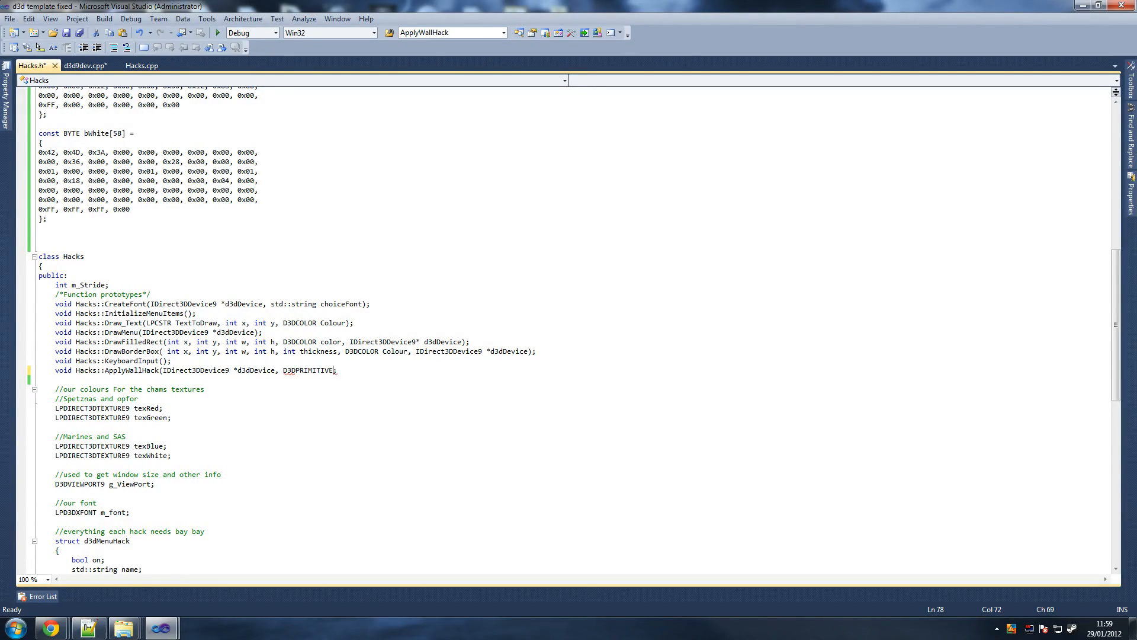
pyautogui.write('TYPE')
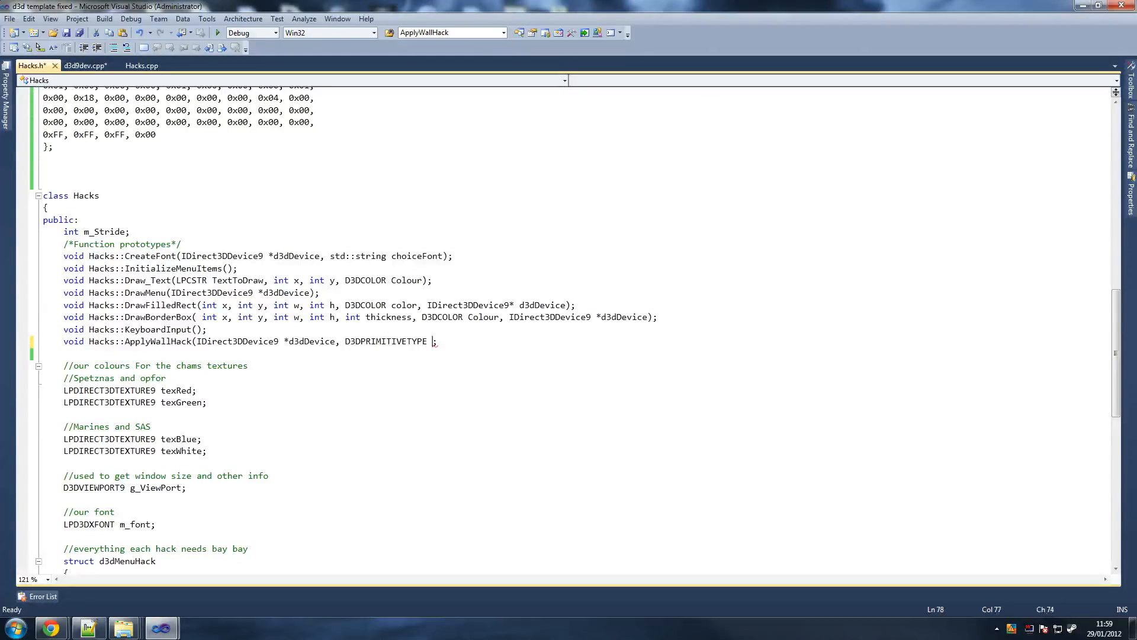
pyautogui.write('device, INT')
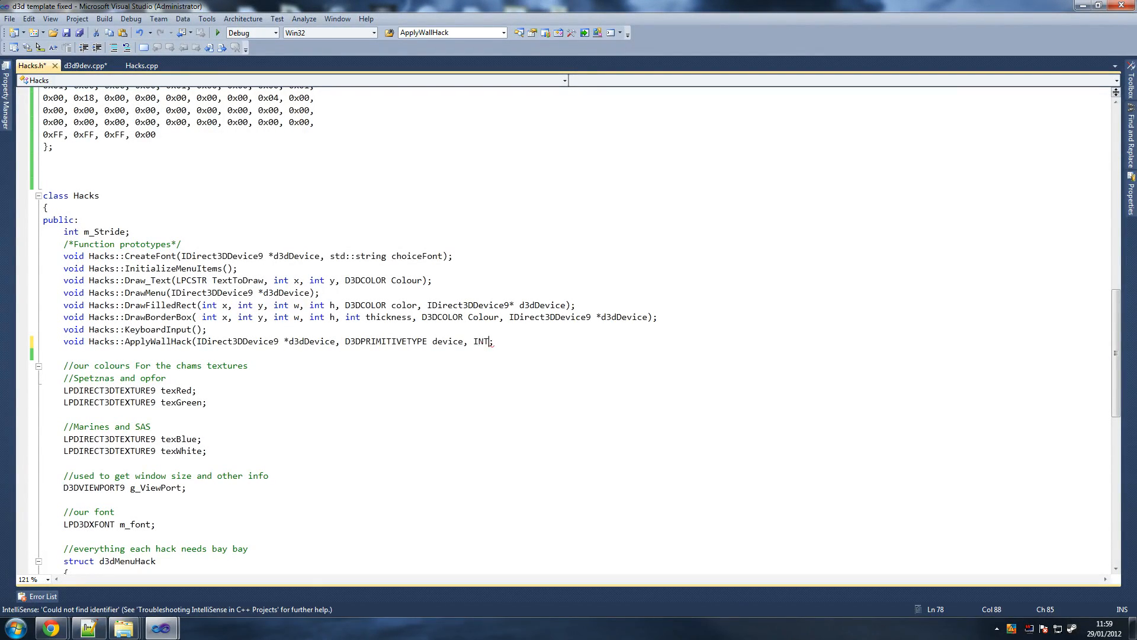
pyautogui.write('Ba')
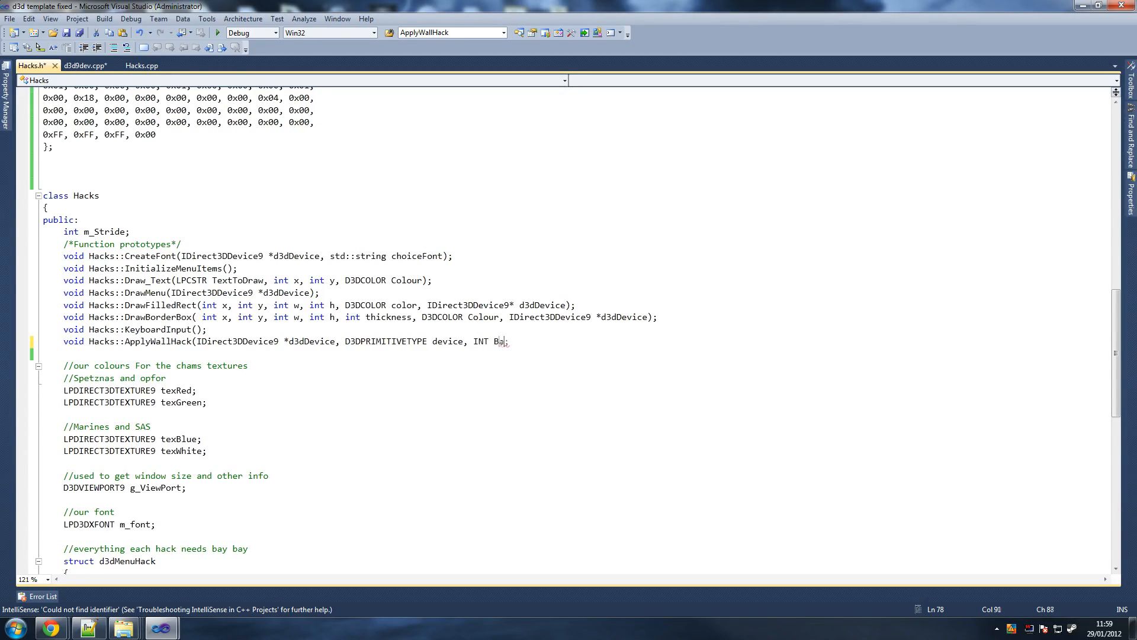
pyautogui.write('seVertexI')
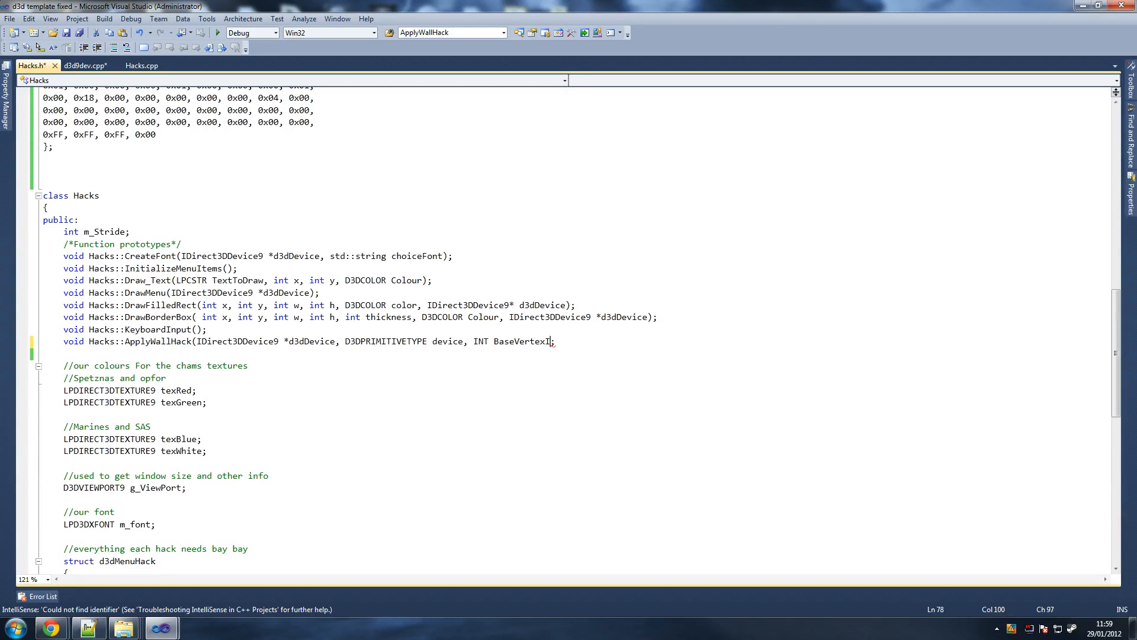
pyautogui.write('ndex')
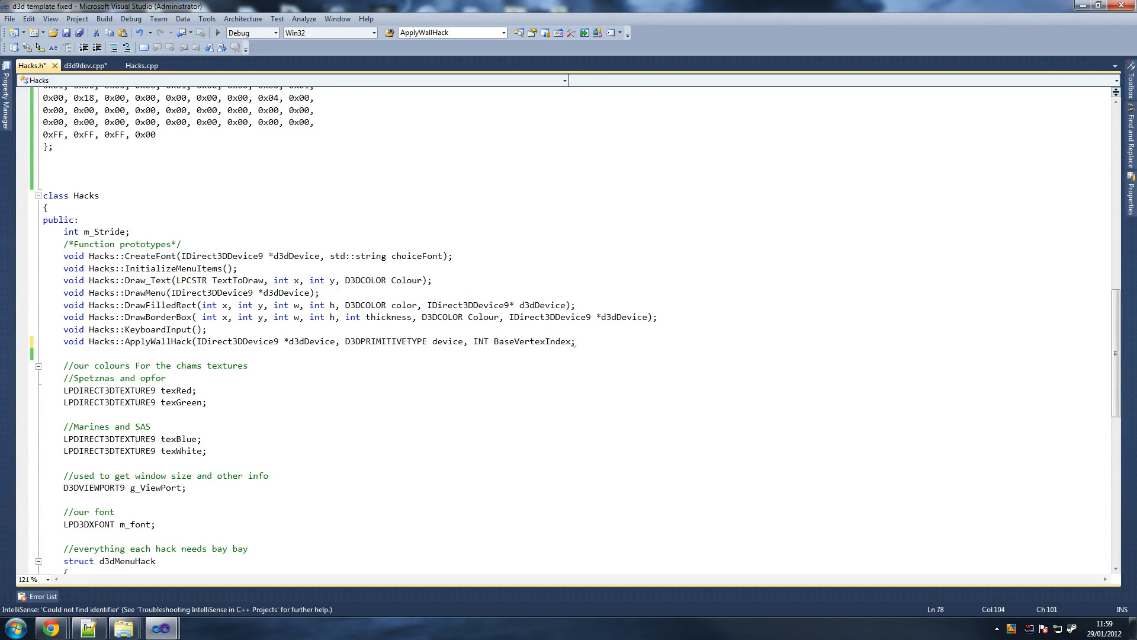
pyautogui.write(',')
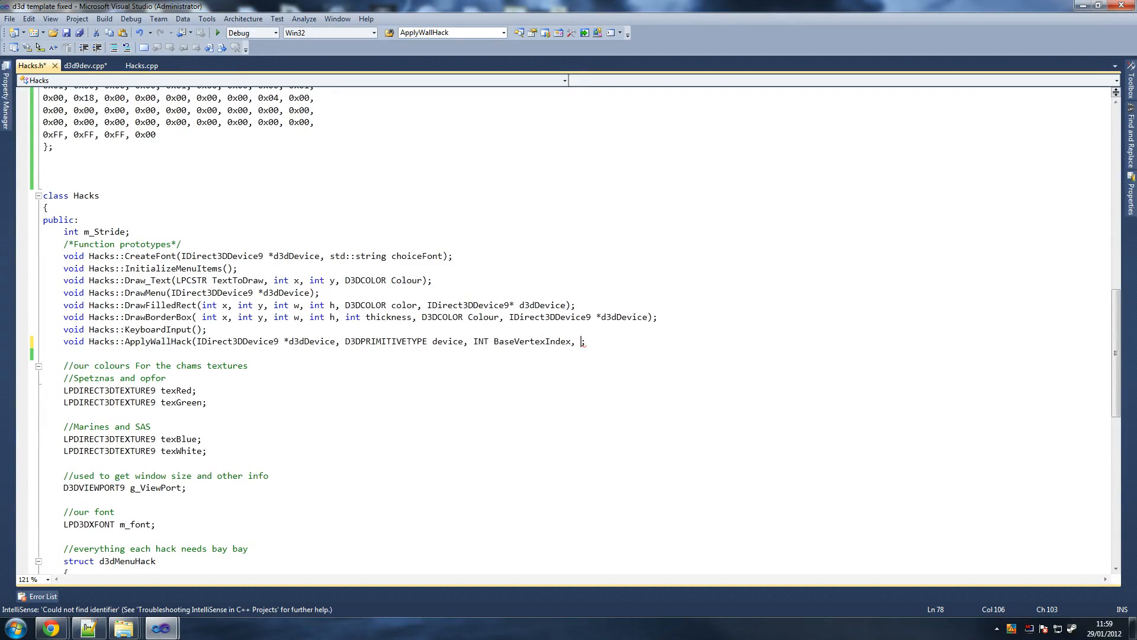
# Step: Finish the prototype with UINT MinVertexIndex, NumVertices, startIndex and primCount, and save Hacks.h
pyautogui.write('UI')
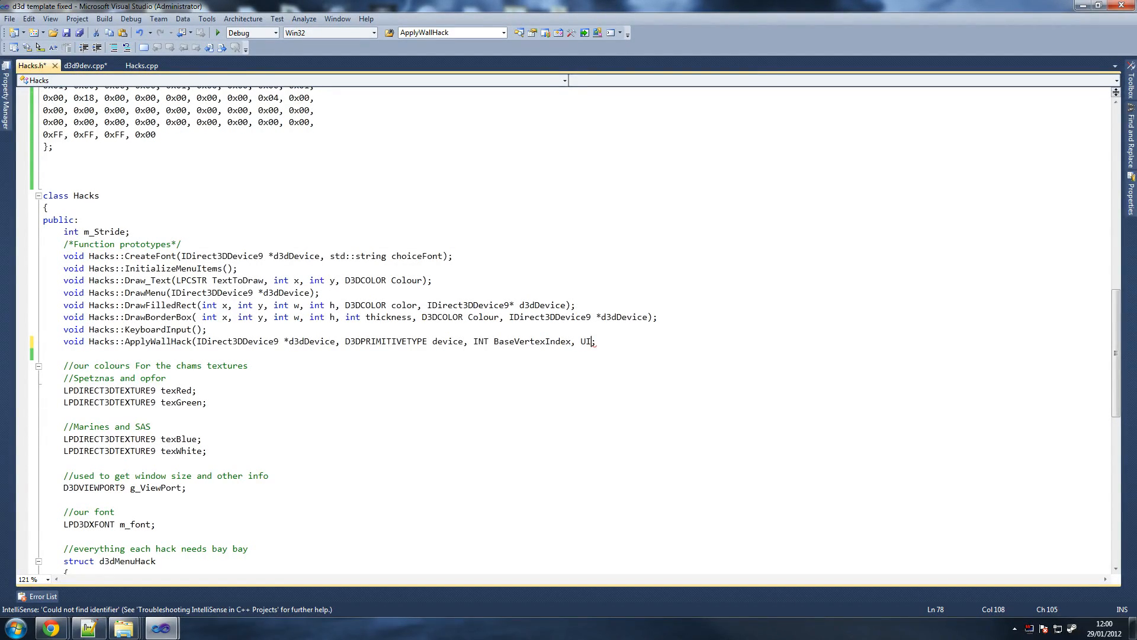
pyautogui.write('NT Mi')
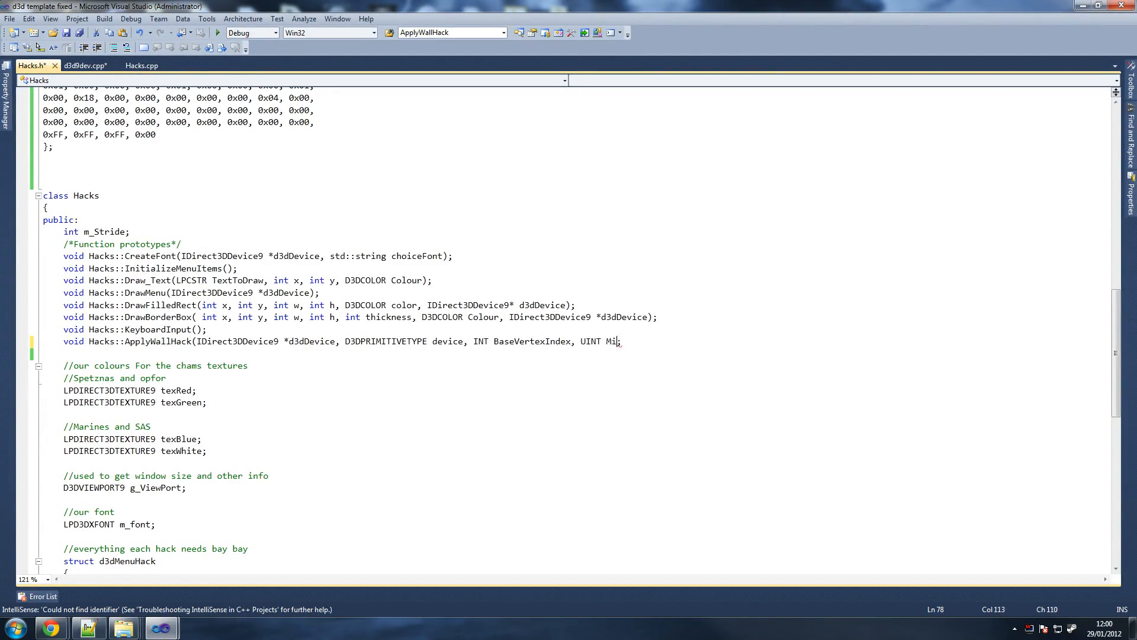
pyautogui.write('nVertexIndex,')
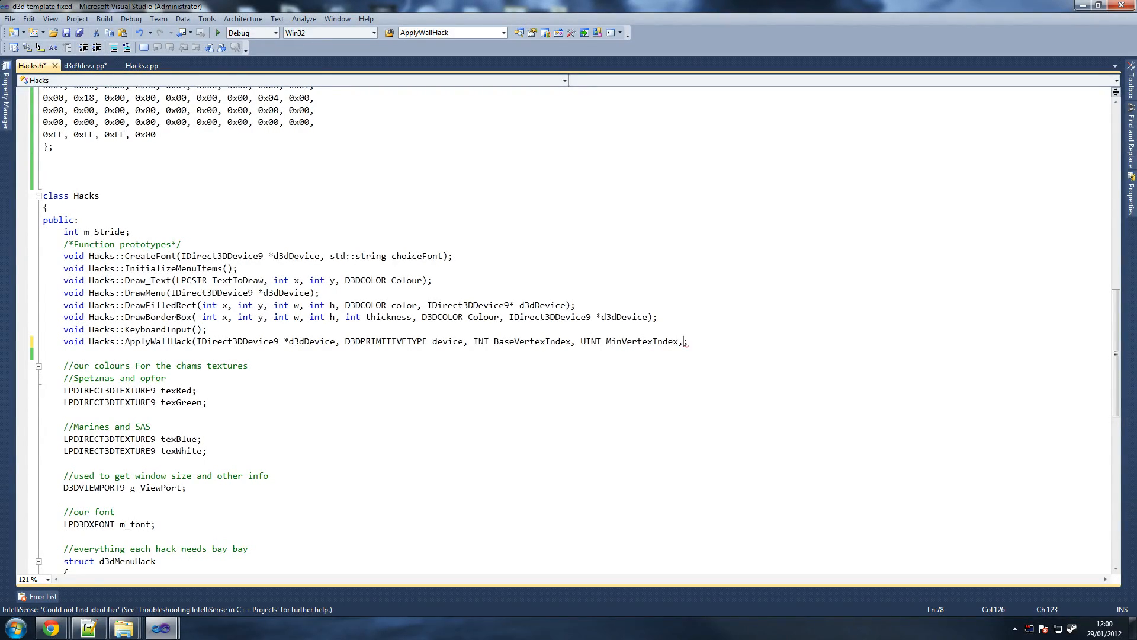
pyautogui.write('UINT')
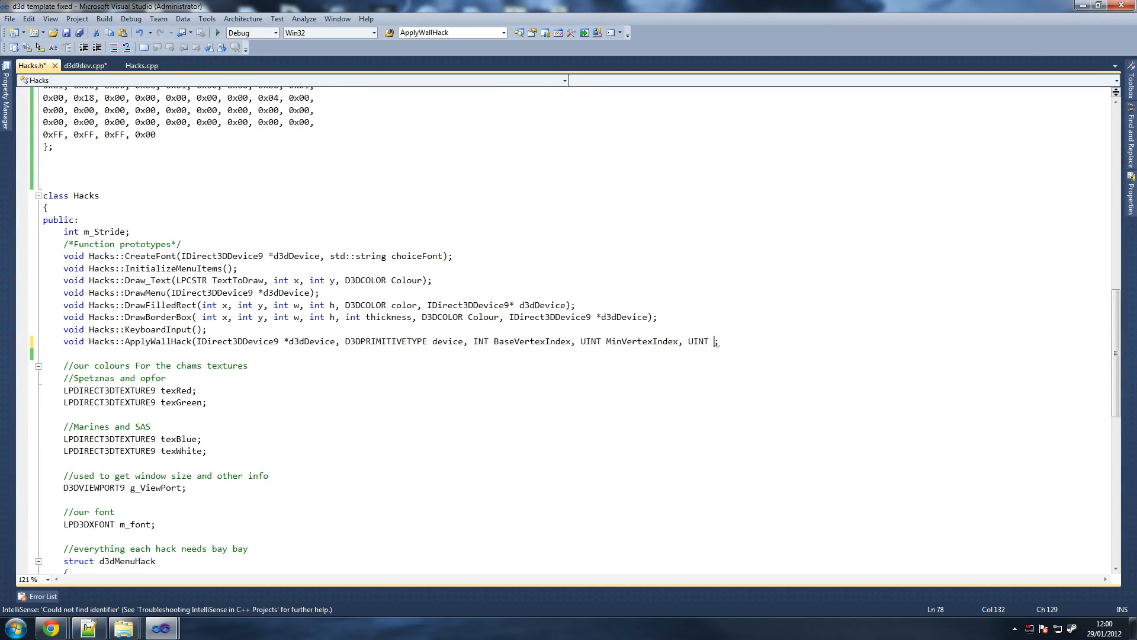
pyautogui.write('NumVertices,')
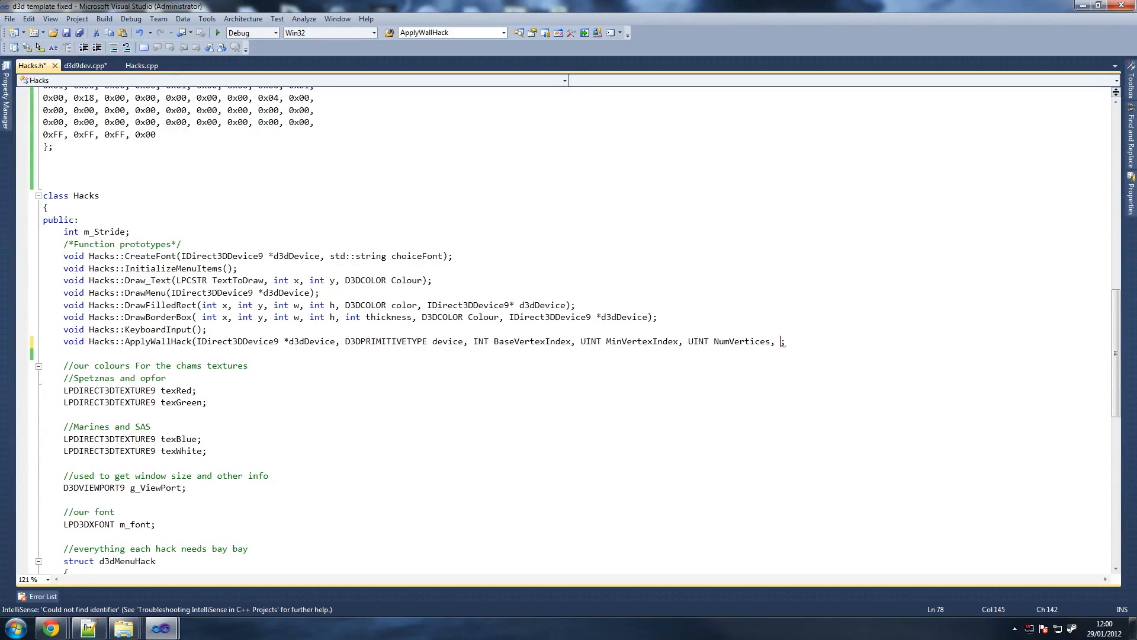
pyautogui.write('UINT startIndex, UI')
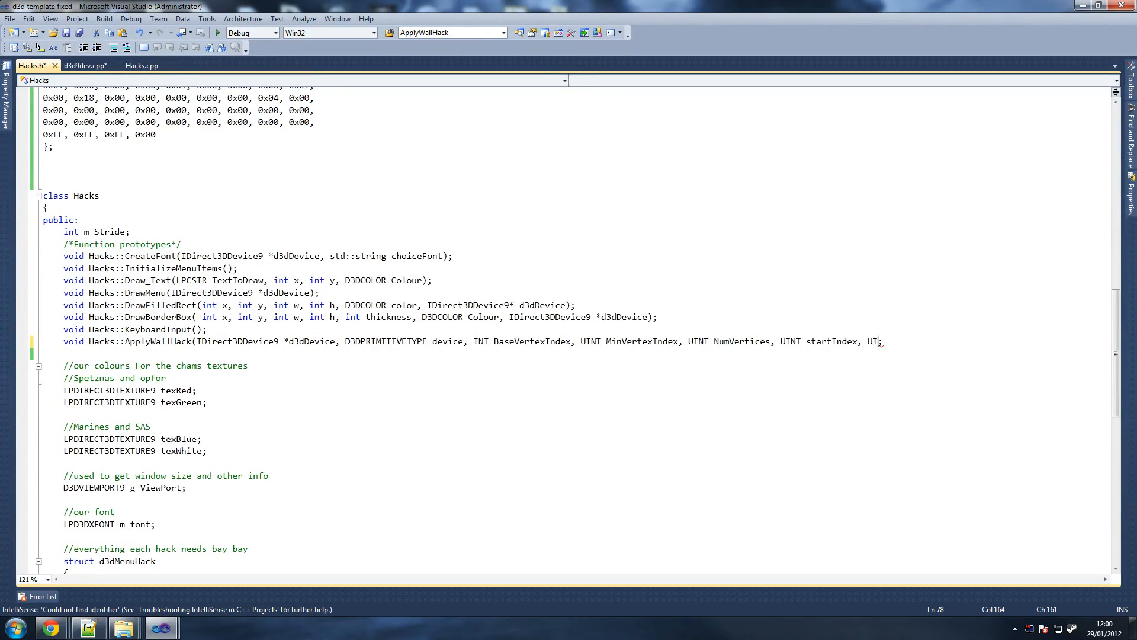
pyautogui.press('Backspace')
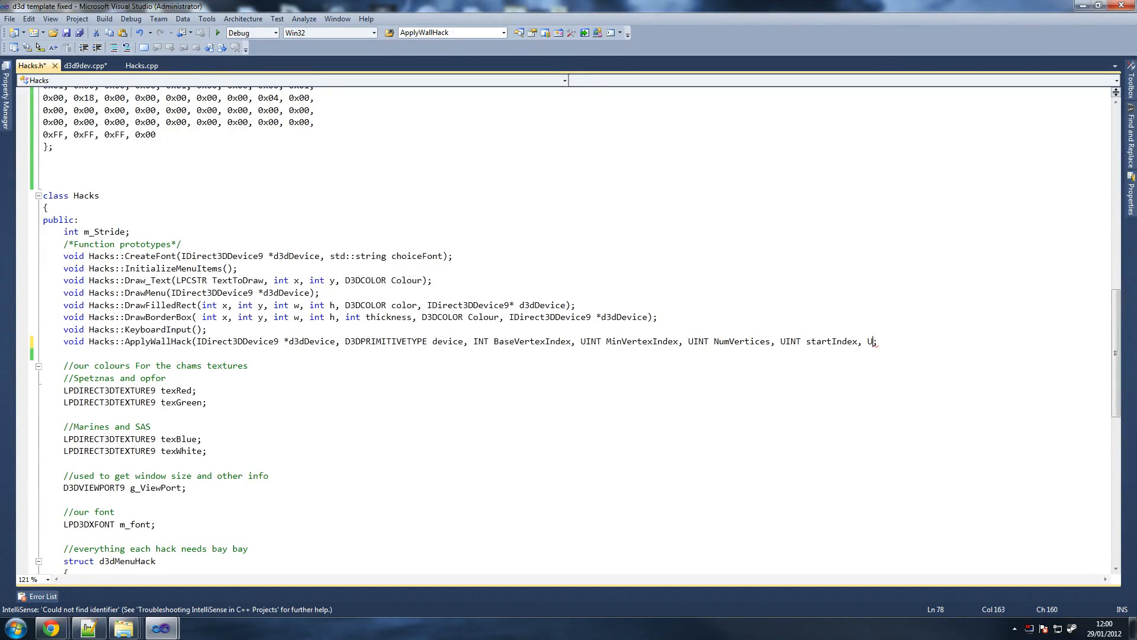
pyautogui.write('INT')
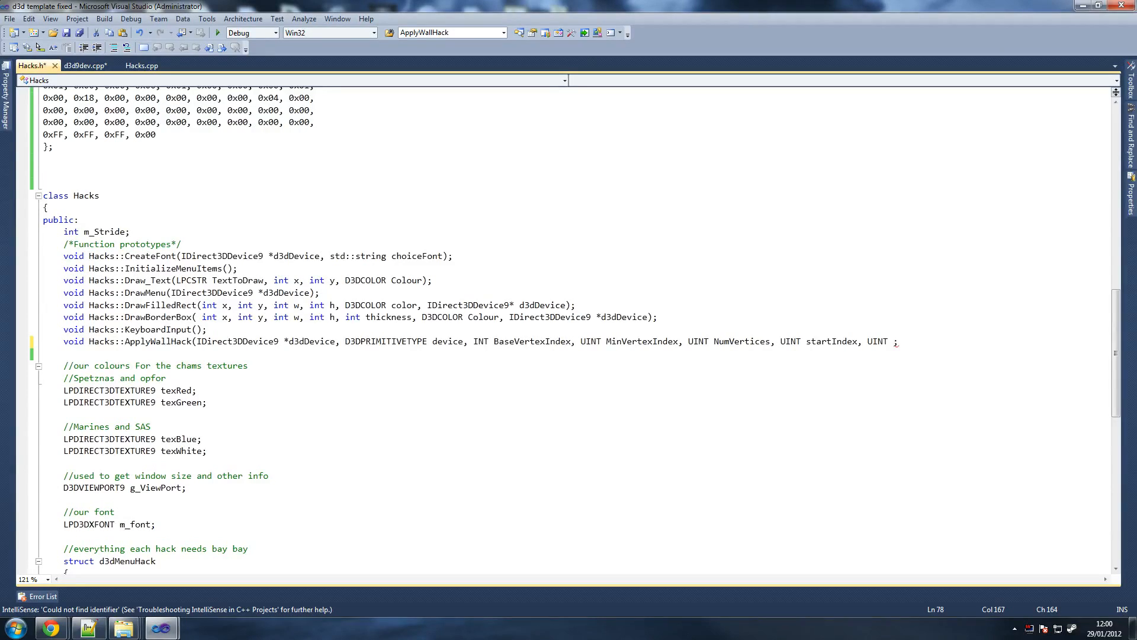
pyautogui.write('primCount')
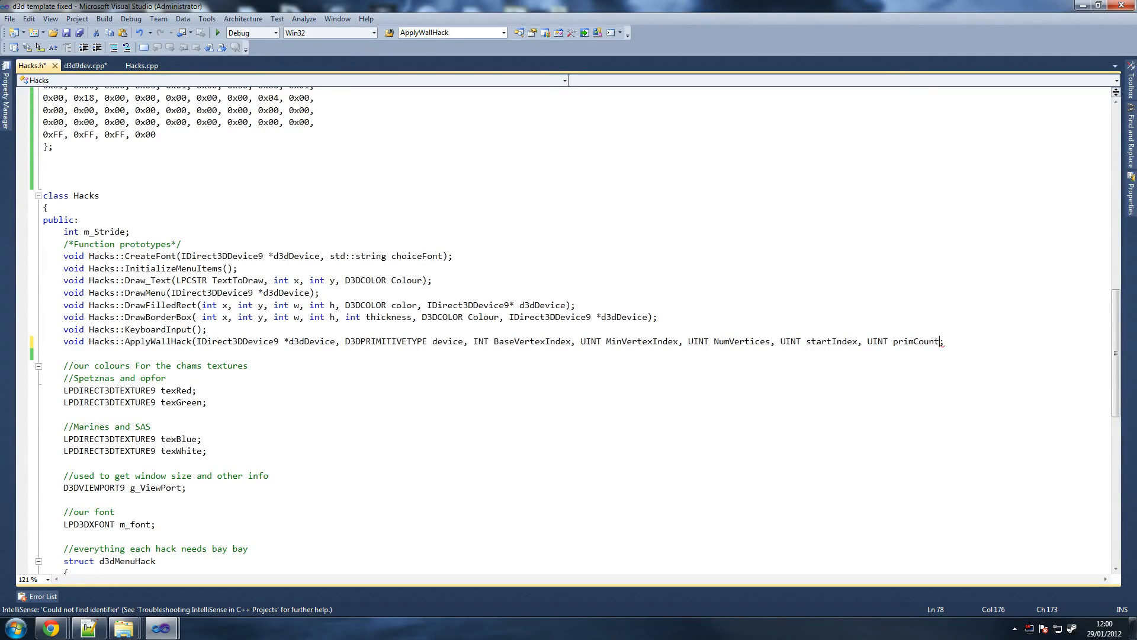
pyautogui.write(')')
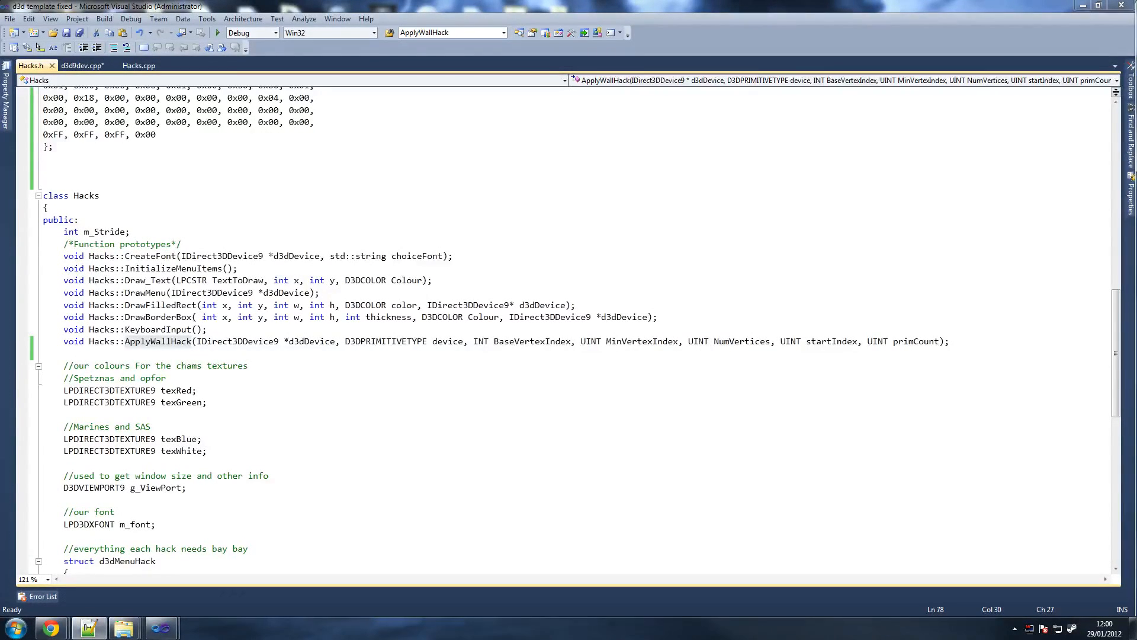
# Step: In d3d9dev.cpp add a hacks.ApplyWallHack(m_pD3Ddev, ...) call after the original DrawIndexedPrimitive call
pyautogui.click(71, 68)
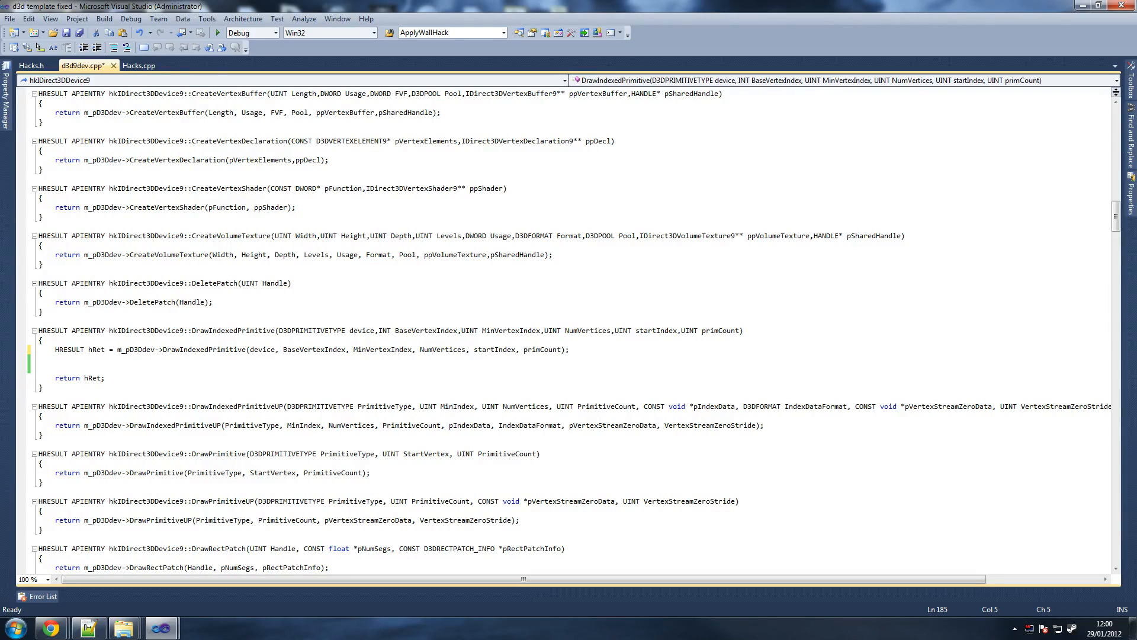
pyautogui.doubleClick(231, 331)
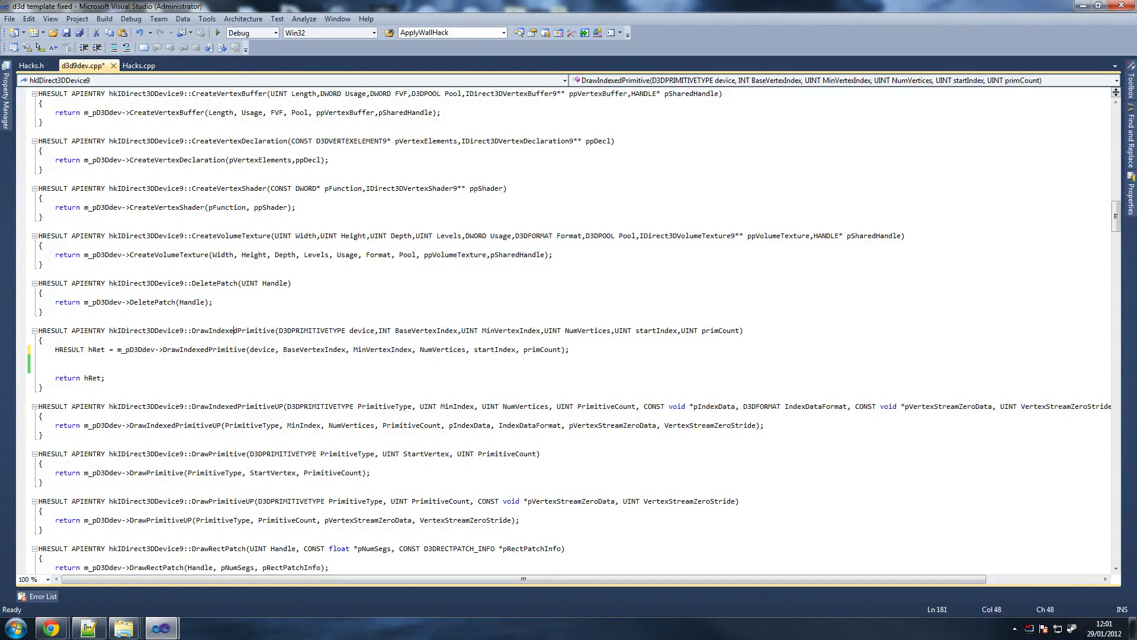
pyautogui.doubleClick(230, 331)
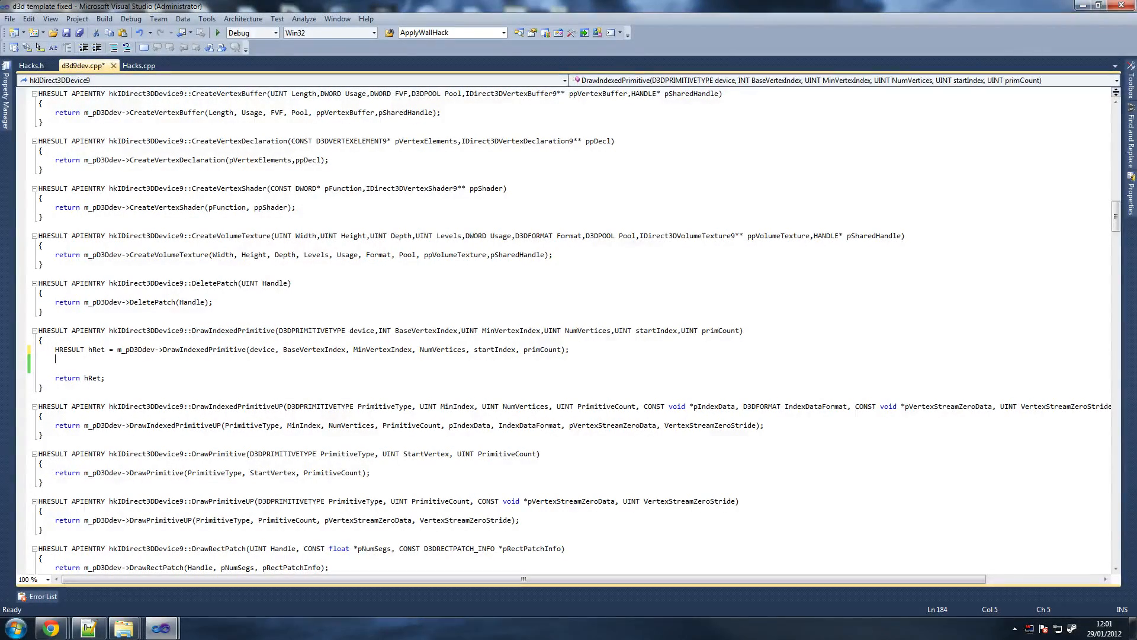
pyautogui.write('hacks.')
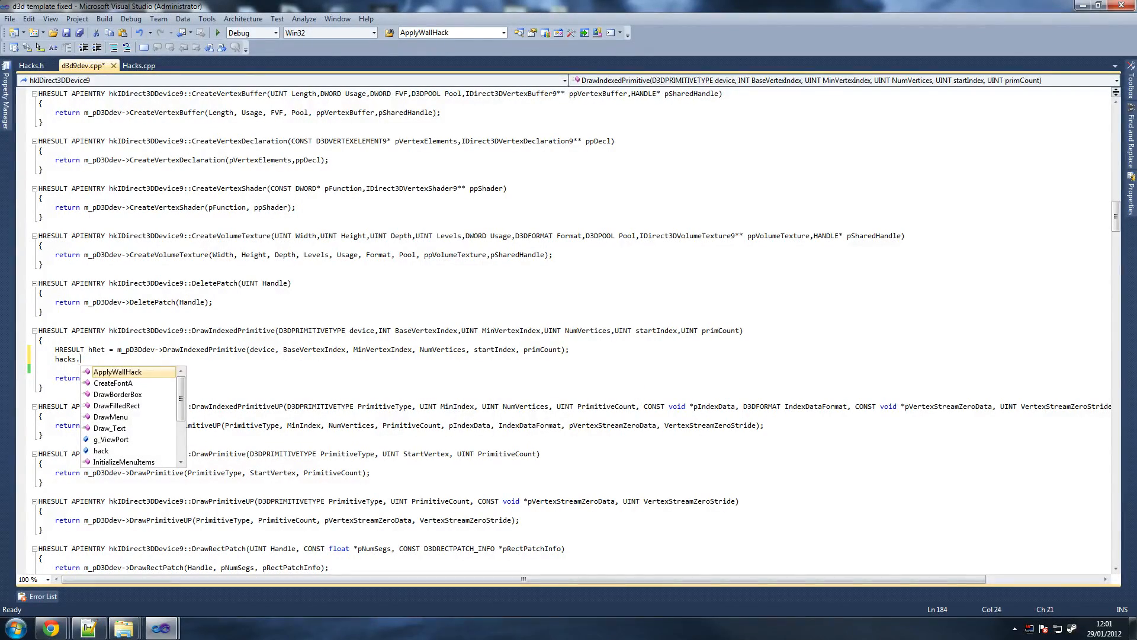
pyautogui.write('ApplyWallHack')
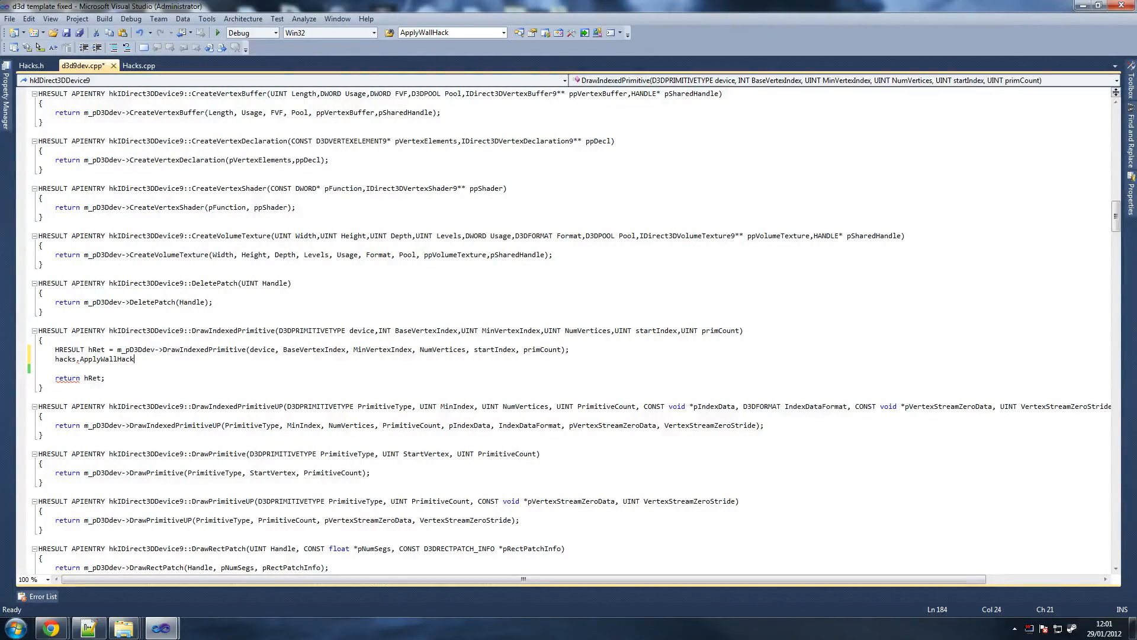
pyautogui.write('(')
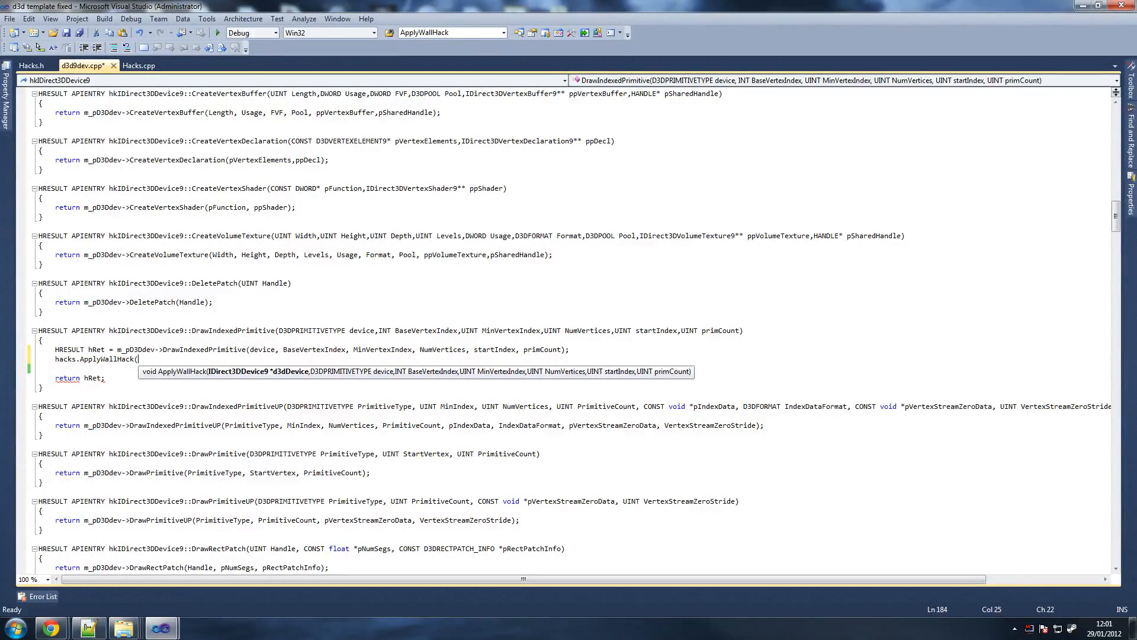
pyautogui.press('Escape')
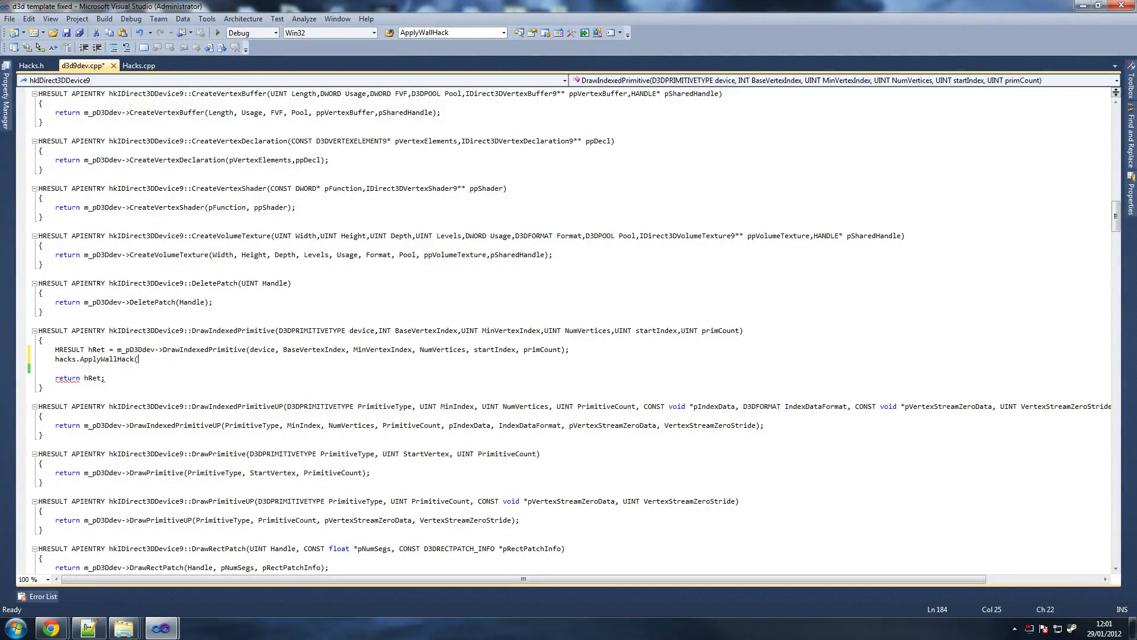
pyautogui.write('m_pD3Ddev, device, BaseVertexIndex, MinVertexIndex, NumVertices, startIndex, primCount);')
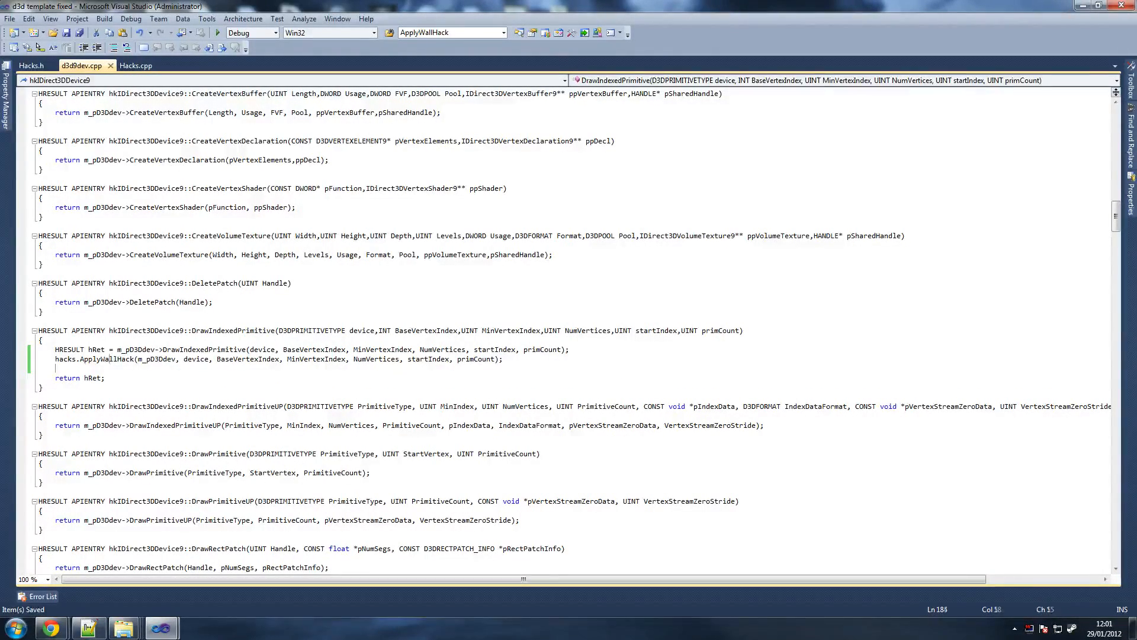
# Step: Jump from the ApplyWallHack call to its empty definition in Hacks.cpp
pyautogui.doubleClick(105, 359)
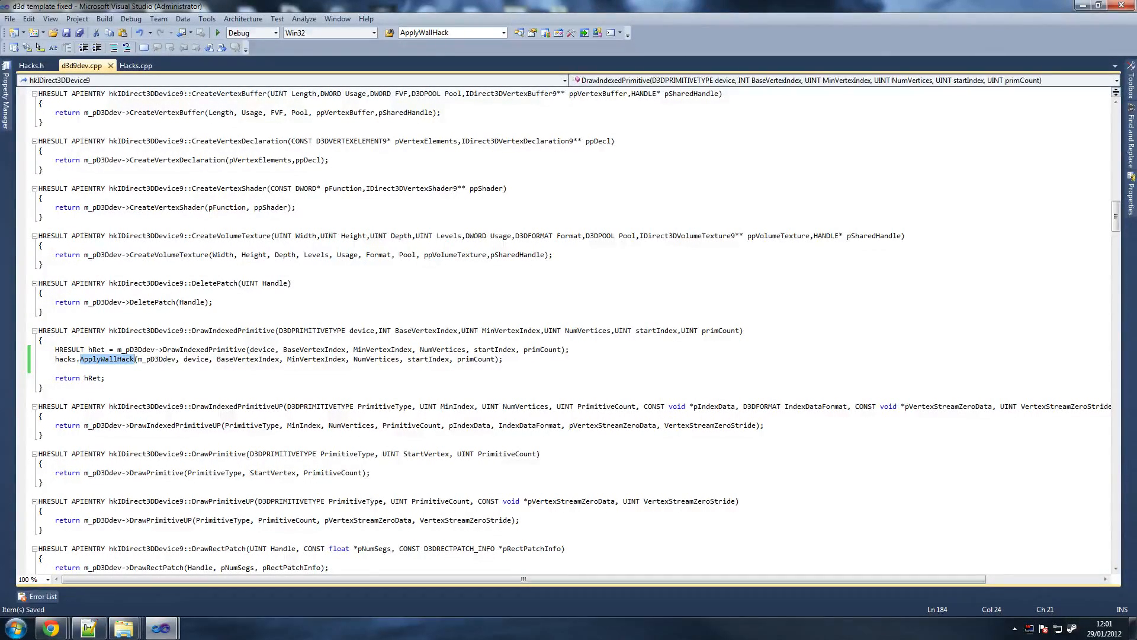
pyautogui.click(135, 66)
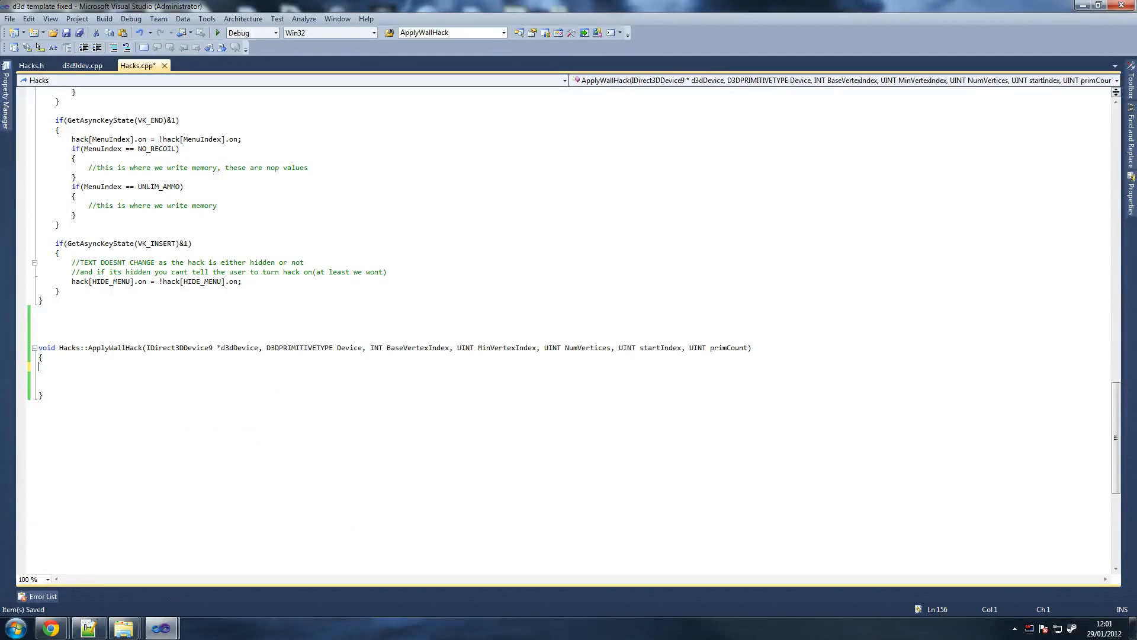
# Step: Add an empty if(SPETZNAS_OPFOR) block at the top of ApplyWallHack
pyautogui.press('Tab')
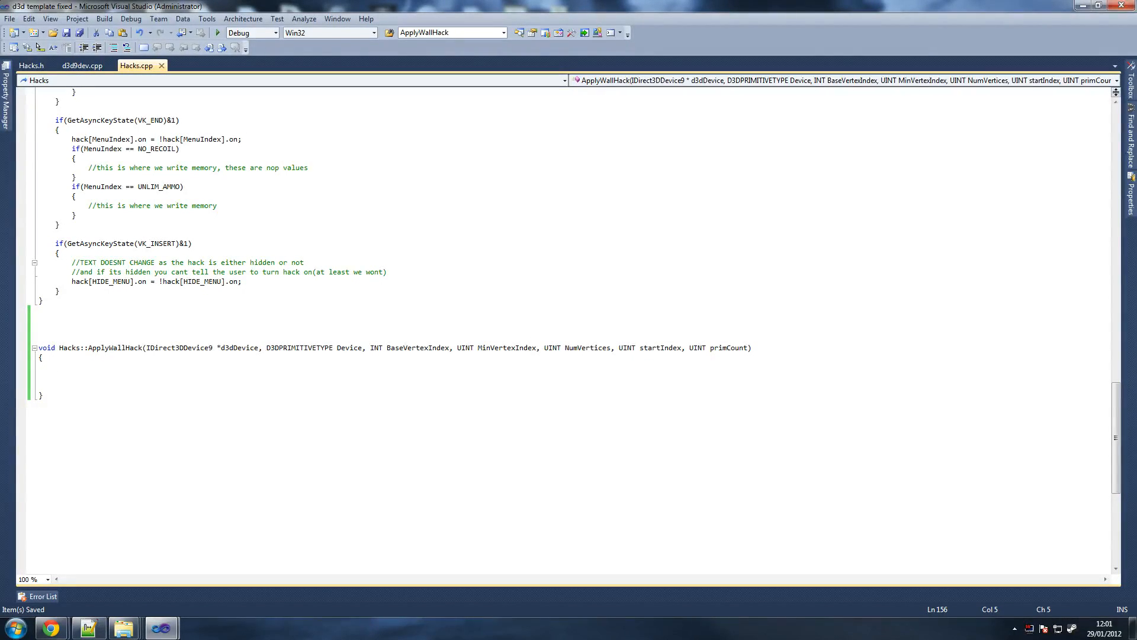
pyautogui.write('if()')
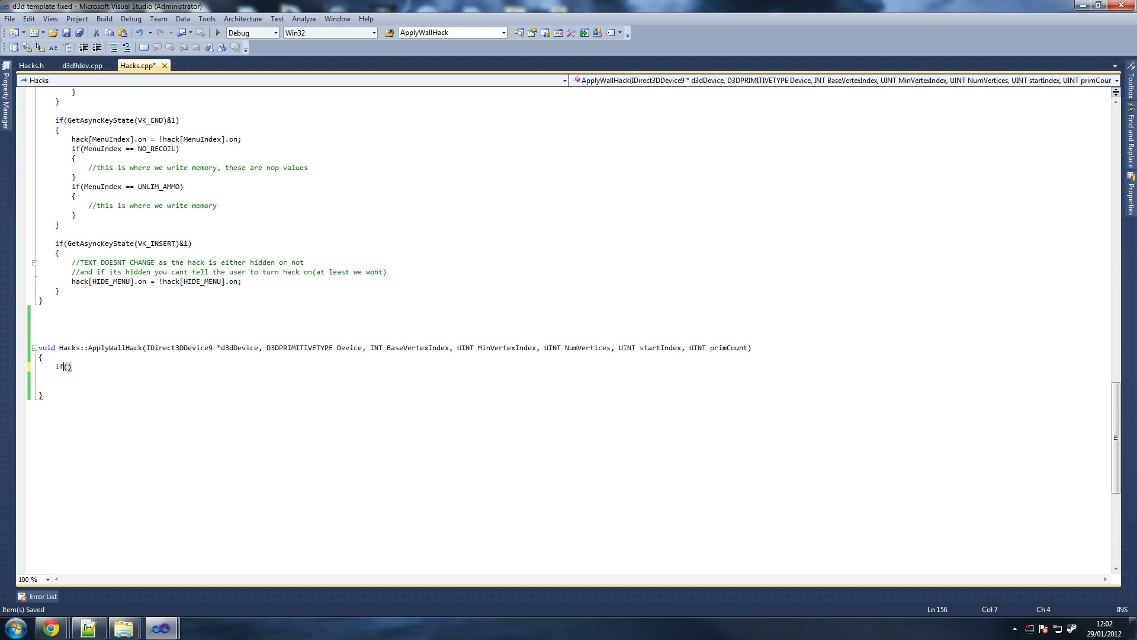
pyautogui.write('SPETZ')
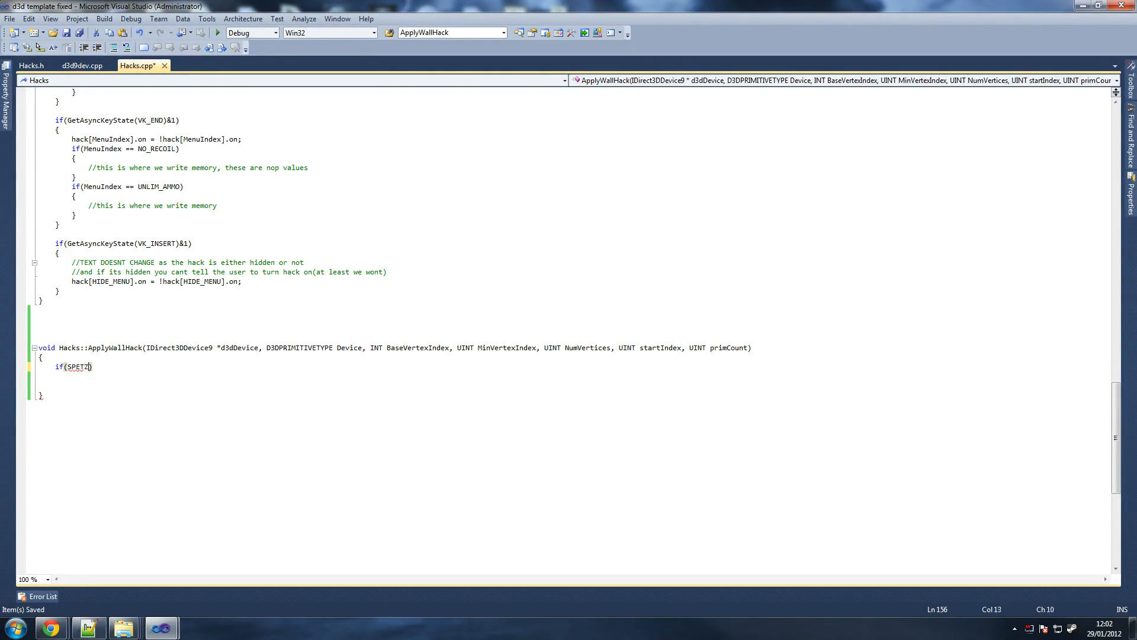
pyautogui.write('NAS_')
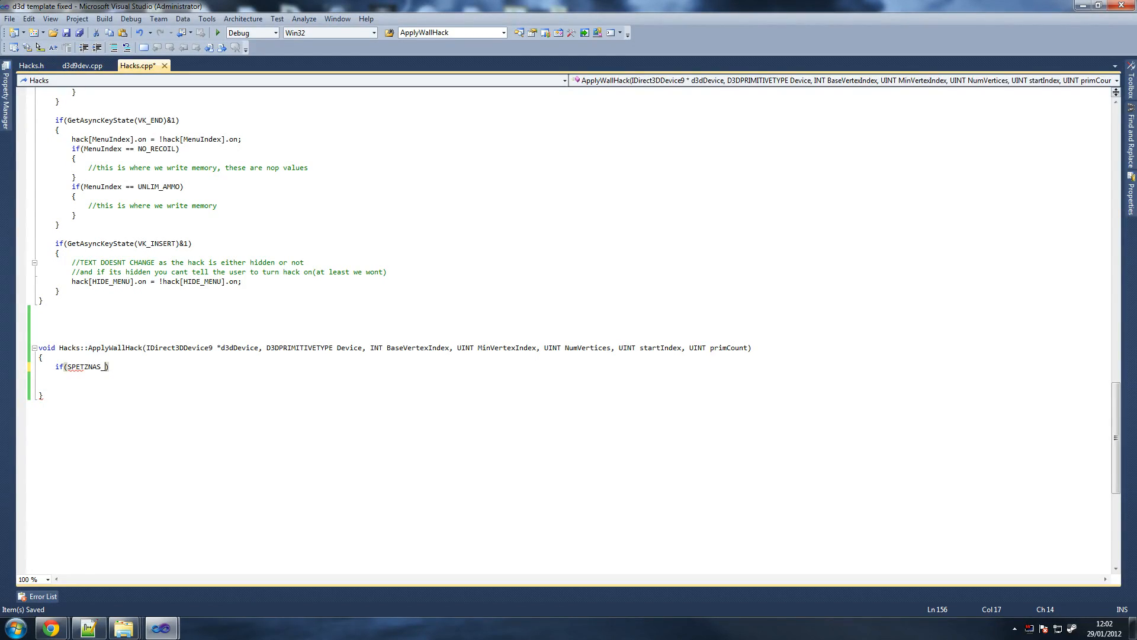
pyautogui.write('OPFOR)')
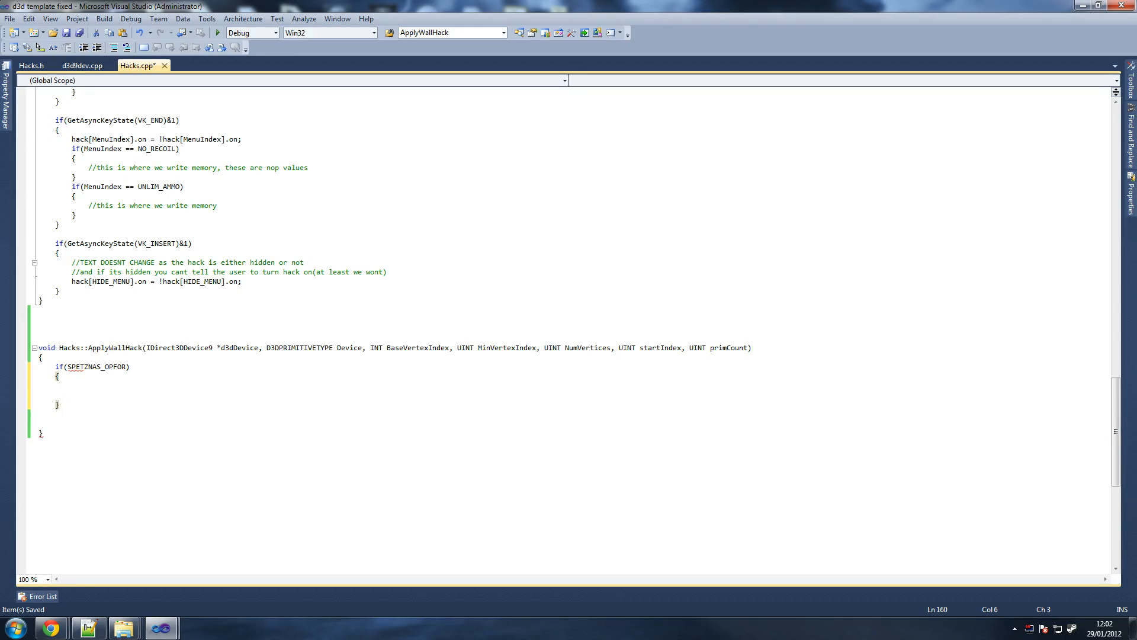
# Step: Add a second empty if(MARINES_SAS) block, correcting a mistyped uppercase IF
pyautogui.write('IF()')
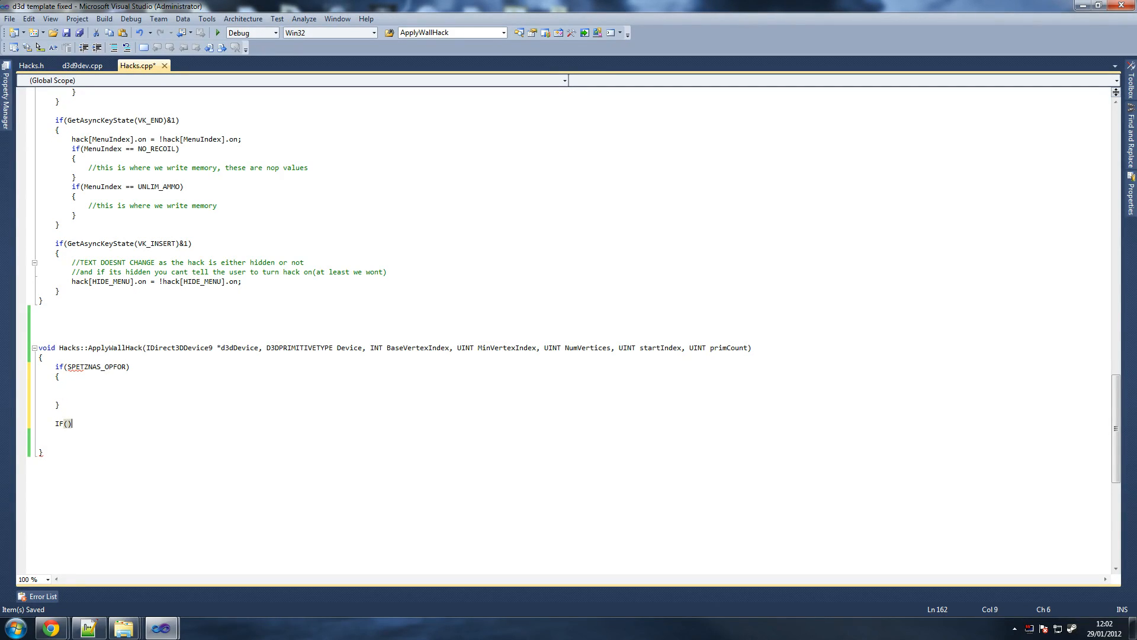
pyautogui.press('BackSpace')
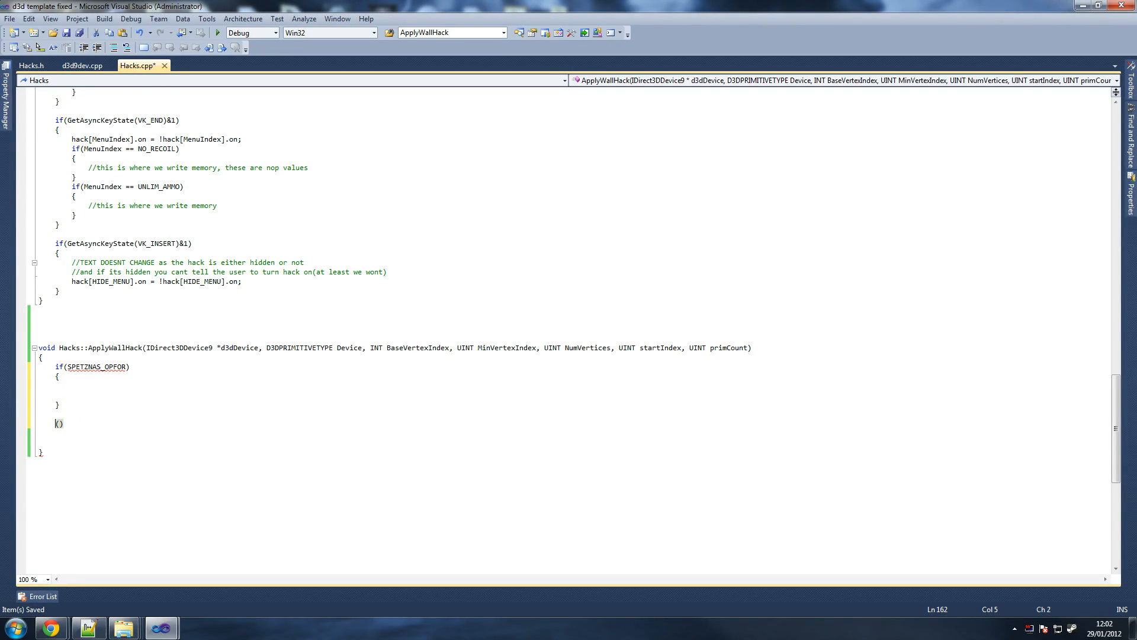
pyautogui.write('if')
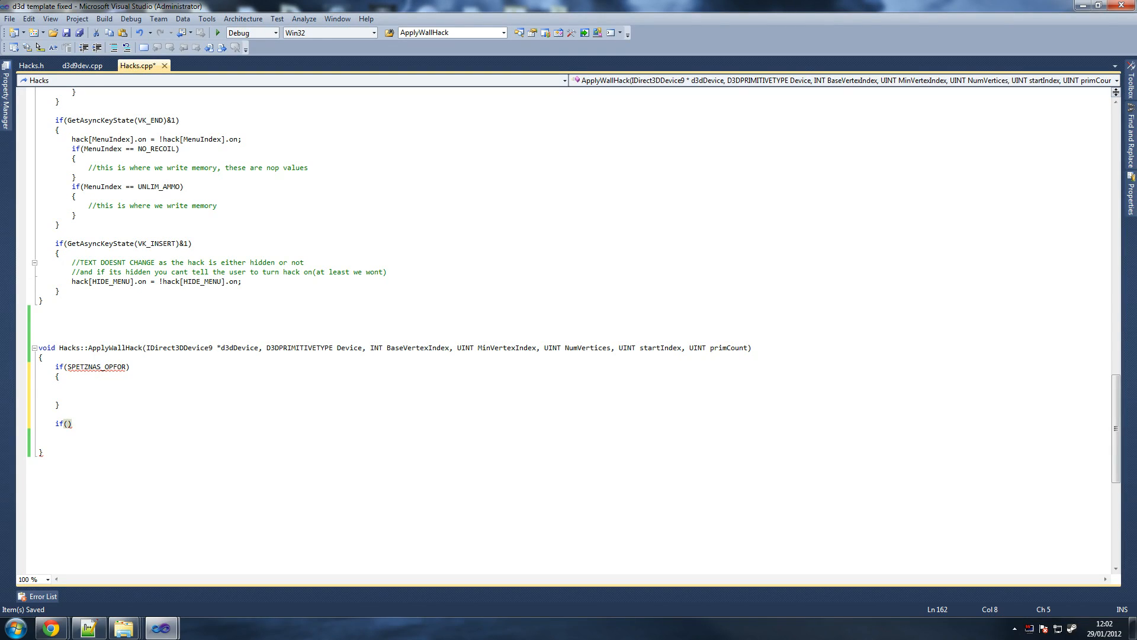
pyautogui.write('MARINE')
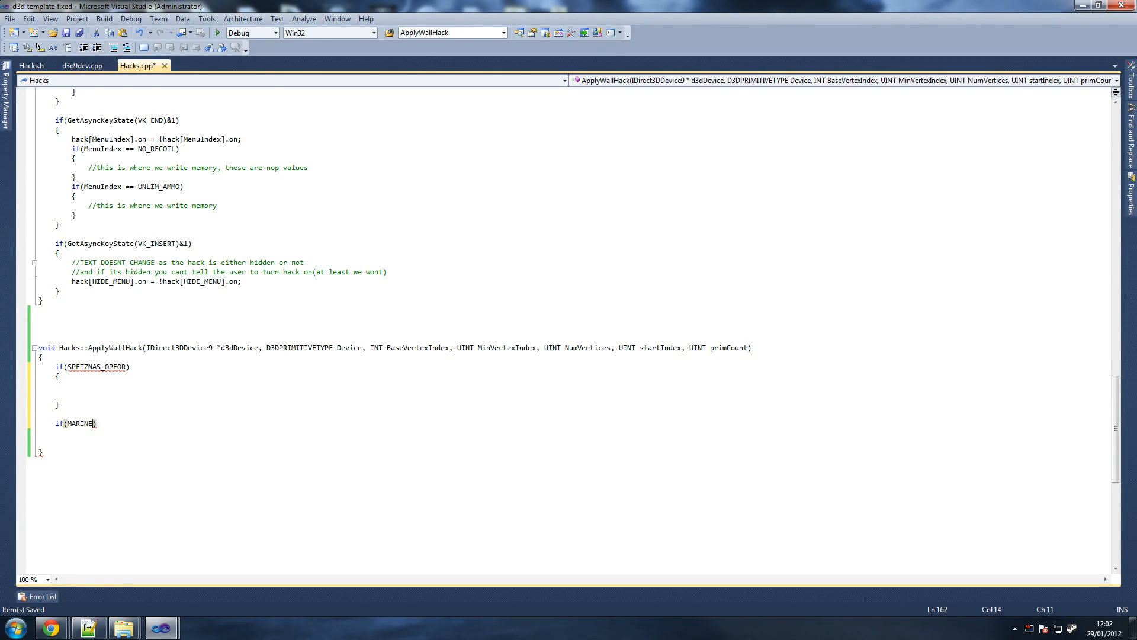
pyautogui.write('S_SAS')
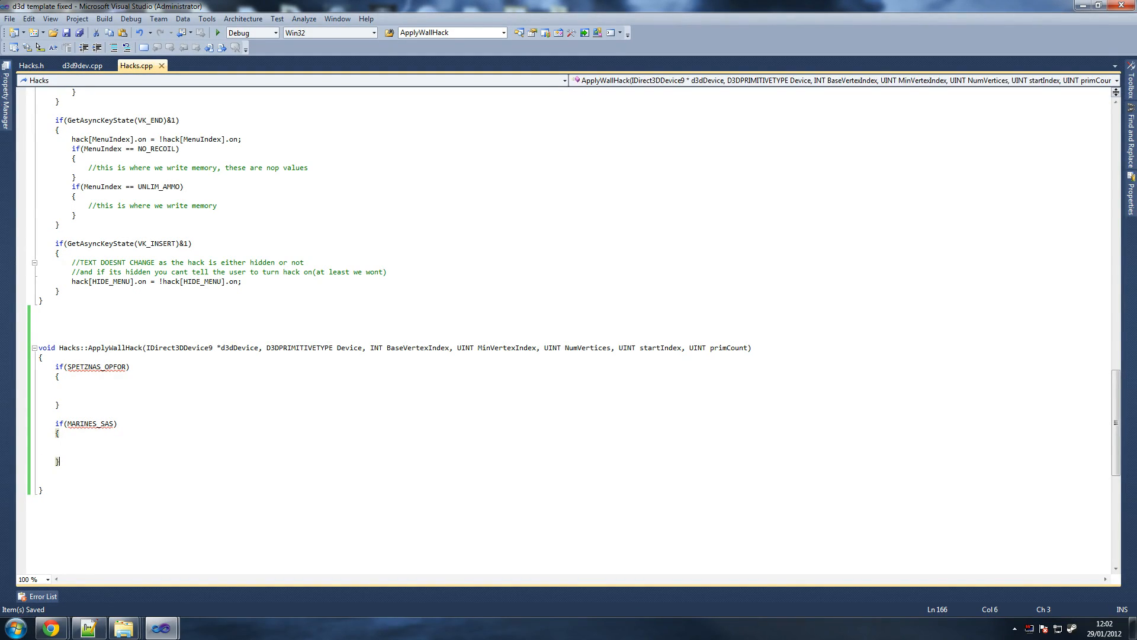
pyautogui.moveTo(95, 367)
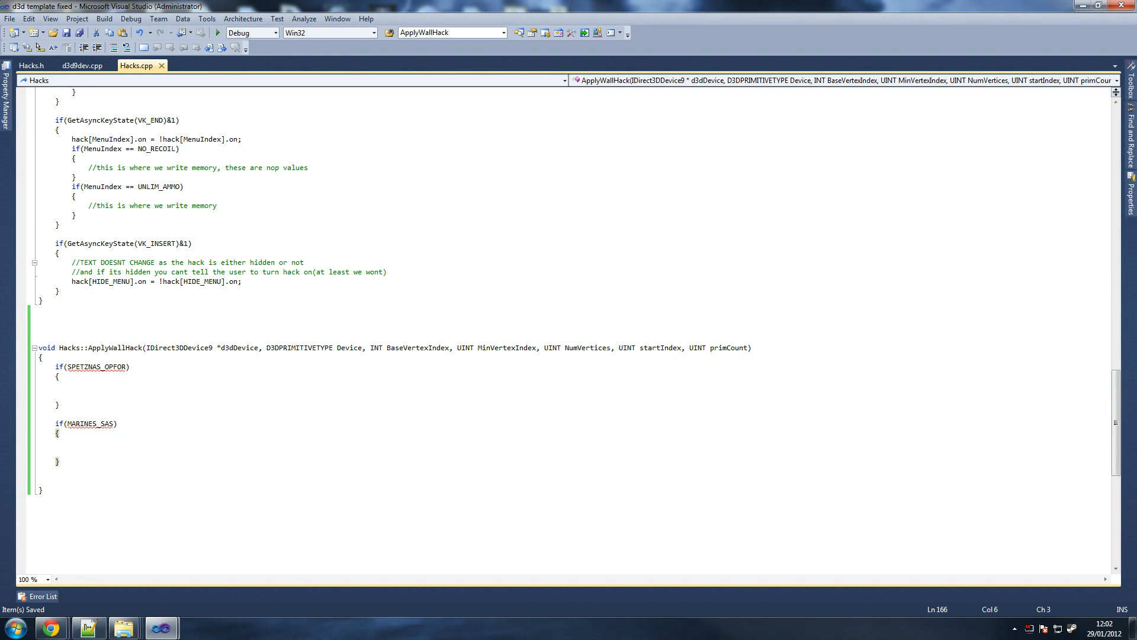
pyautogui.click(71, 386)
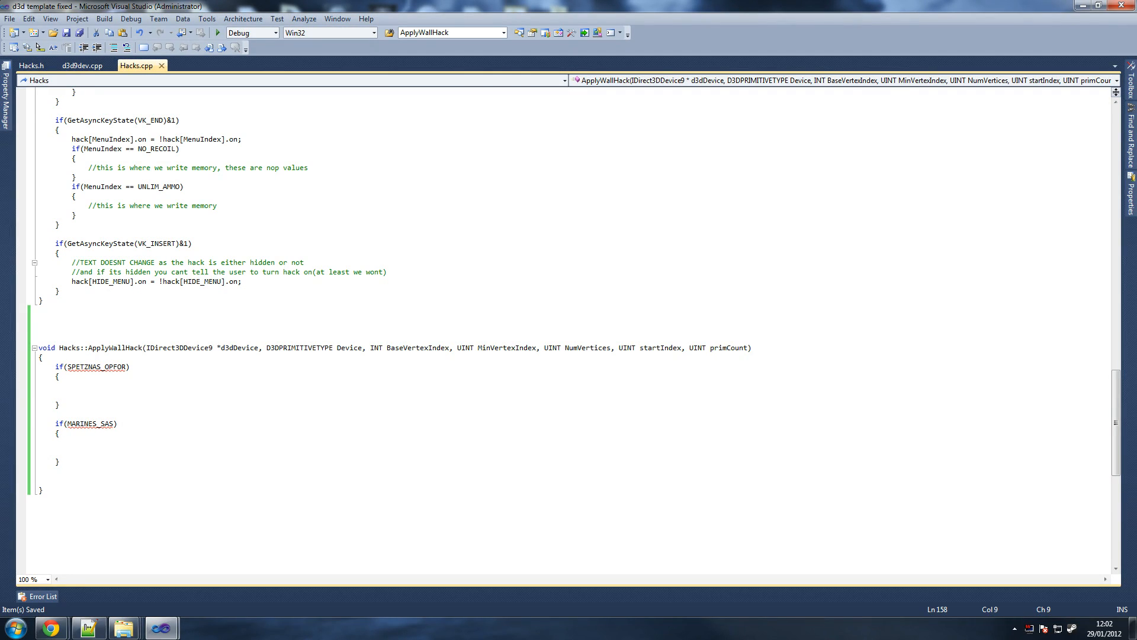
pyautogui.click(71, 386)
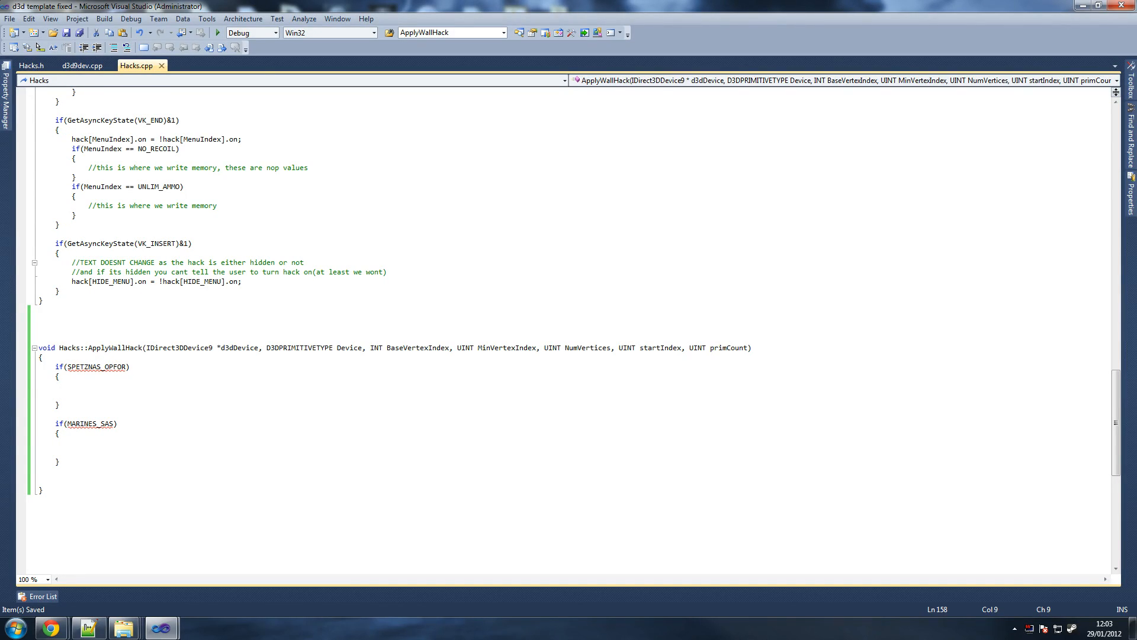
pyautogui.click(72, 386)
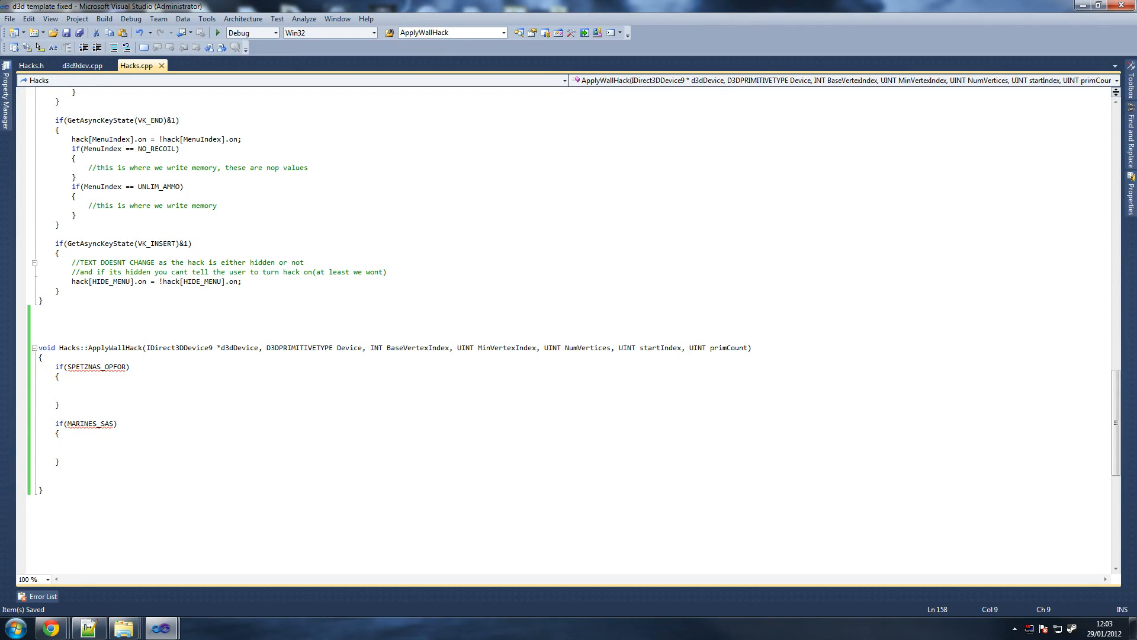
# Step: Type d3dDevice->SetRenderState(D3DRS_ZENABLE, fa... inside the SPETZNAS_OPFOR block using IntelliSense
pyautogui.write('D3')
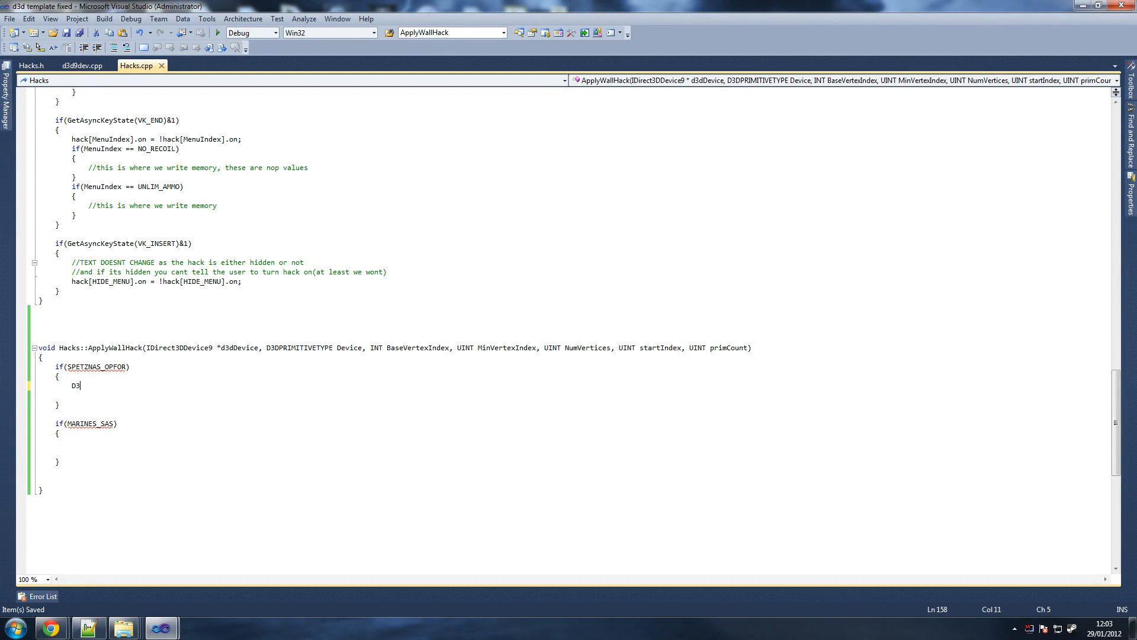
pyautogui.press('Backspace')
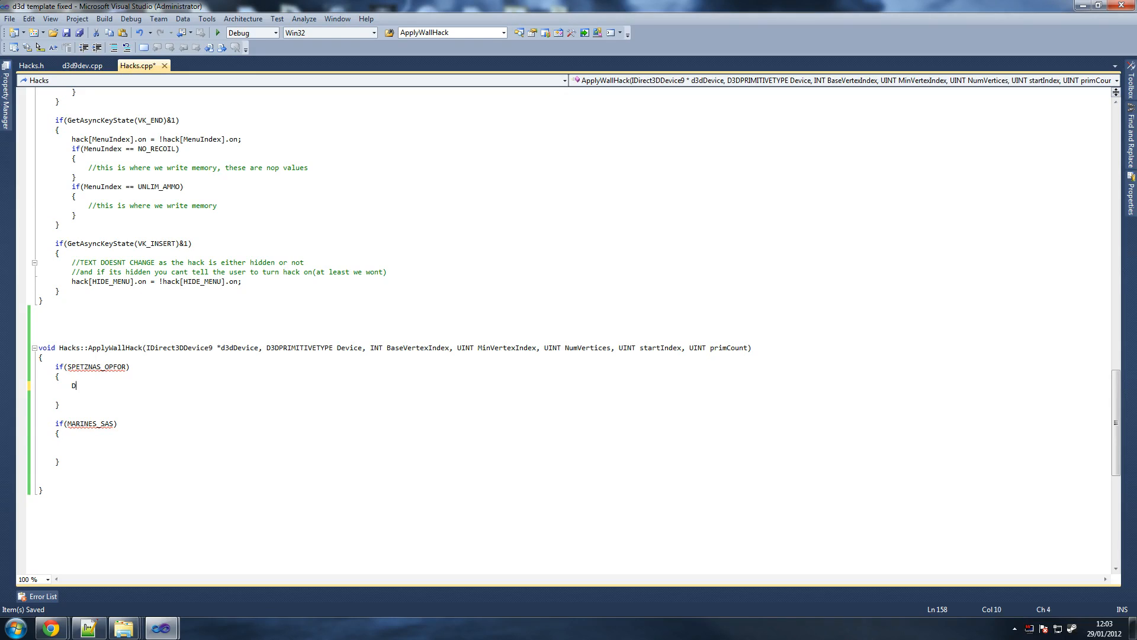
pyautogui.write('3dDe')
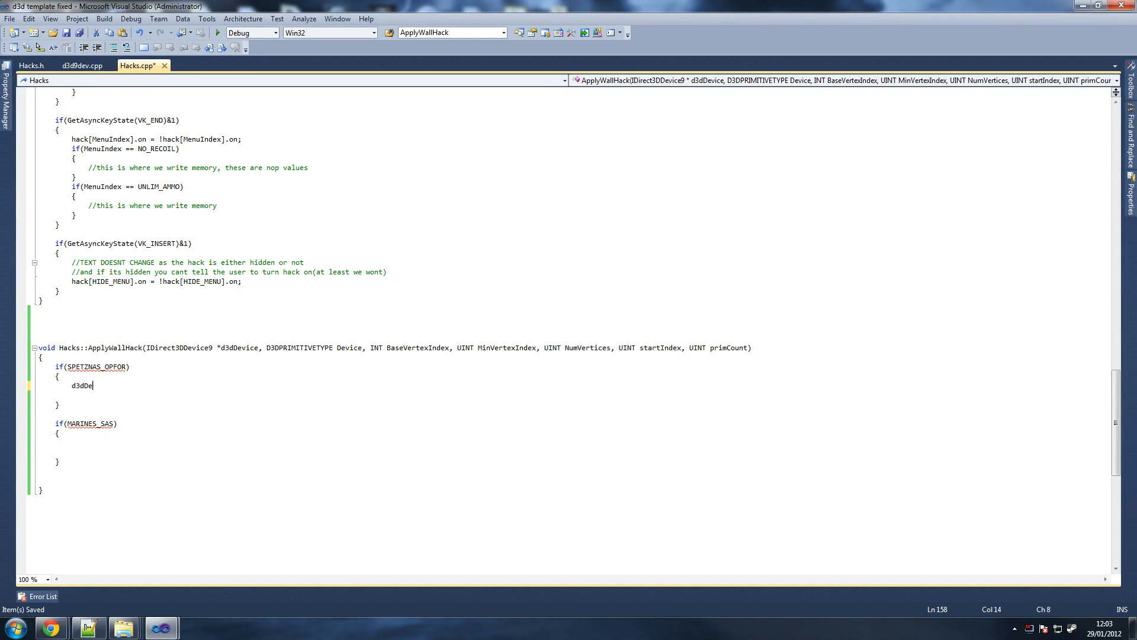
pyautogui.write('vice->')
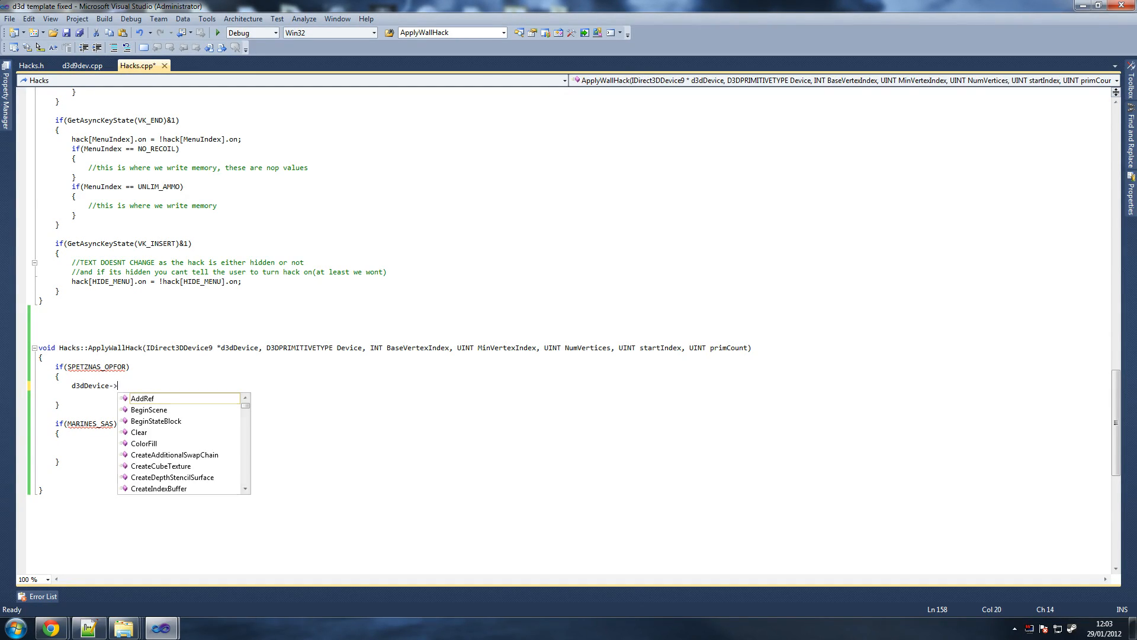
pyautogui.write('set')
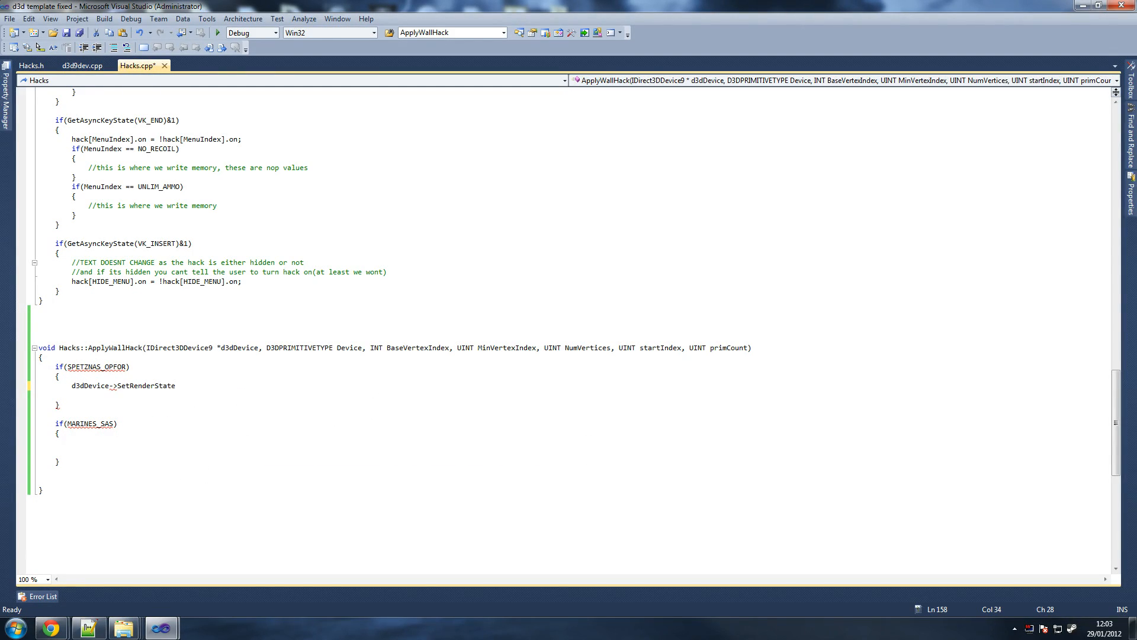
pyautogui.write('(')
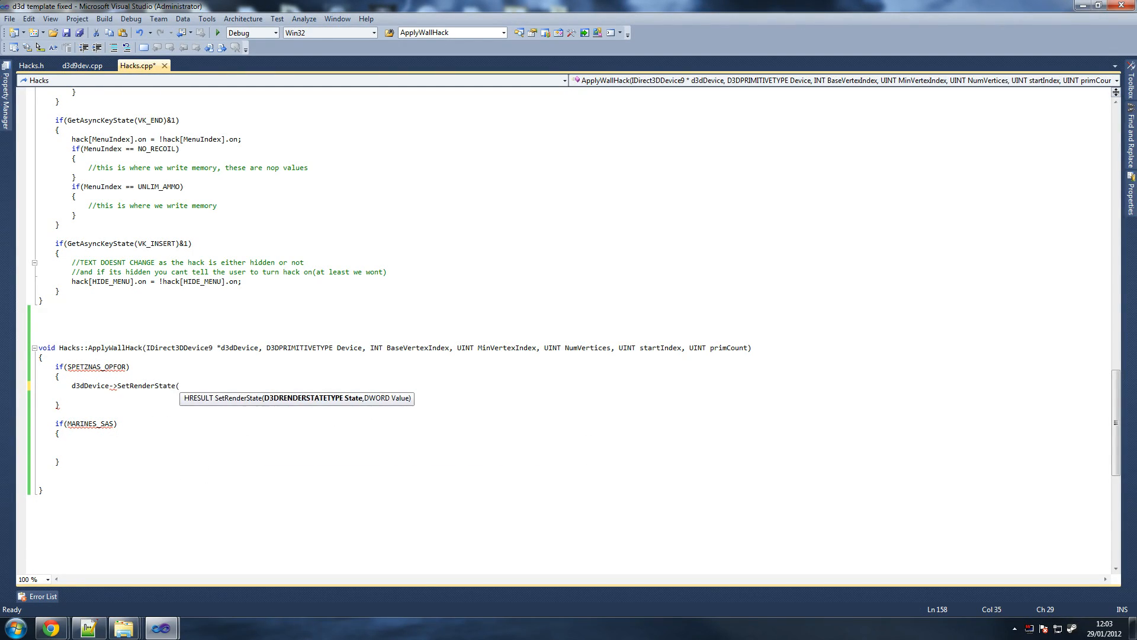
pyautogui.write('D')
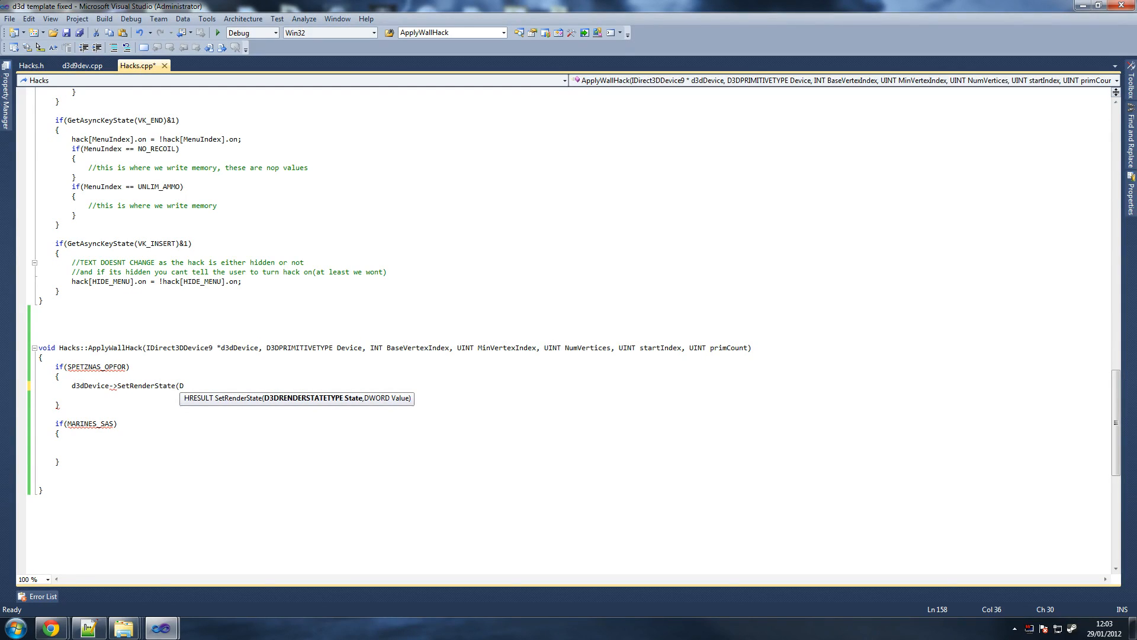
pyautogui.write('3DRS')
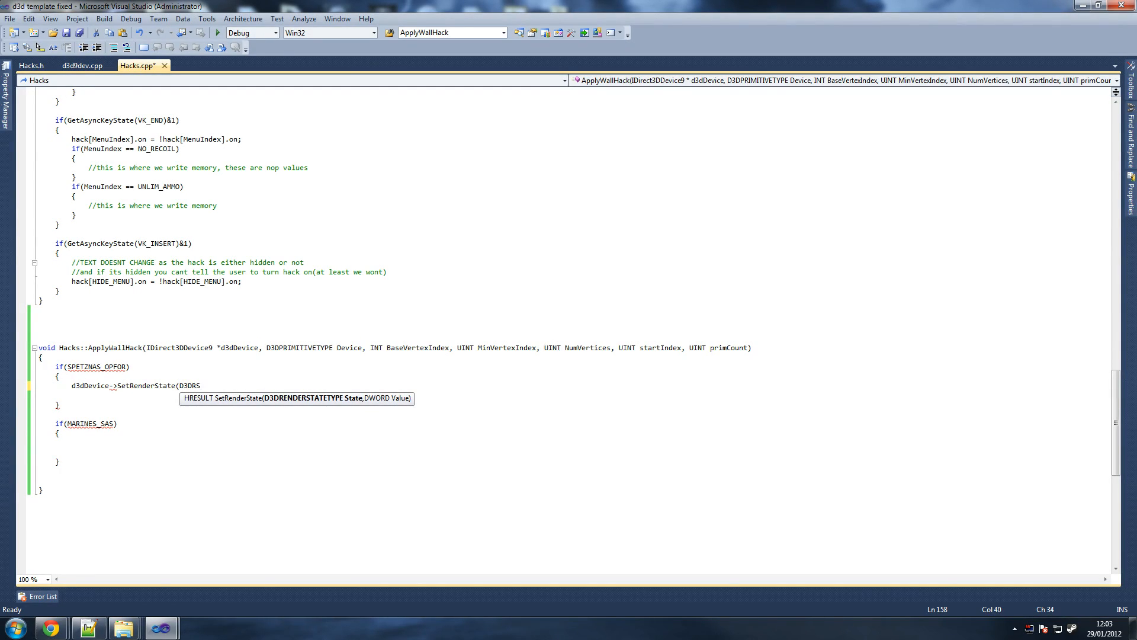
pyautogui.write('_ZENABLE, );')
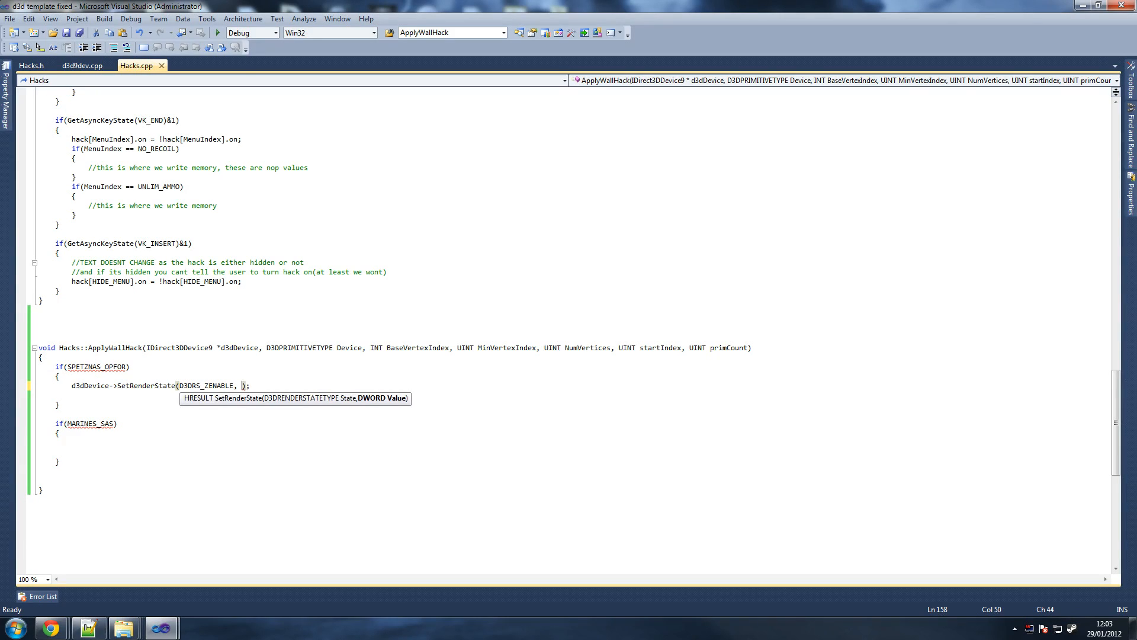
pyautogui.write('fa')
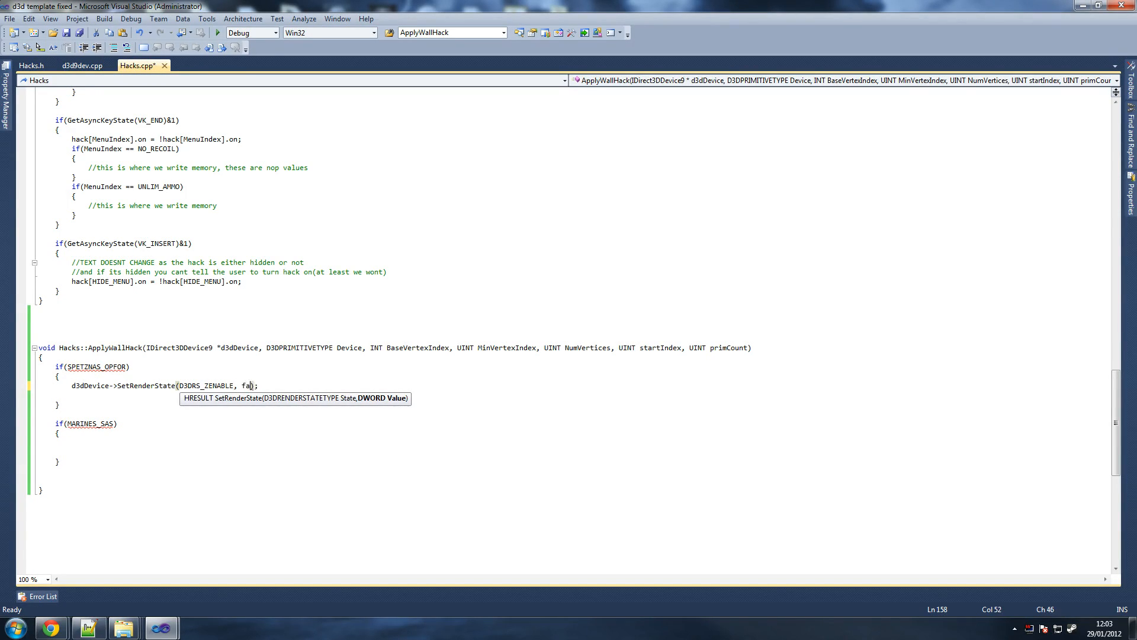